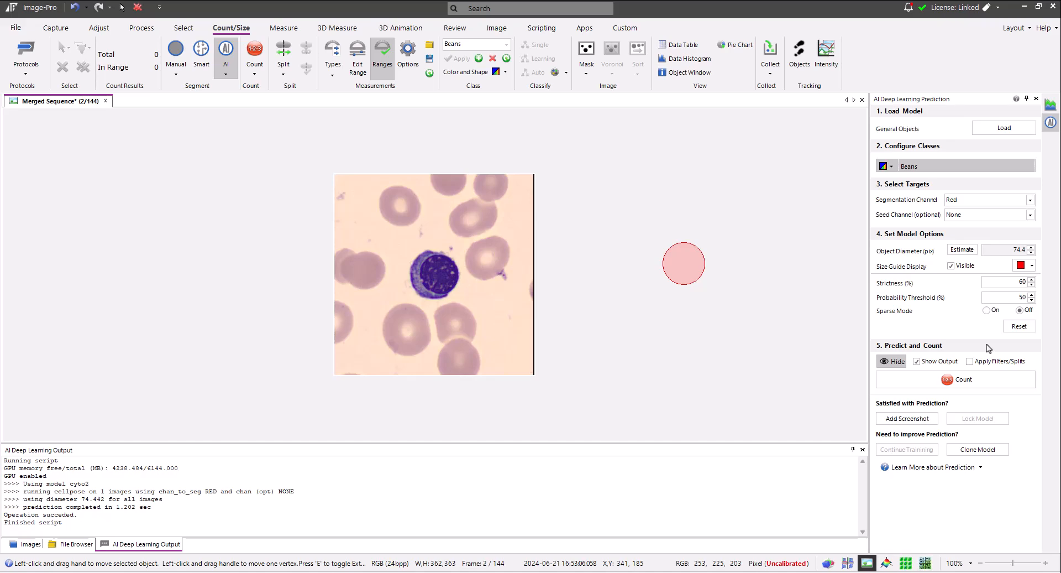
mouse_move(1022, 350)
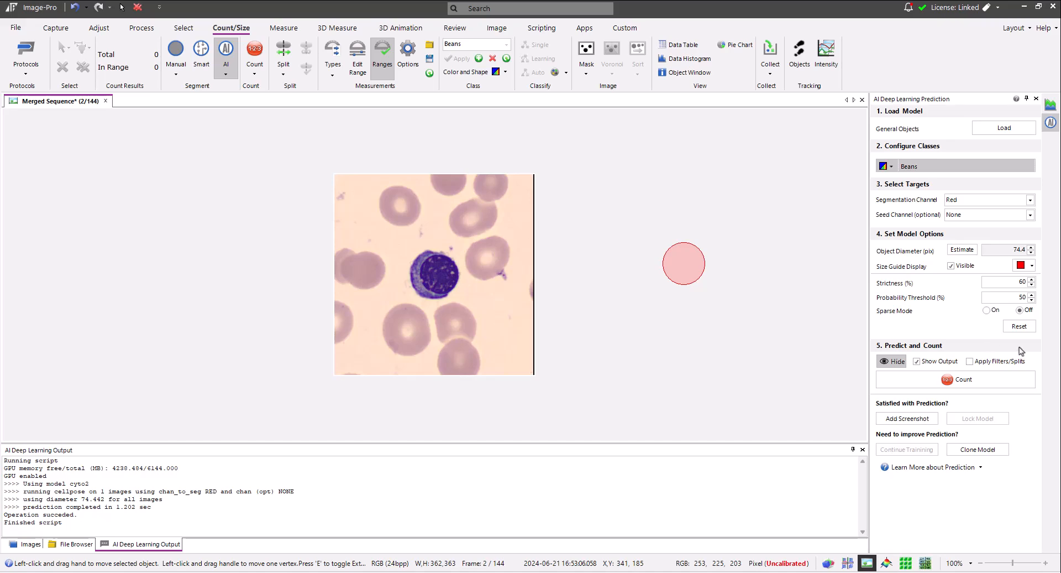
mouse_move(926, 308)
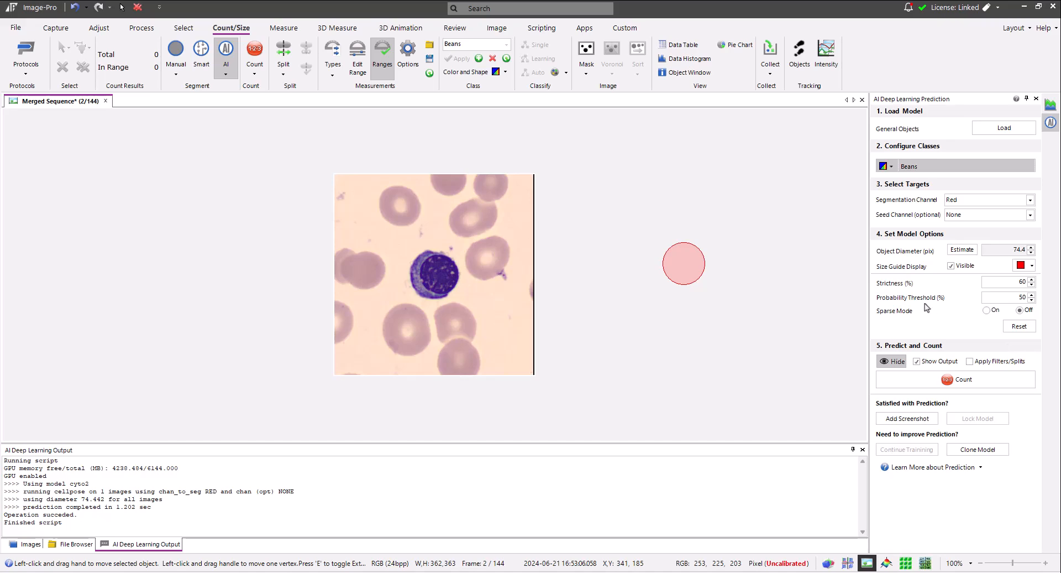
Predict with the Gray segmentation channel and a 78.5 px size guide, counting 11 outlined cells.
click(989, 199)
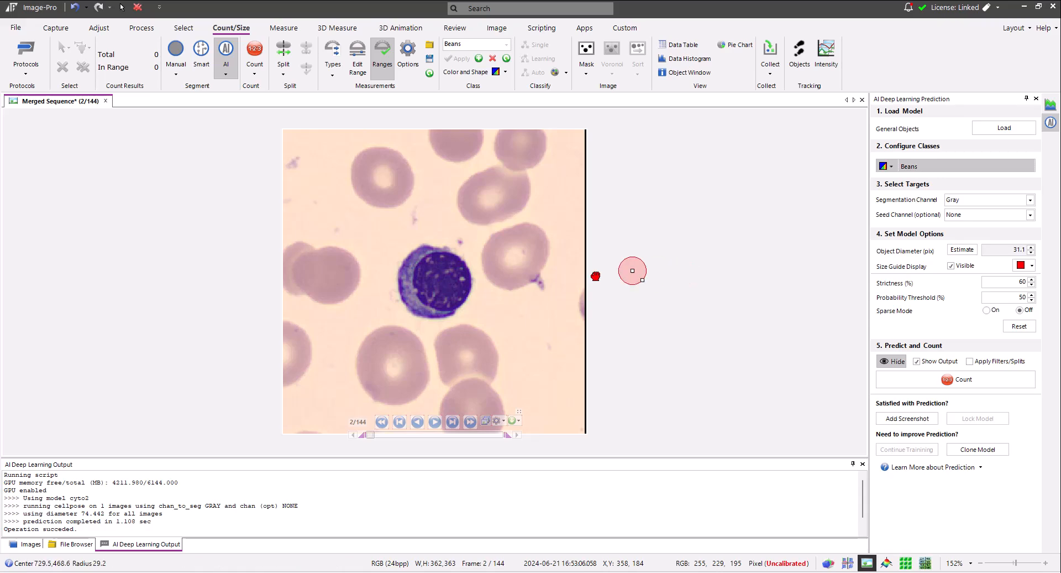
drag(631, 271, 523, 260)
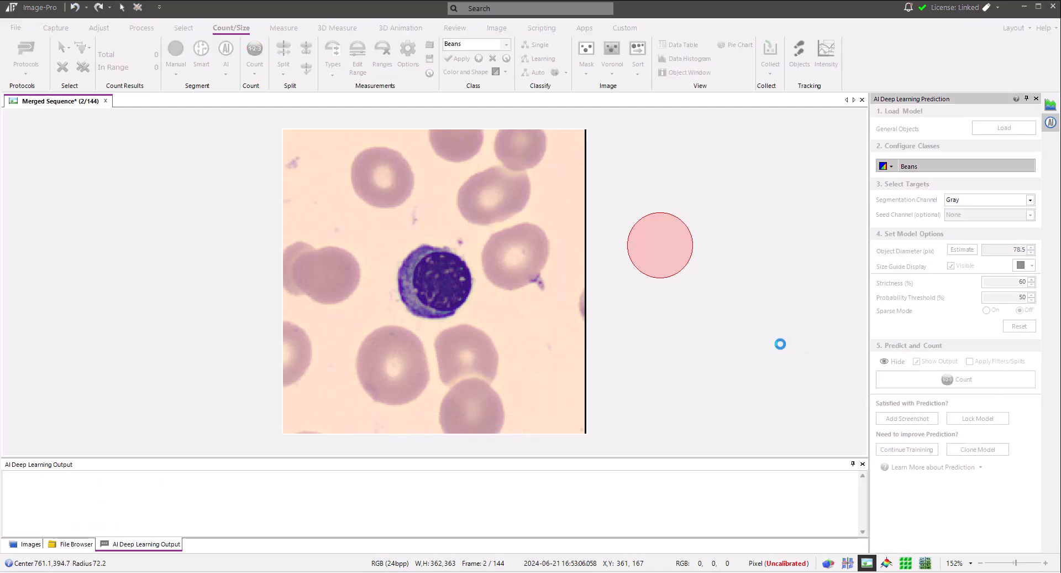
click(962, 379)
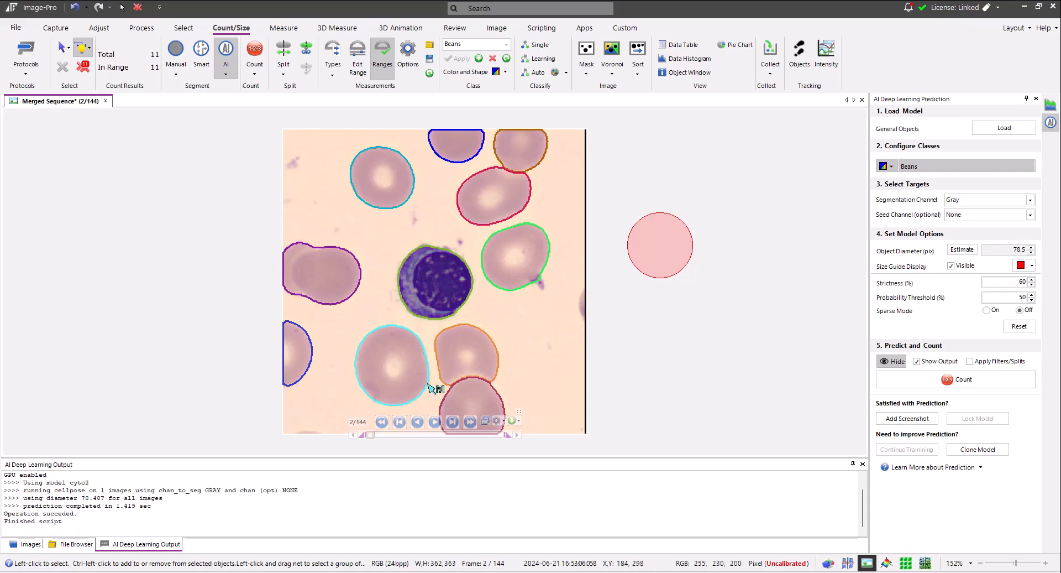
click(466, 355)
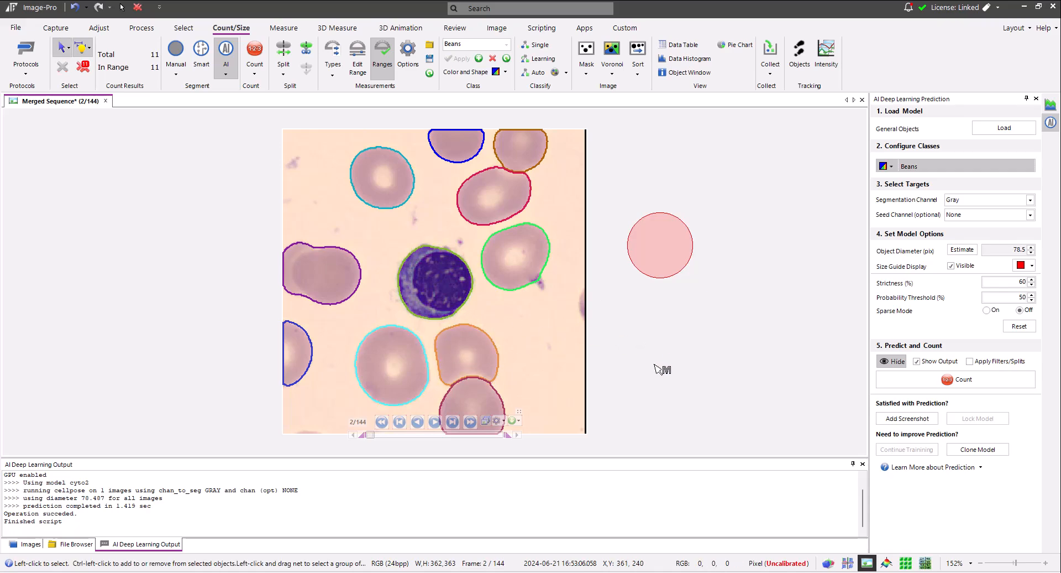
click(688, 59)
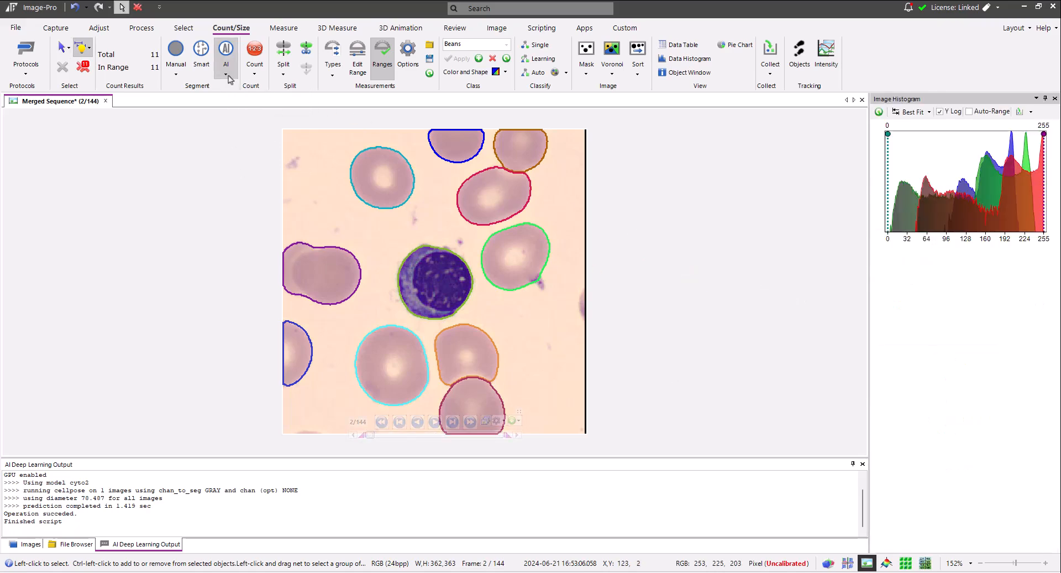
From Manage Models, clone General Objects and enter 'Erythroblasts' as the new model name.
click(225, 48)
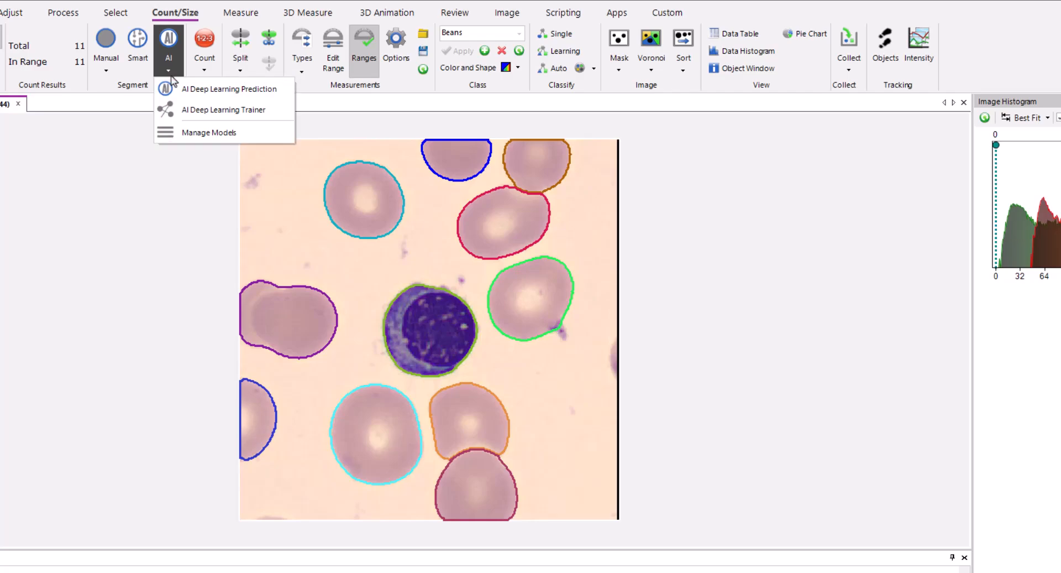
click(209, 132)
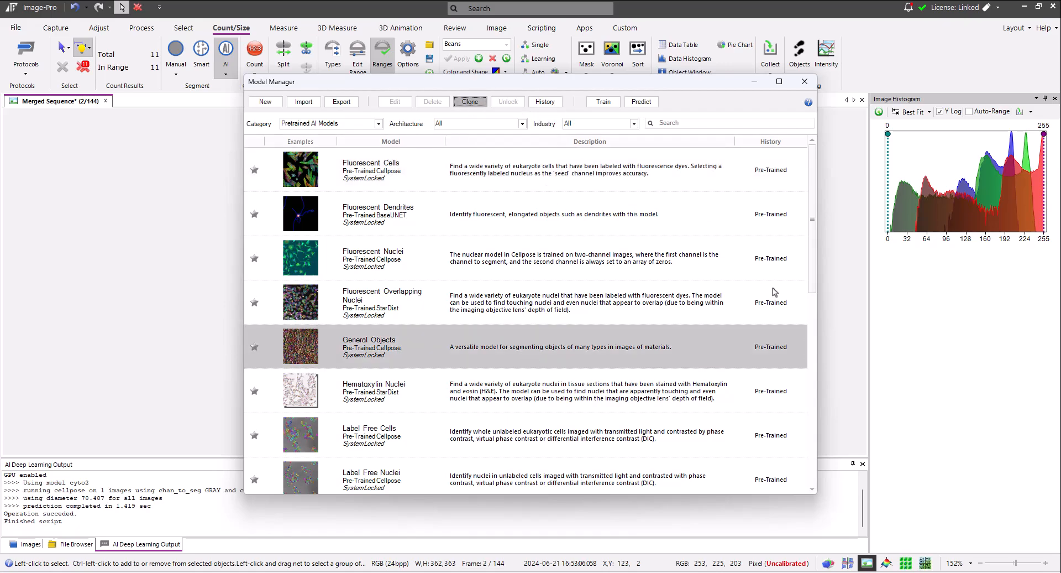
click(470, 102)
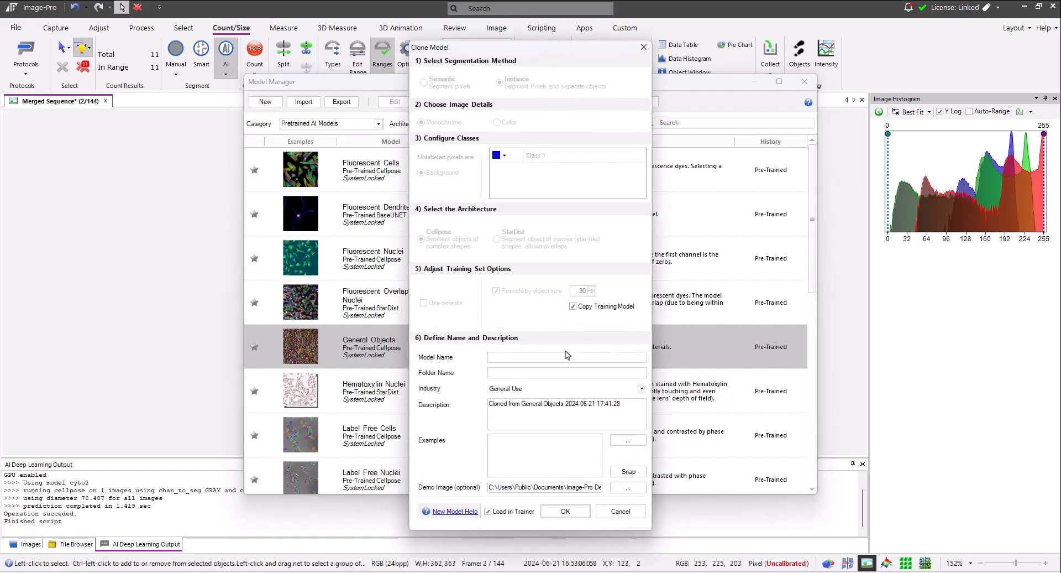
click(549, 357)
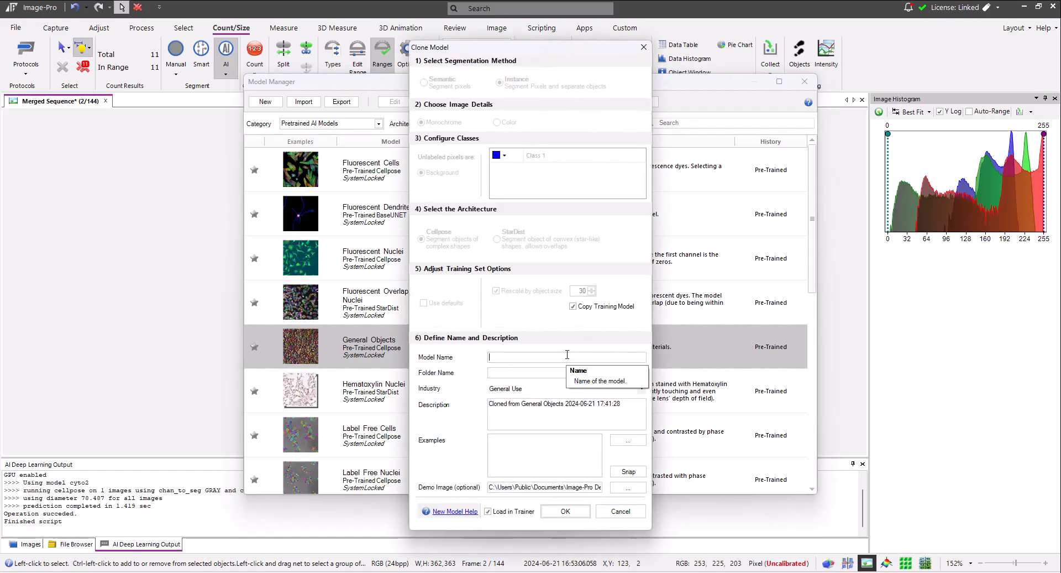
text(Erythro)
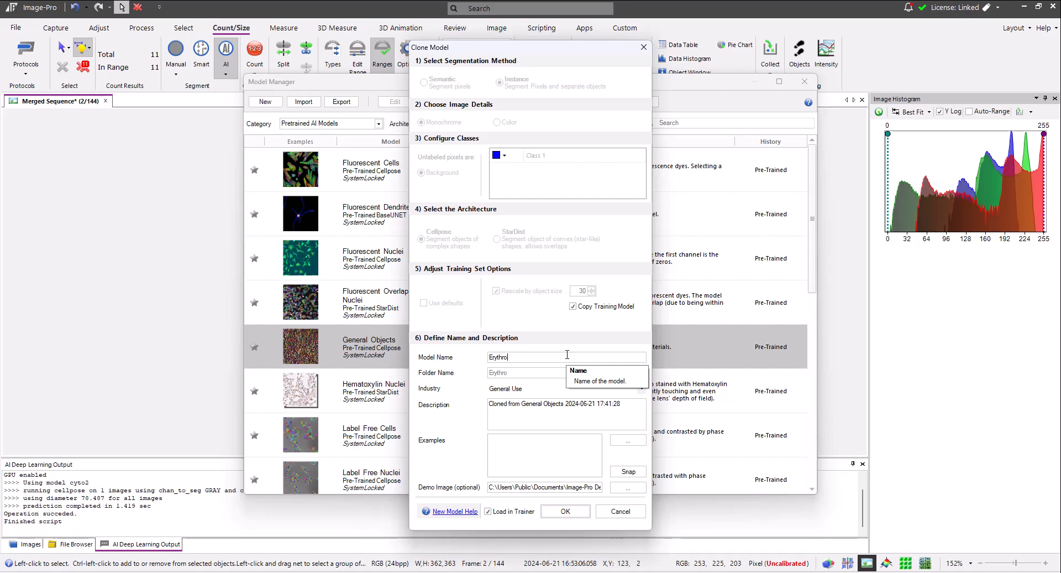
text(blasts)
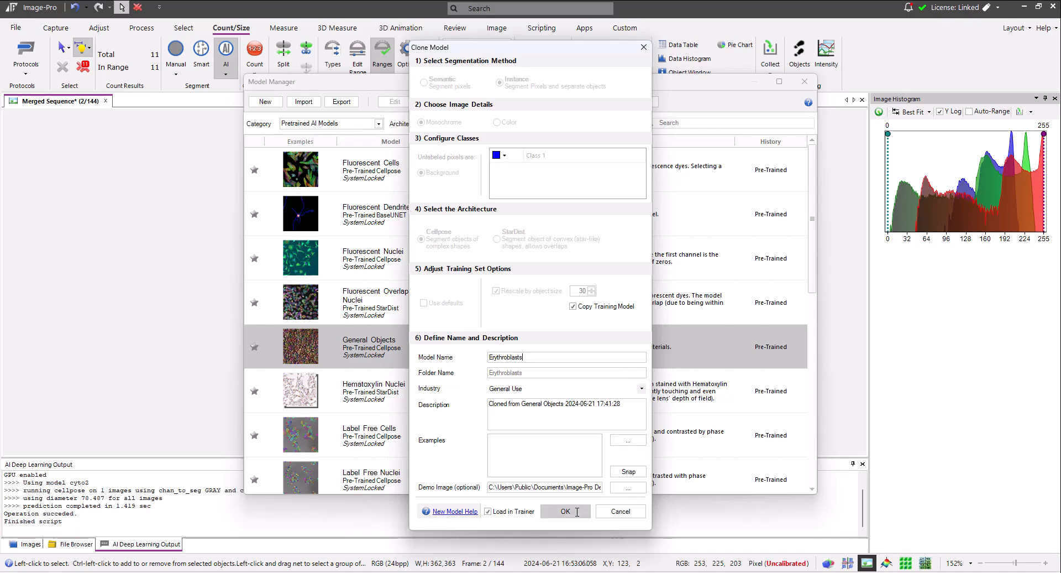
mouse_move(554, 516)
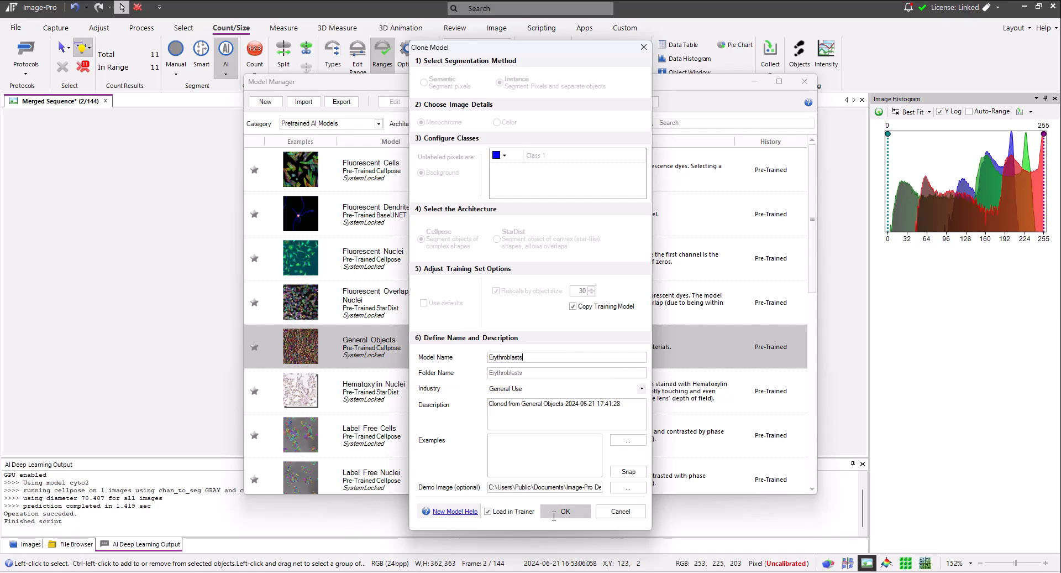
Confirm the clone with Load in Trainer checked, opening Erythroblasts in the AI Deep Learning Trainer.
click(566, 510)
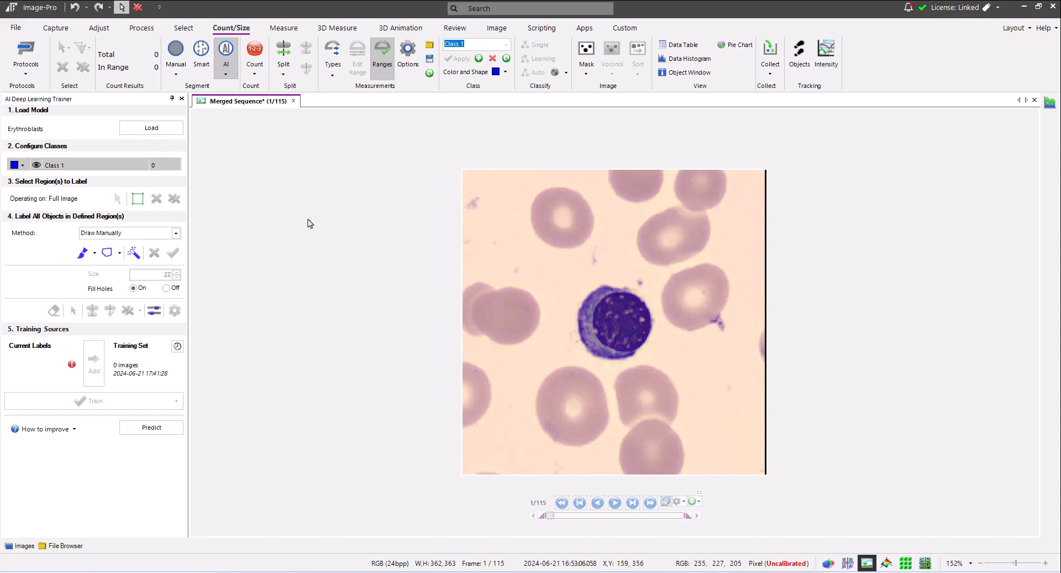
Rename the trainer's Class 1 to 'Cells' in Configure Classes.
click(15, 165)
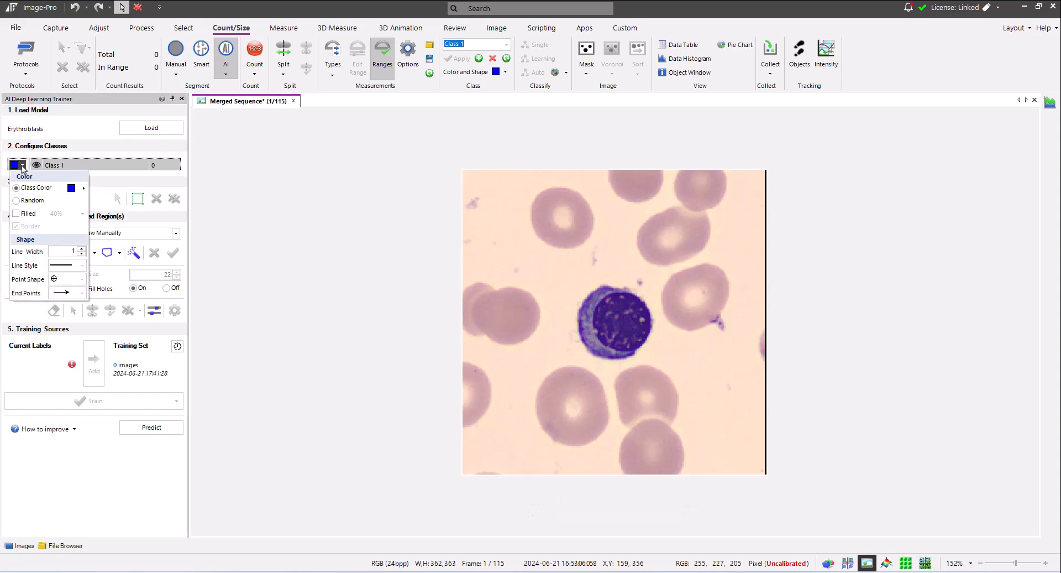
click(17, 200)
text(Cells)
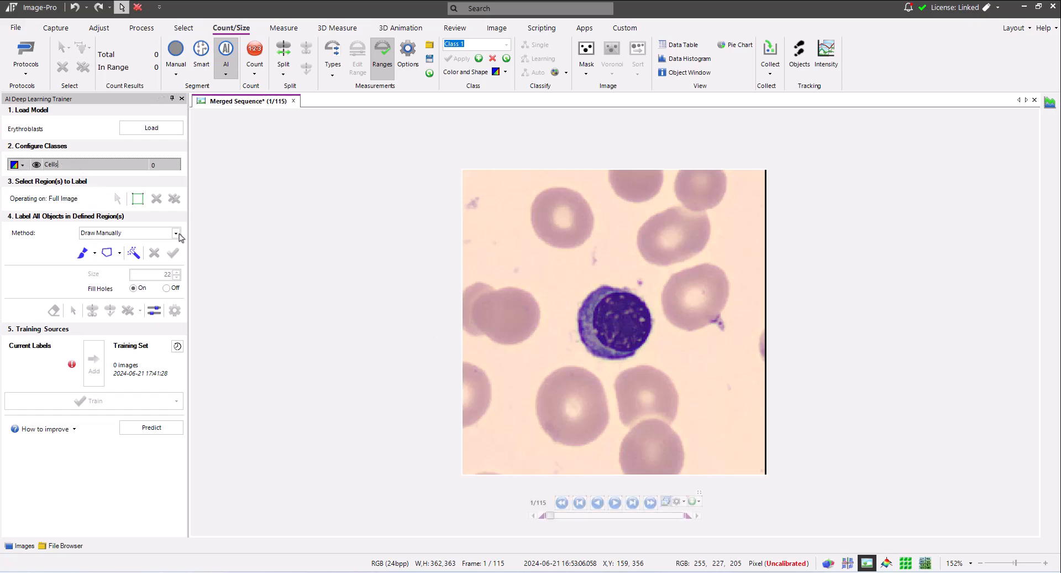
click(176, 233)
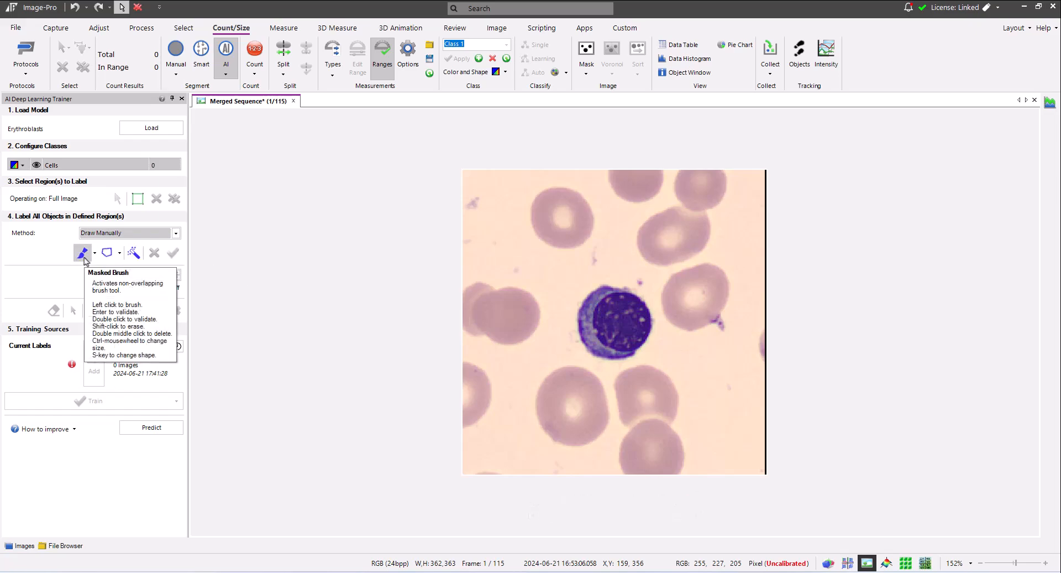
Paint a freehand Cells label over the dark purple erythroblast's nucleus and body in frame 1.
click(82, 252)
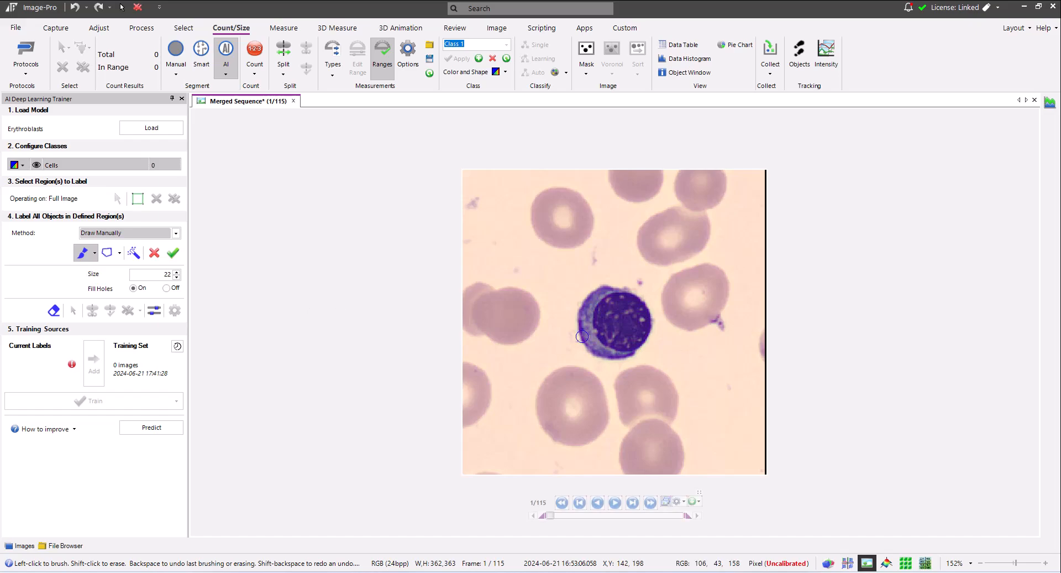
click(612, 306)
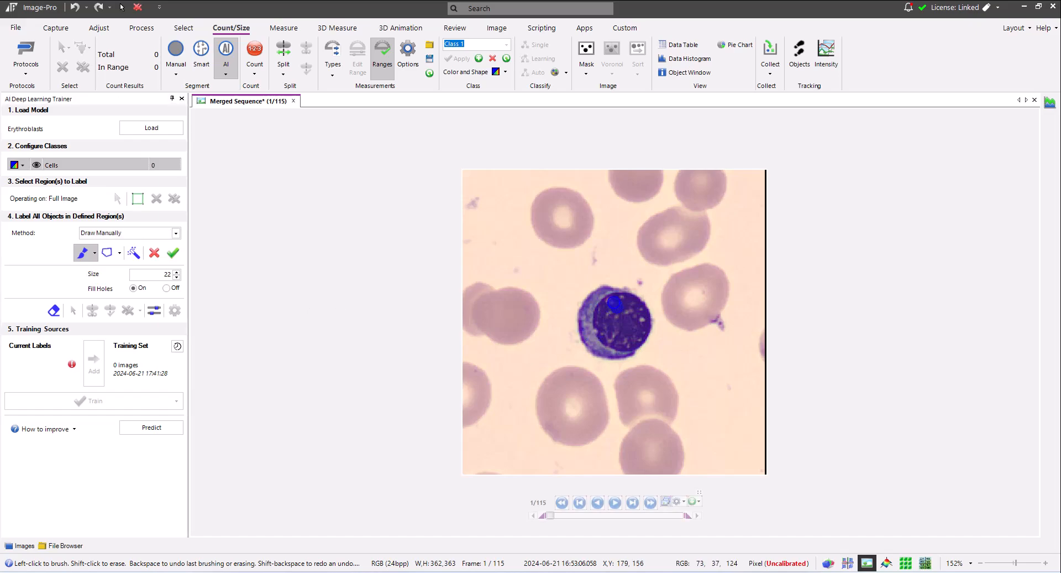
drag(614, 309, 587, 315)
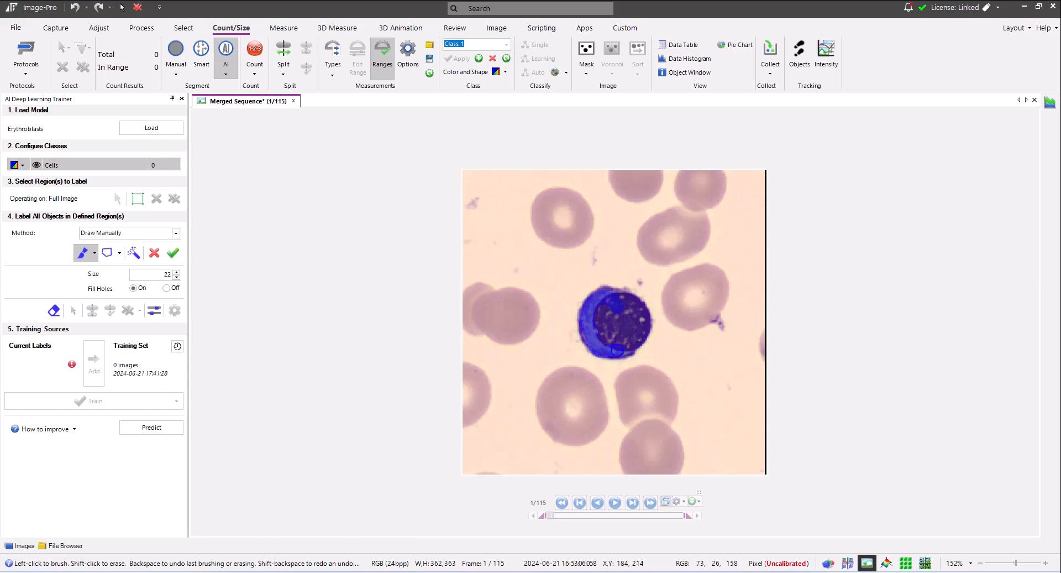
drag(612, 348, 641, 322)
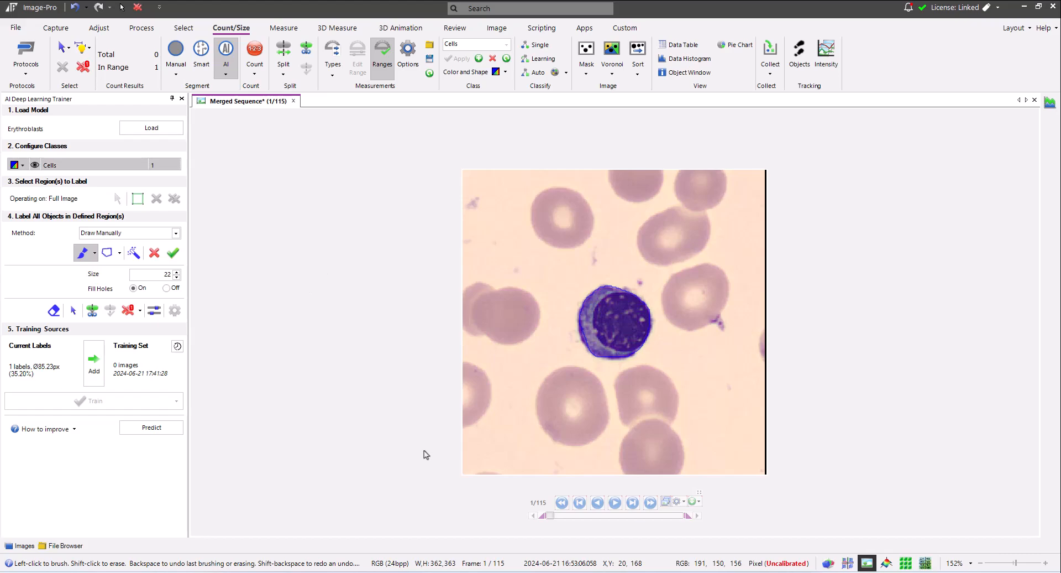
mouse_move(86, 252)
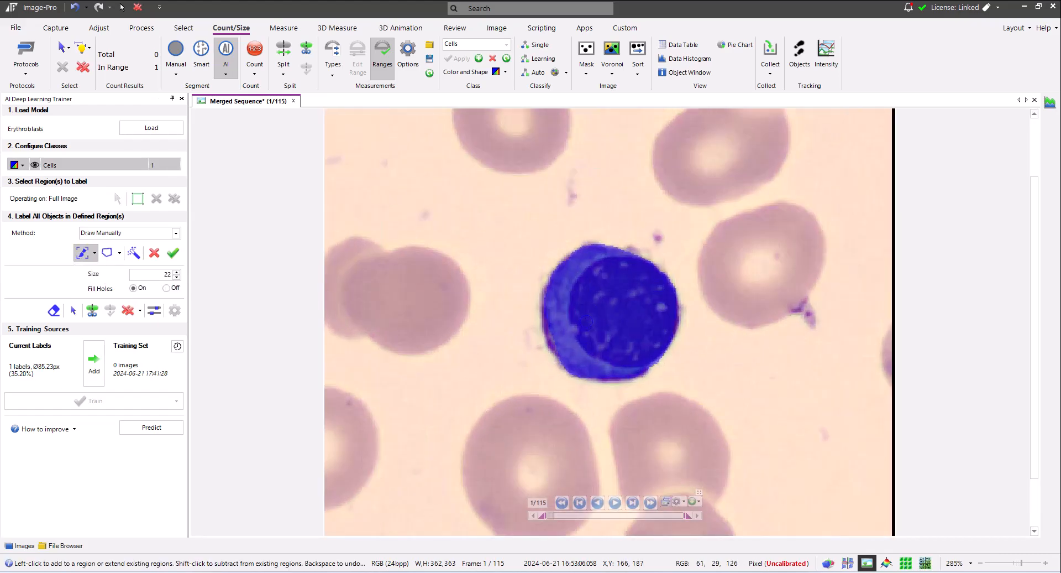
mouse_move(548, 311)
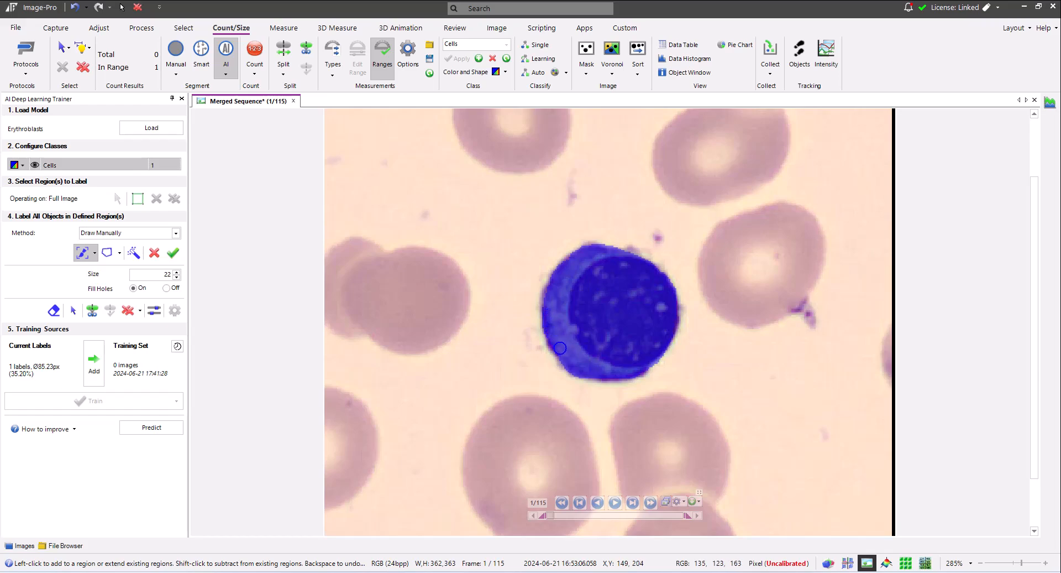
mouse_move(618, 354)
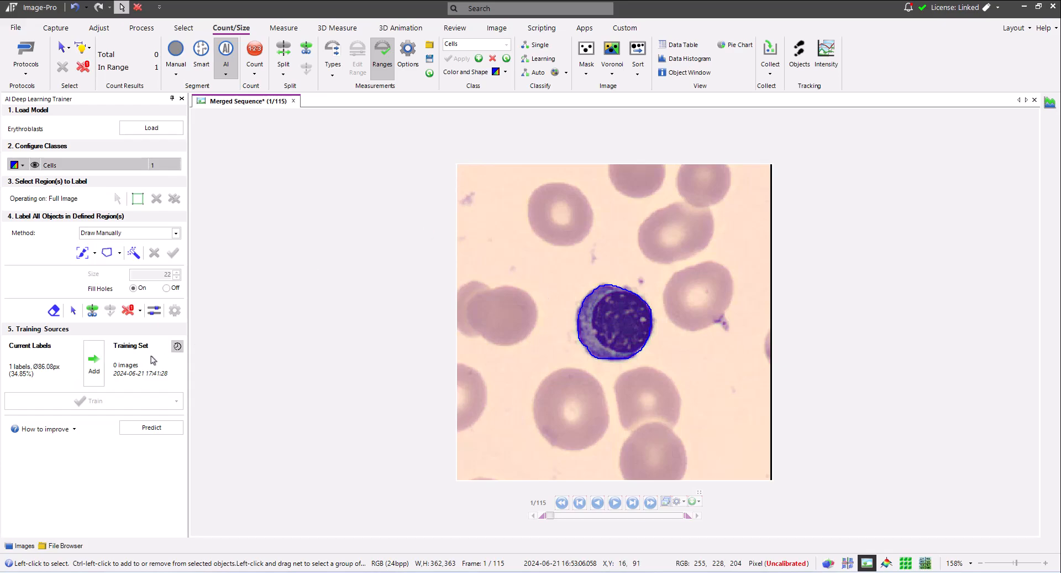
Add the labeled first image to the training set using Gray as the training channel.
click(93, 362)
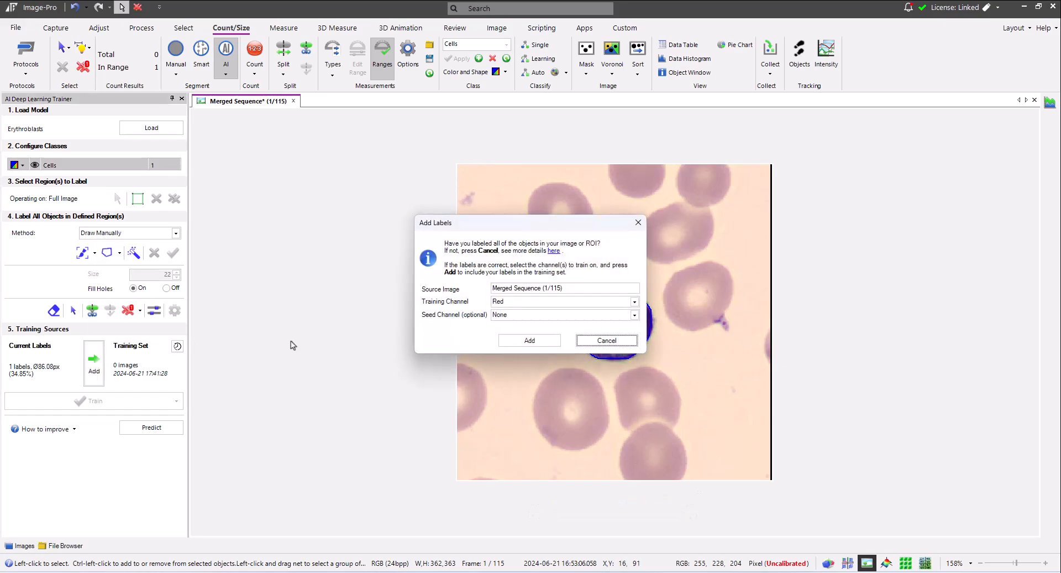
mouse_move(541, 309)
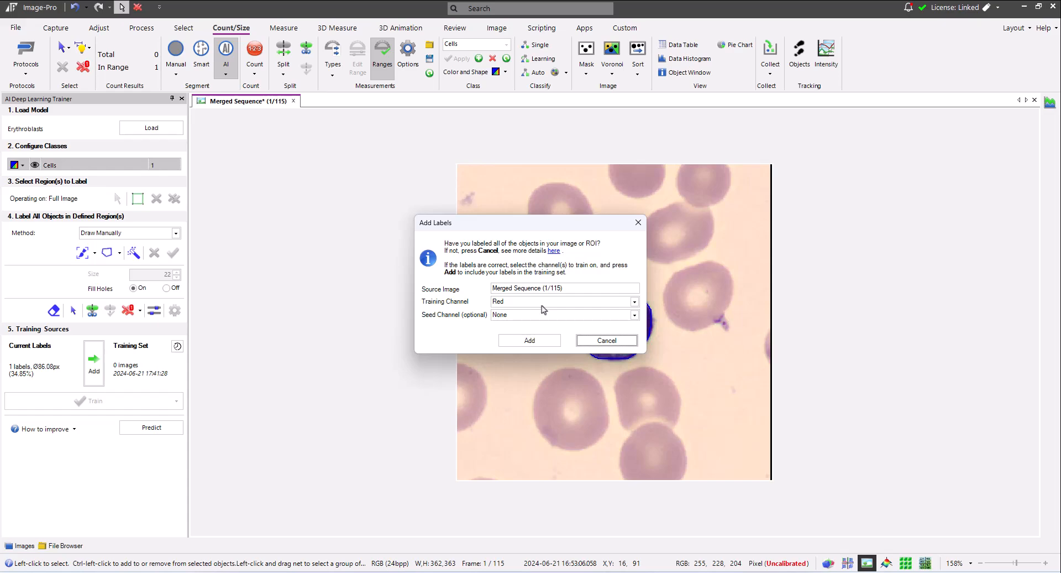
click(634, 301)
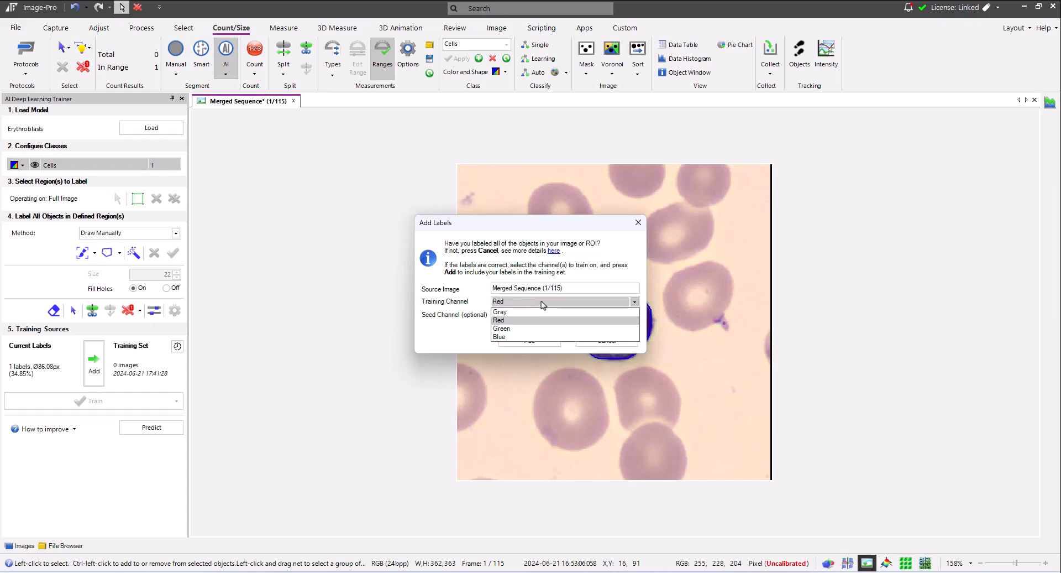
click(500, 312)
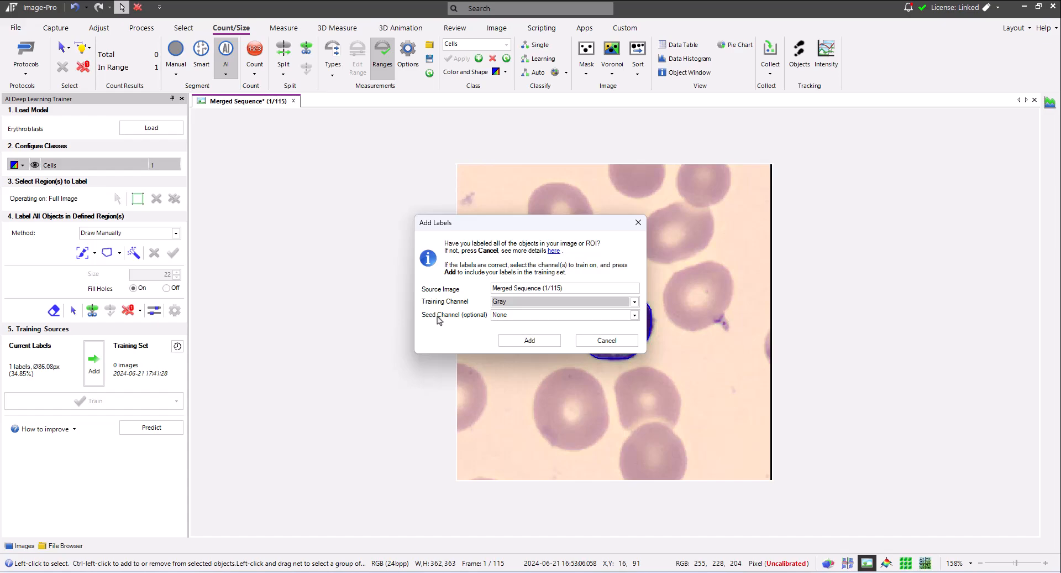
mouse_move(440, 338)
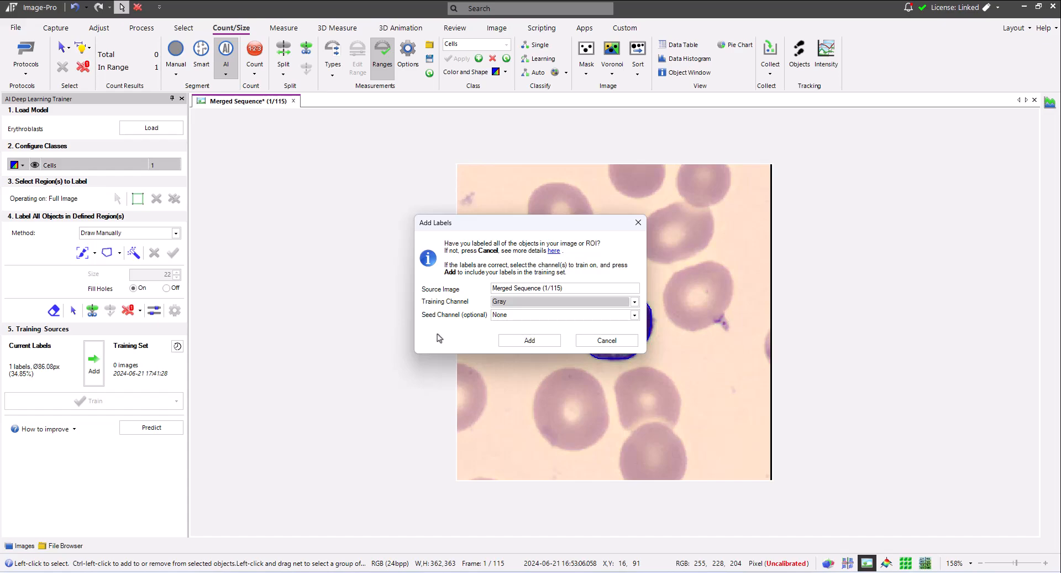
mouse_move(530, 339)
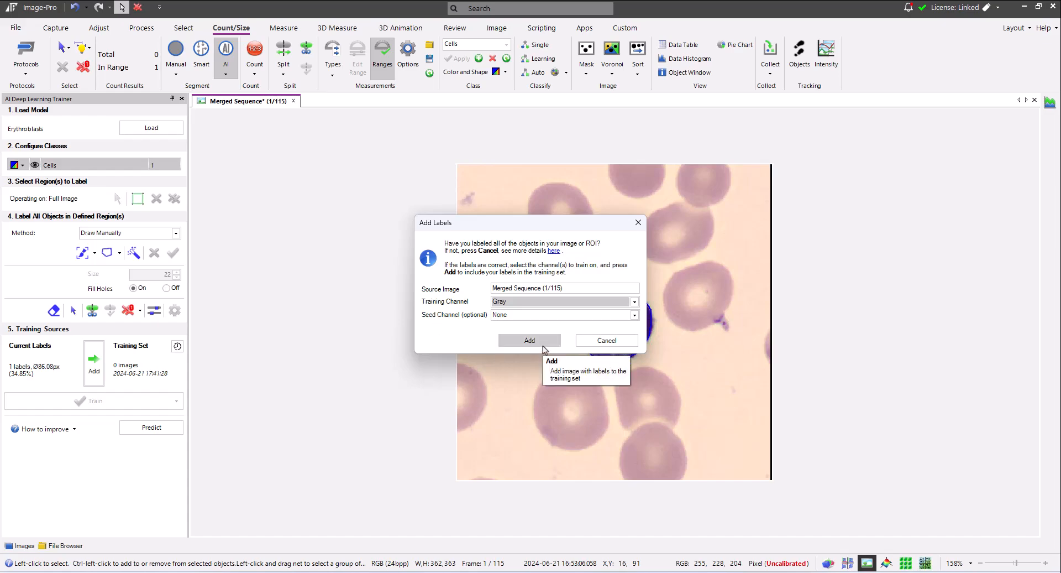
click(530, 339)
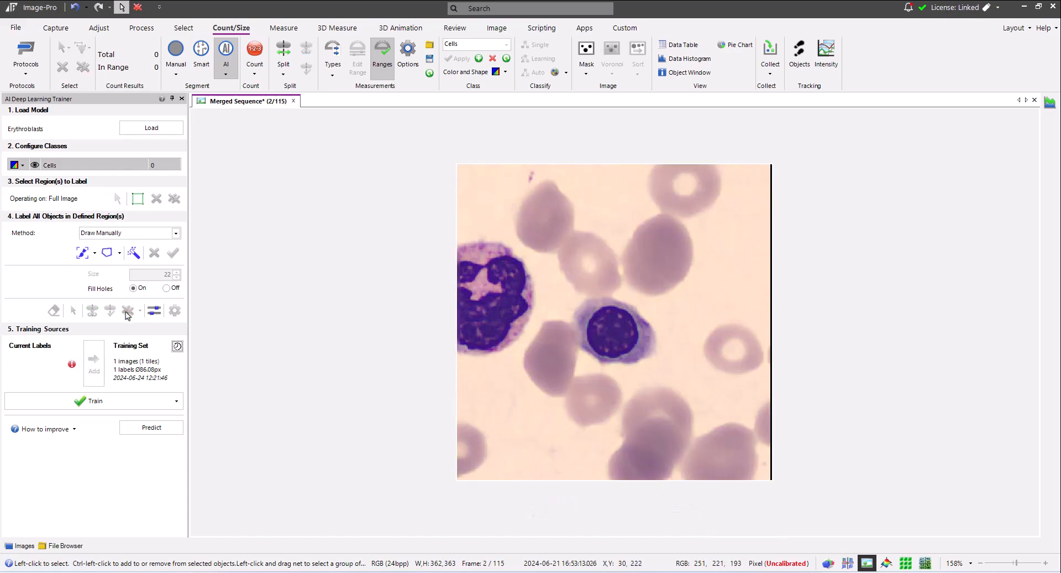
Paint and accept the erythroblast label on frame 2 and add it to the training set.
click(83, 252)
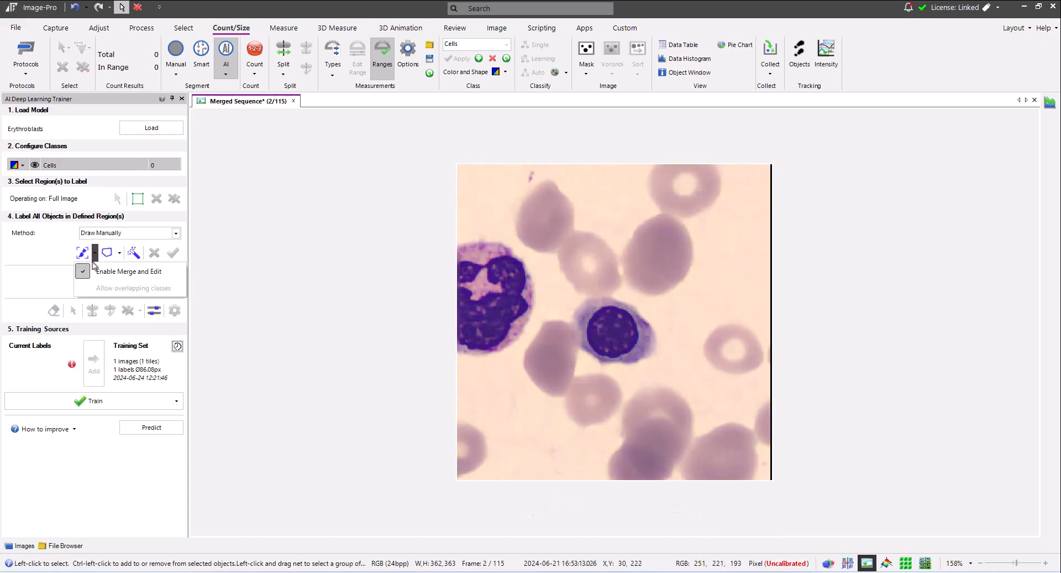
click(83, 252)
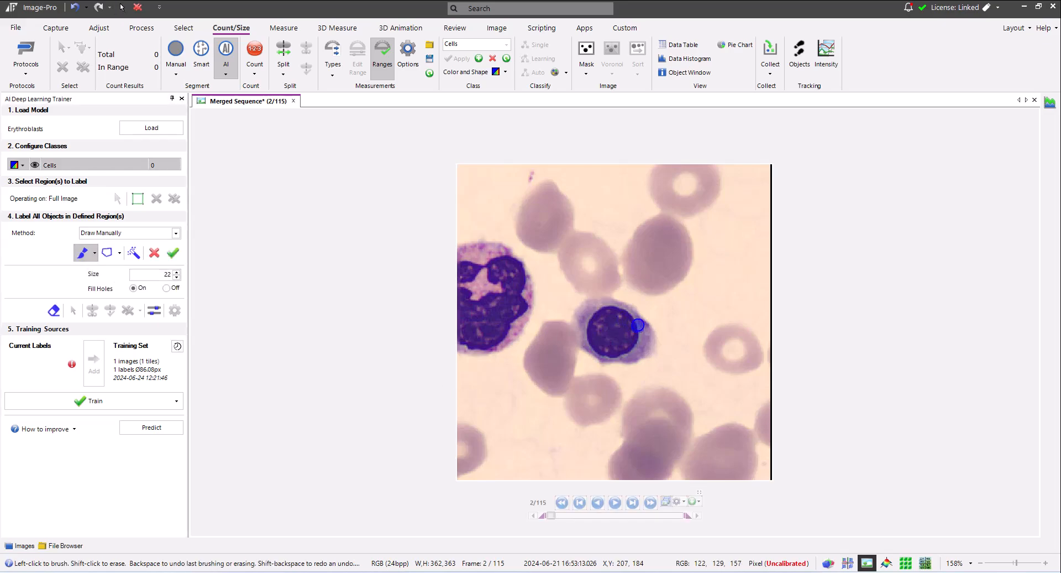
drag(636, 325, 616, 306)
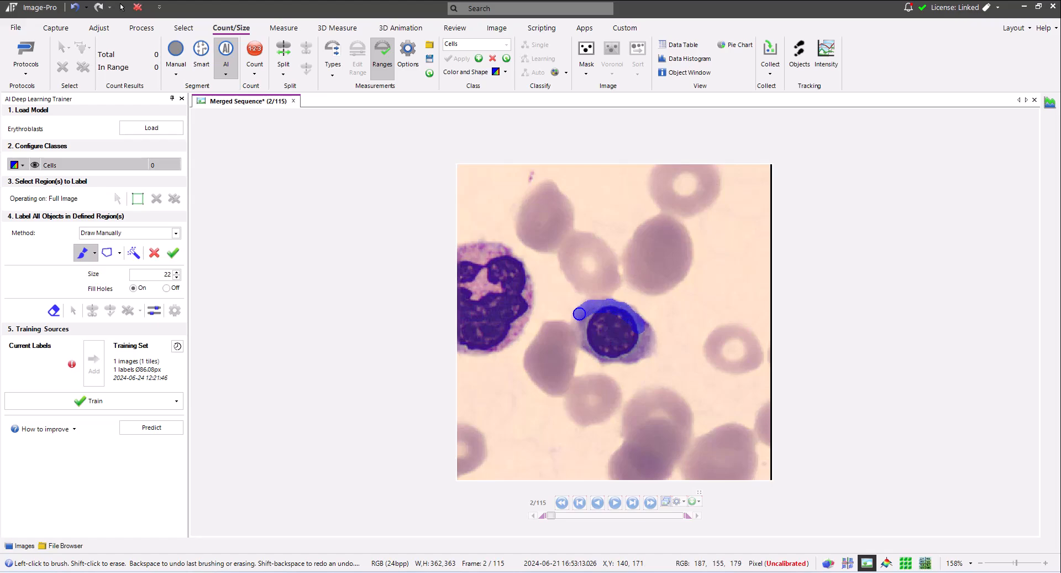
drag(579, 313, 606, 355)
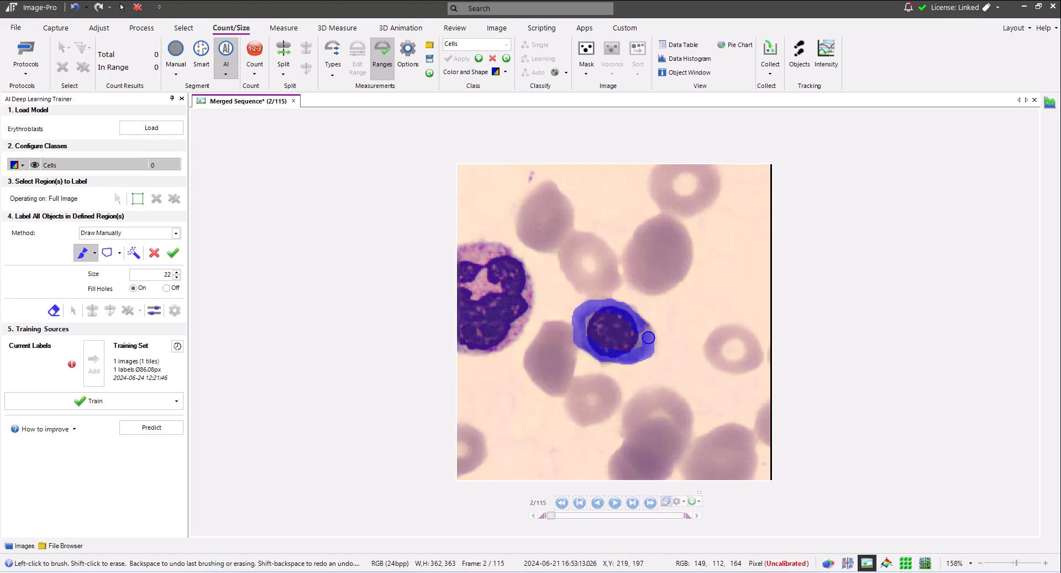
click(614, 332)
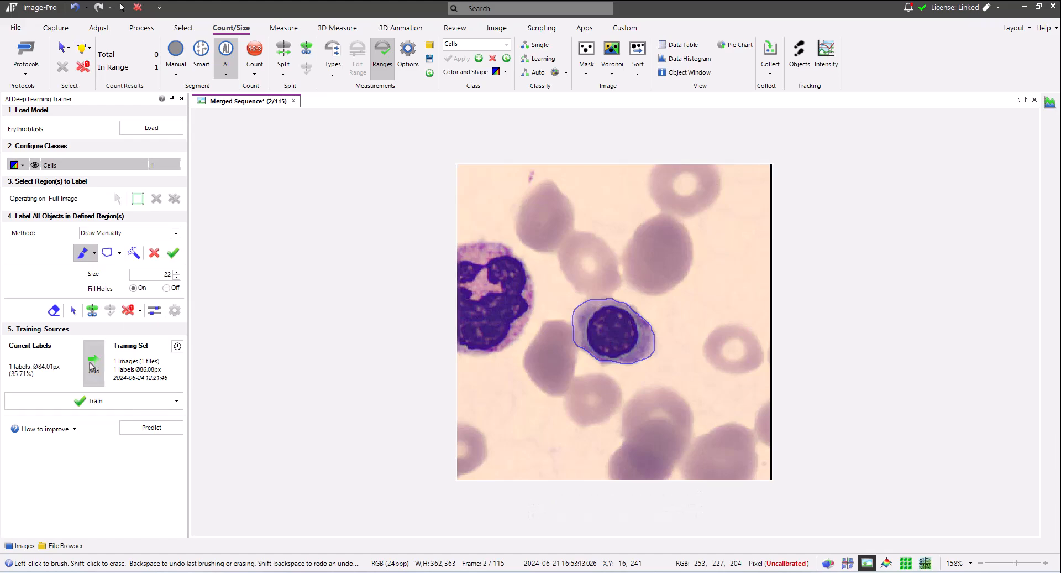
click(93, 362)
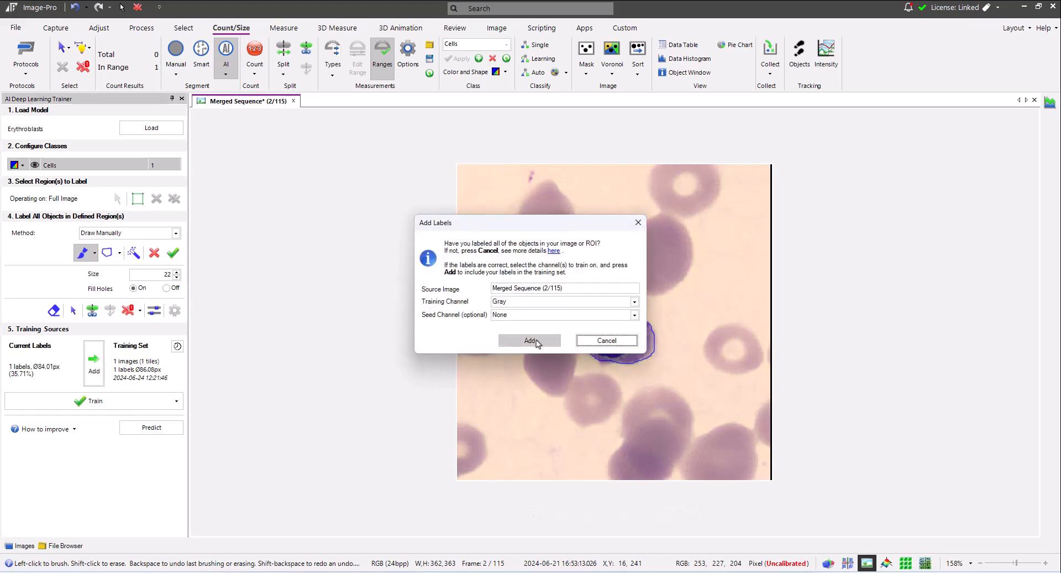
click(529, 340)
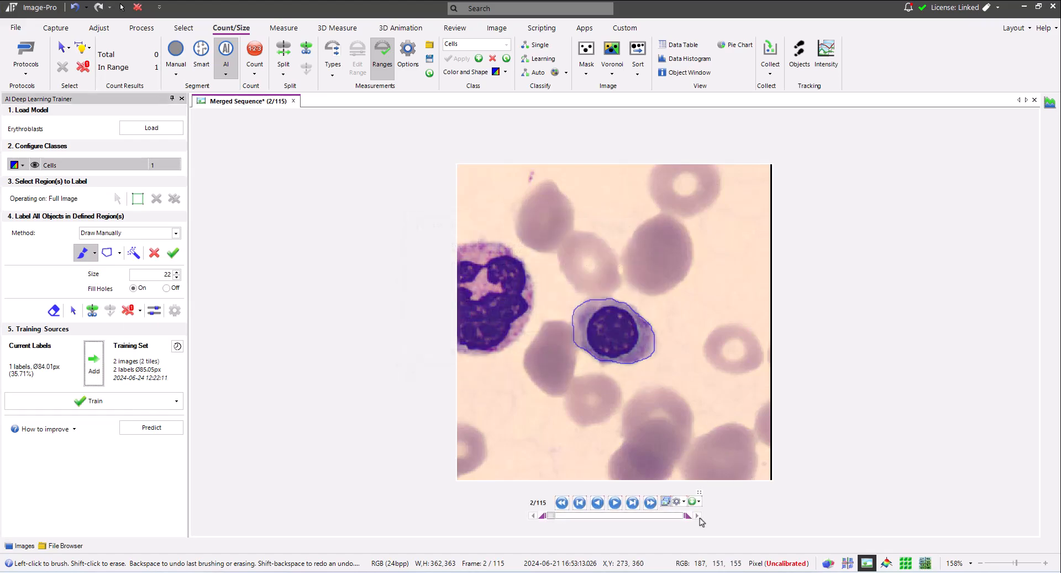
Advance to frame 3 and paint a label covering its whole erythroblast, nucleus to cell edge.
click(631, 502)
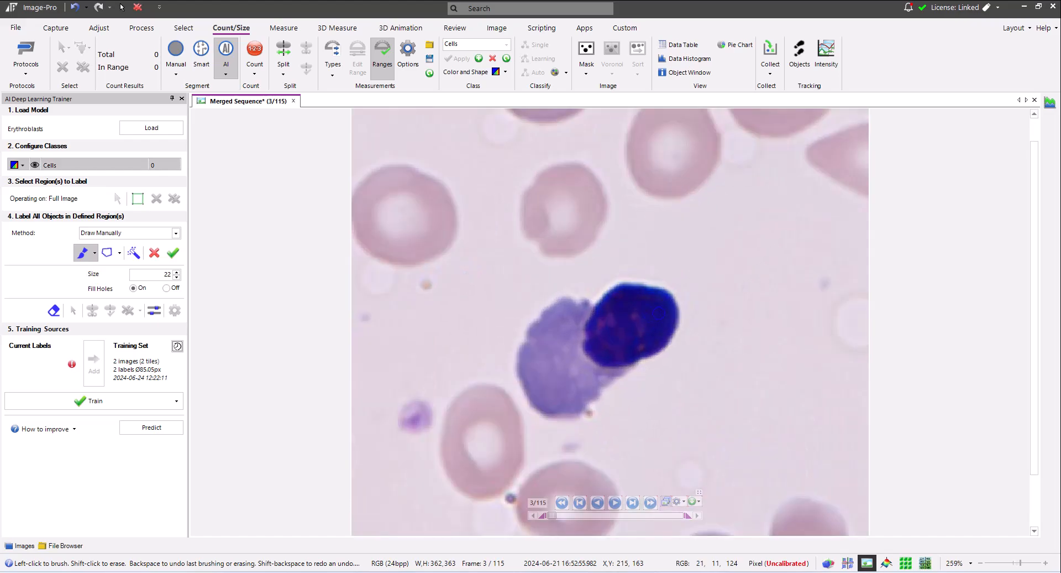
drag(636, 305, 656, 319)
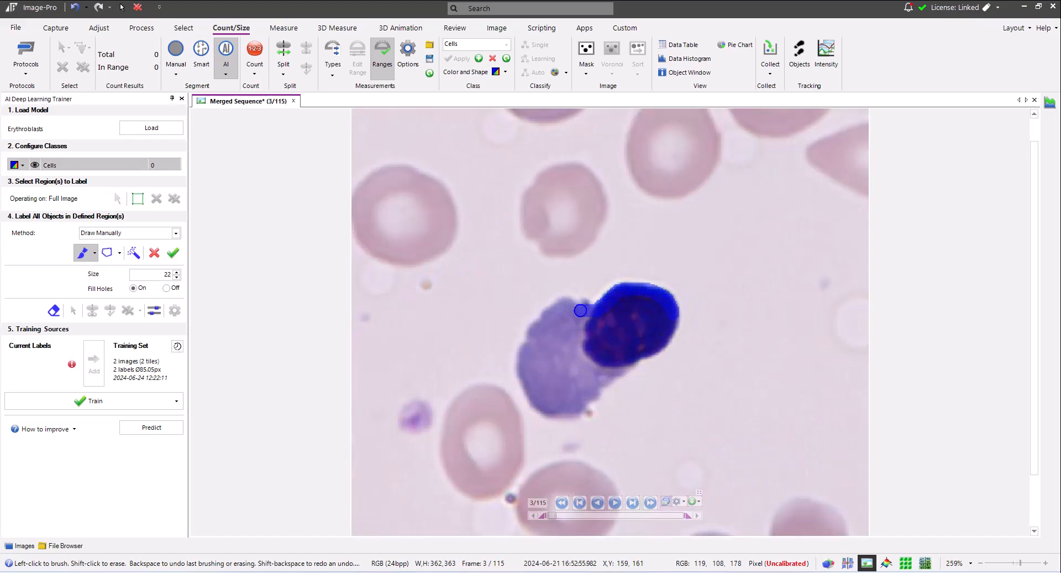
drag(580, 309, 529, 345)
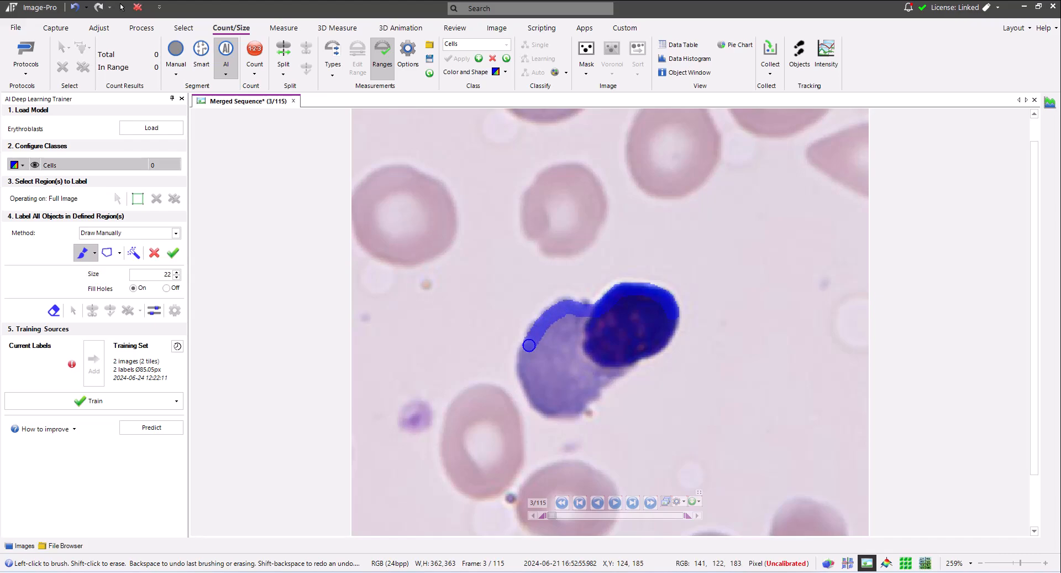
drag(530, 345, 581, 403)
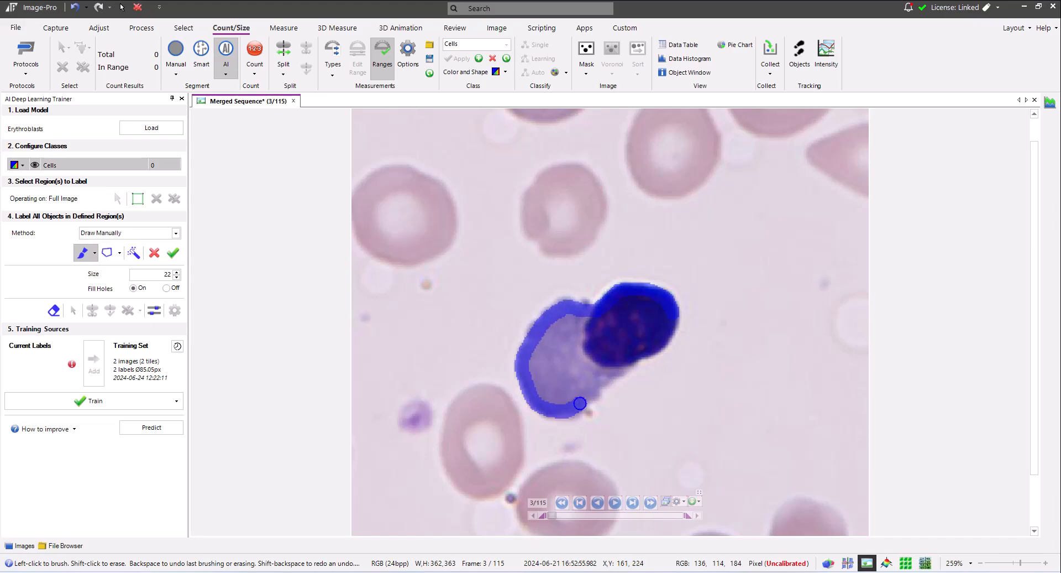
drag(578, 402, 654, 332)
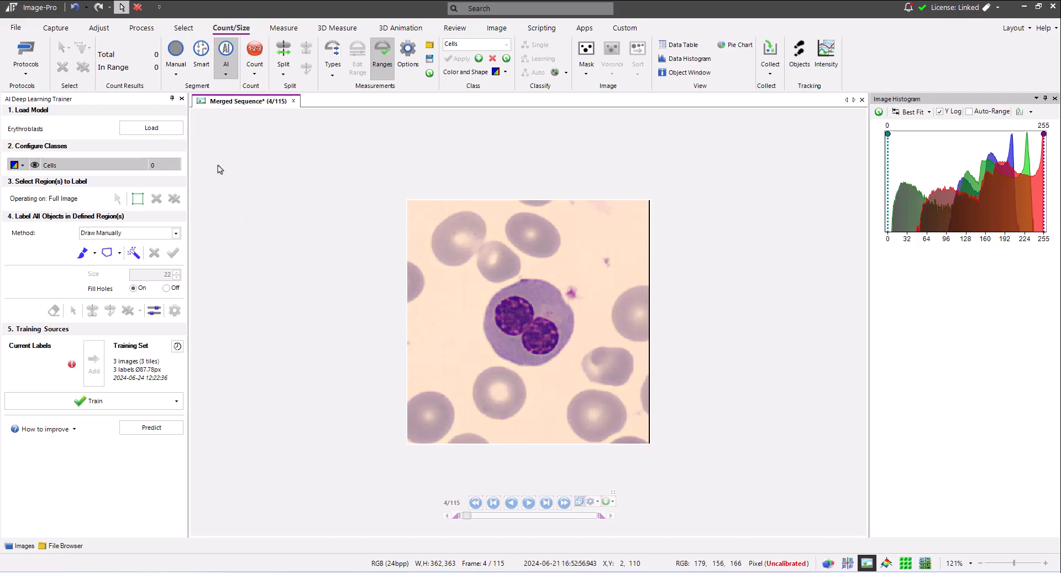
Set the labeling method to Predict with Existing Model and bring up the prediction settings panel.
click(175, 234)
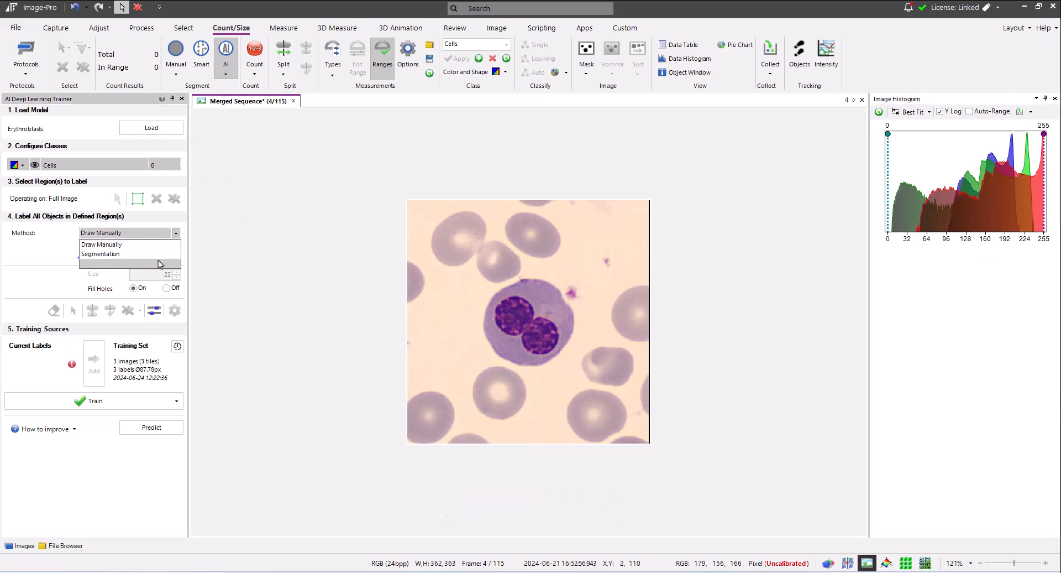
click(102, 253)
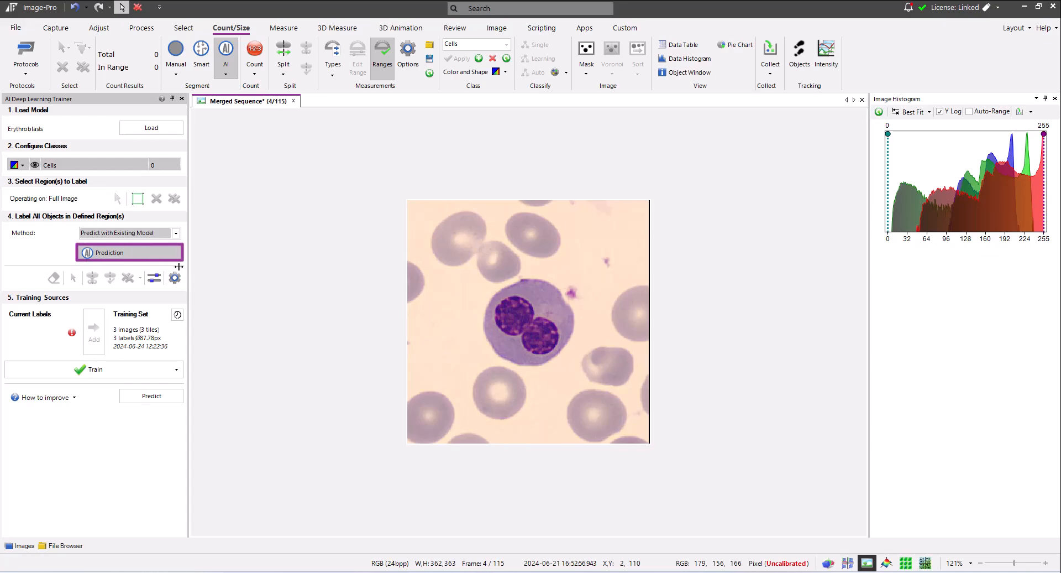
click(129, 252)
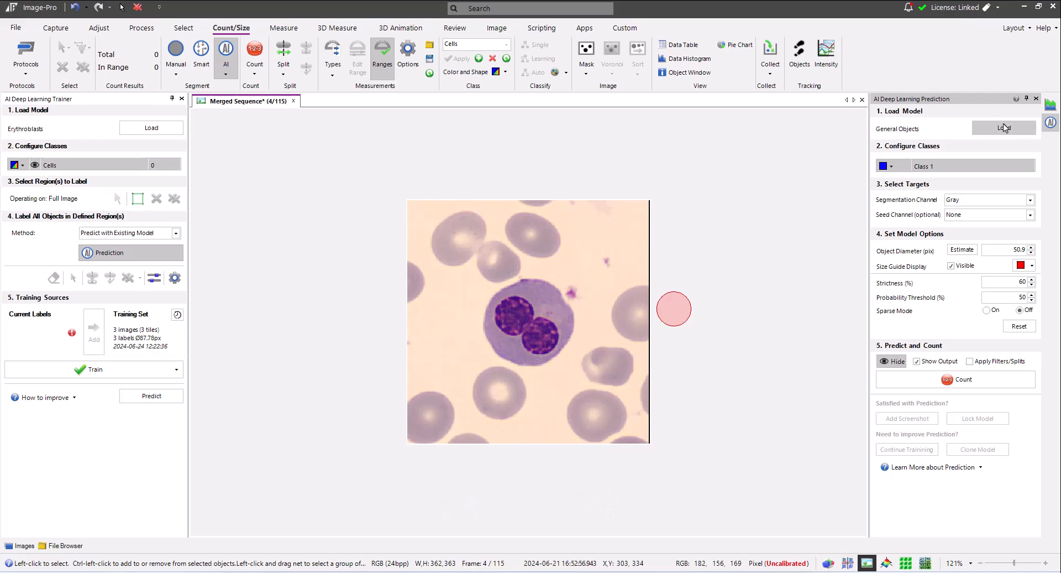
Load General Objects, enlarge the size guide to the 144.8 px cell diameter, and count, keeping one erythroblast label.
click(1005, 129)
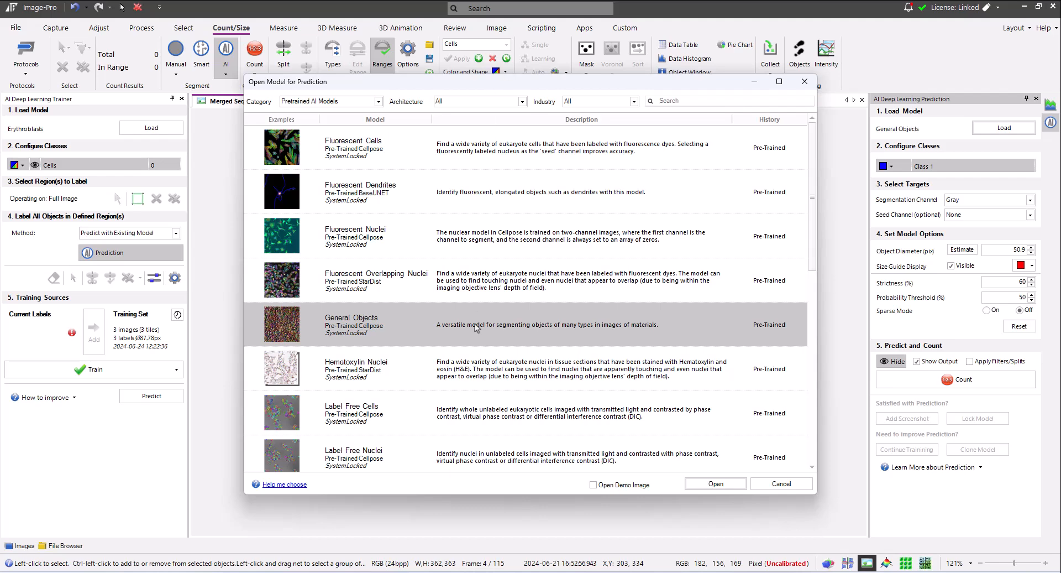
click(715, 483)
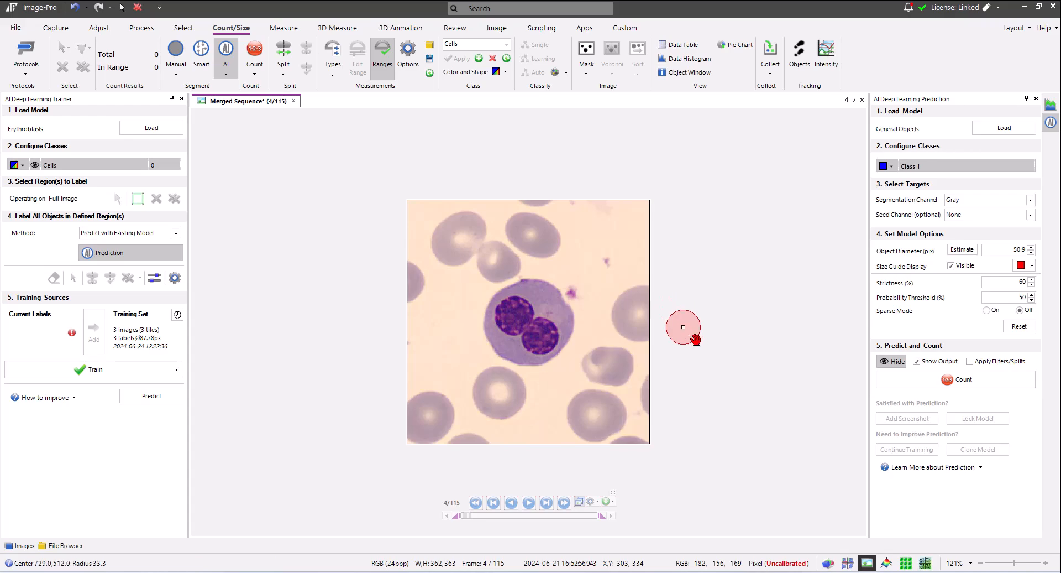
drag(691, 331, 690, 352)
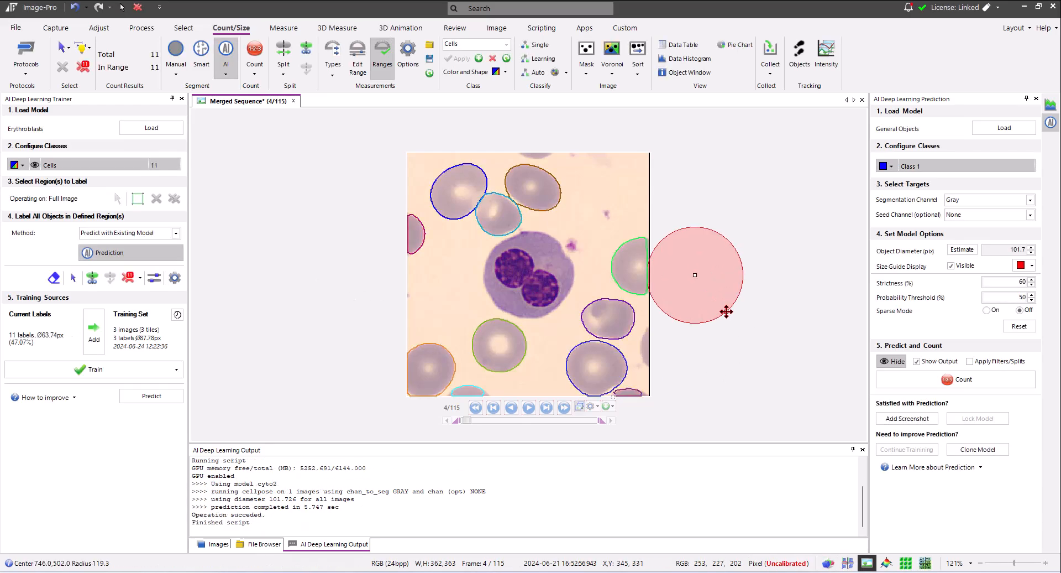
click(962, 380)
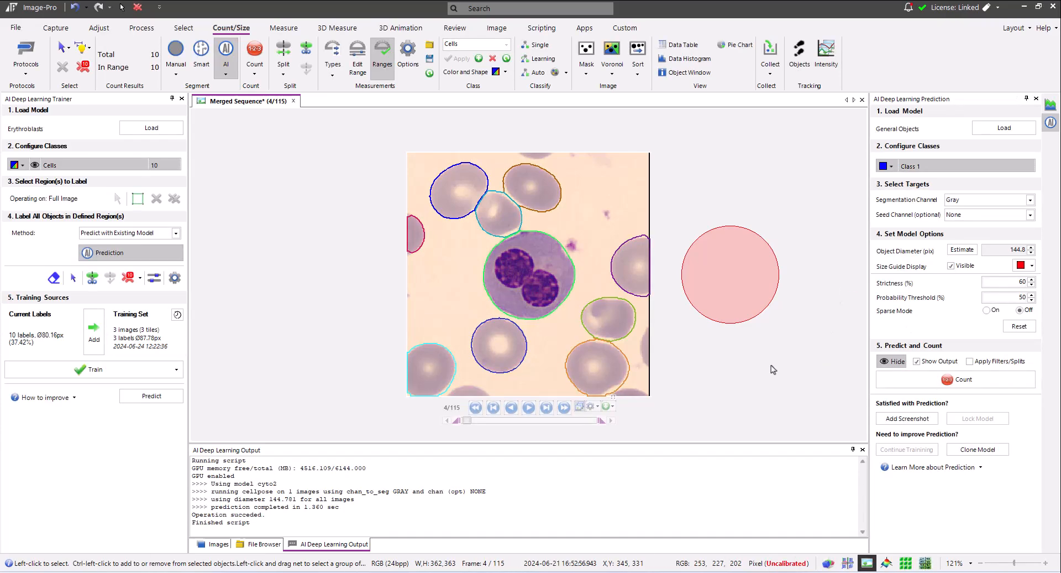
click(629, 264)
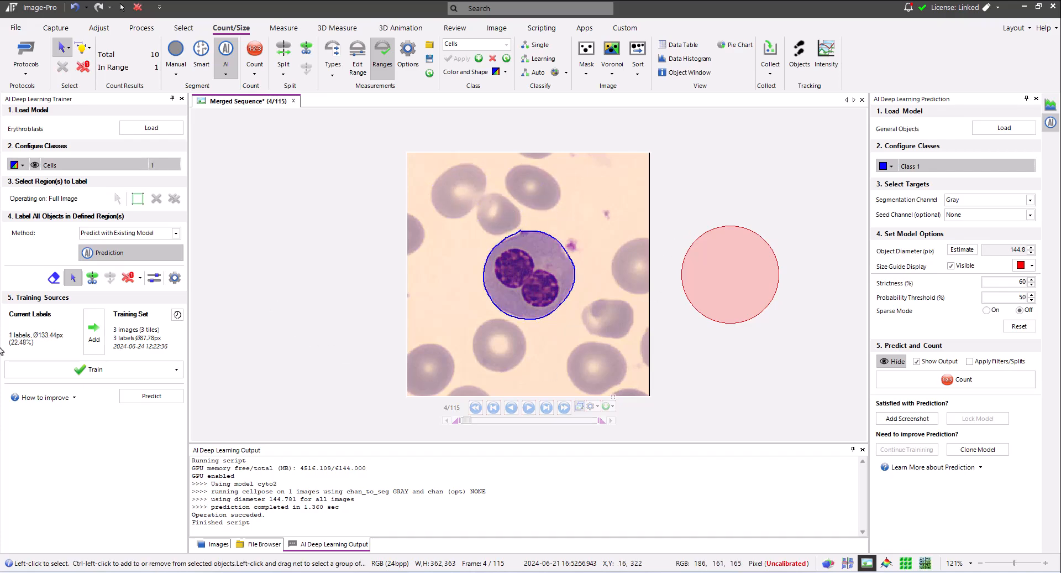
mouse_move(93, 331)
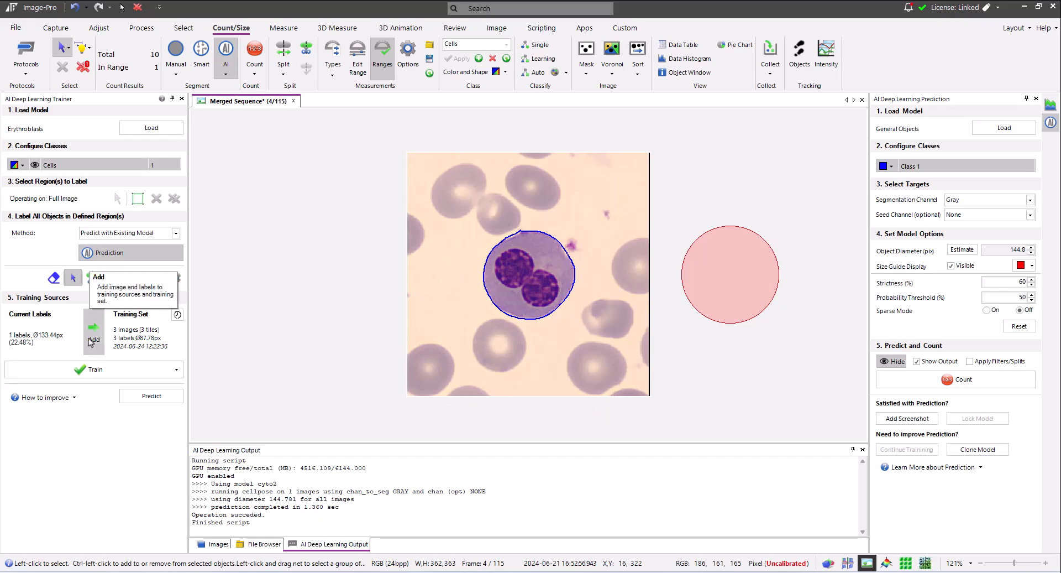
Add frame 4 with its binucleate erythroblast label, bringing the training set to four images.
click(93, 340)
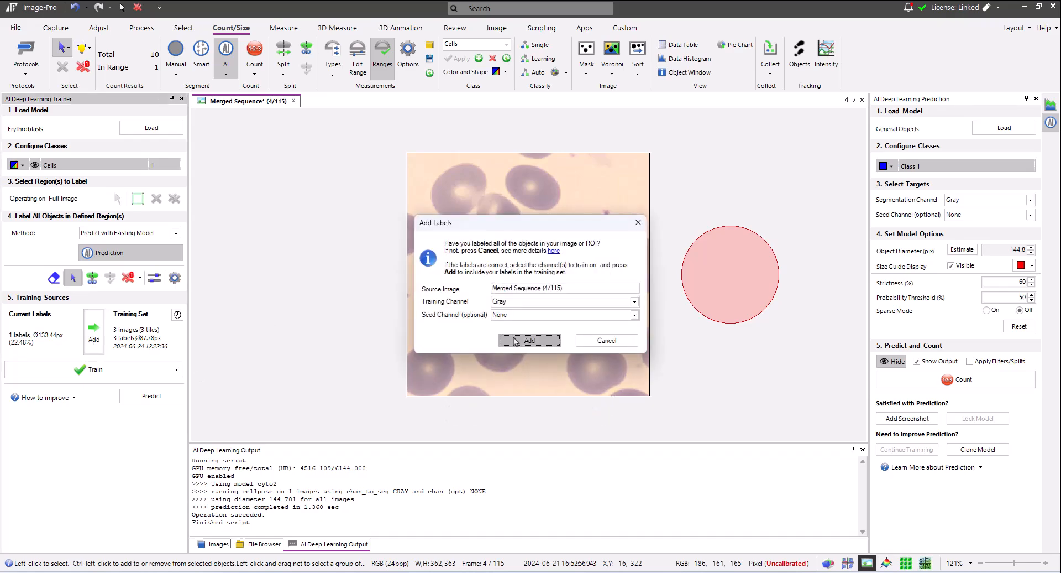
click(530, 339)
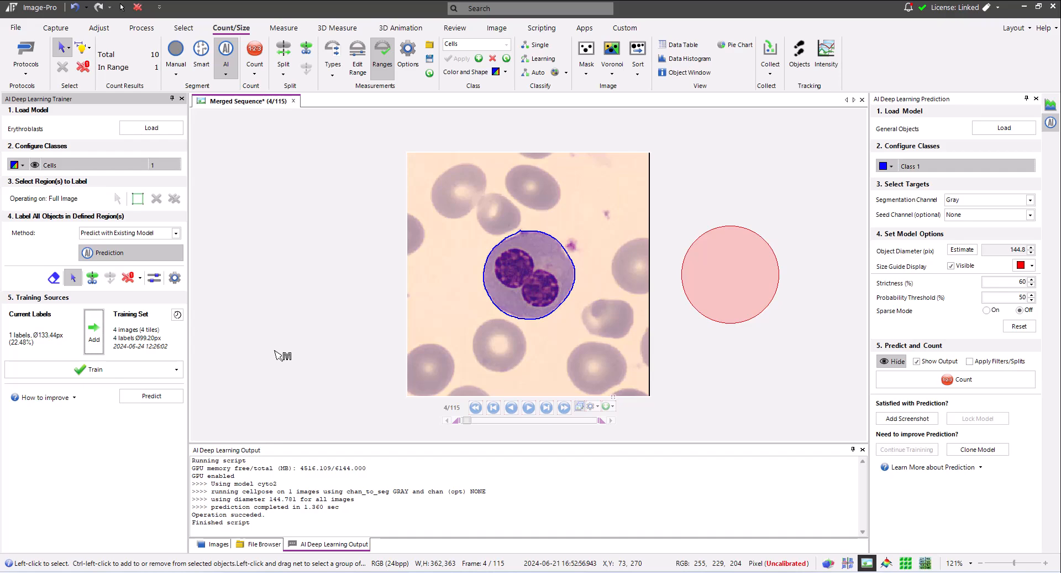
mouse_move(328, 293)
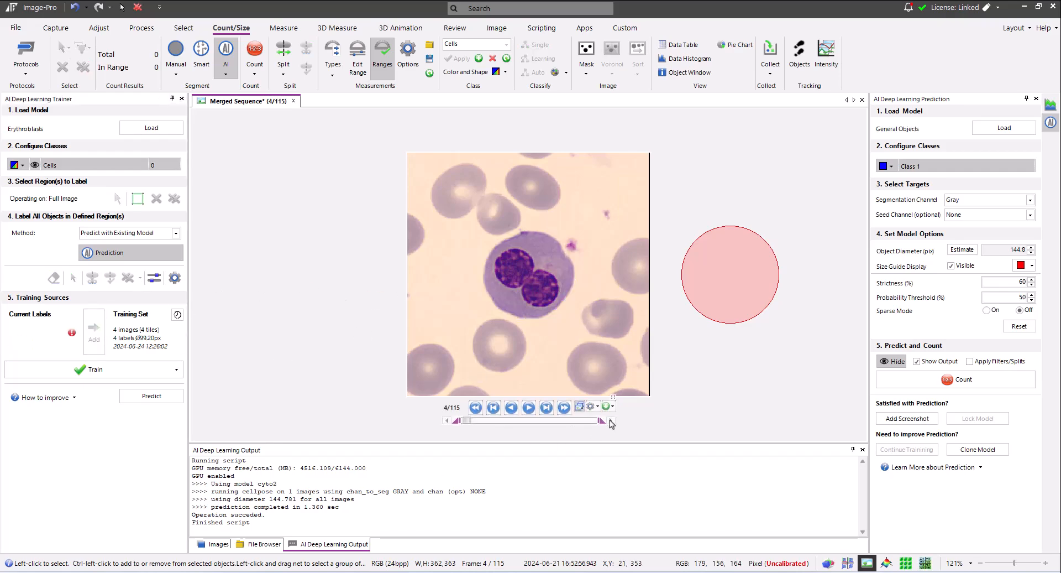
Advance to frame 5 and set the labeling method to Segmentation with Smart segmentation.
click(546, 406)
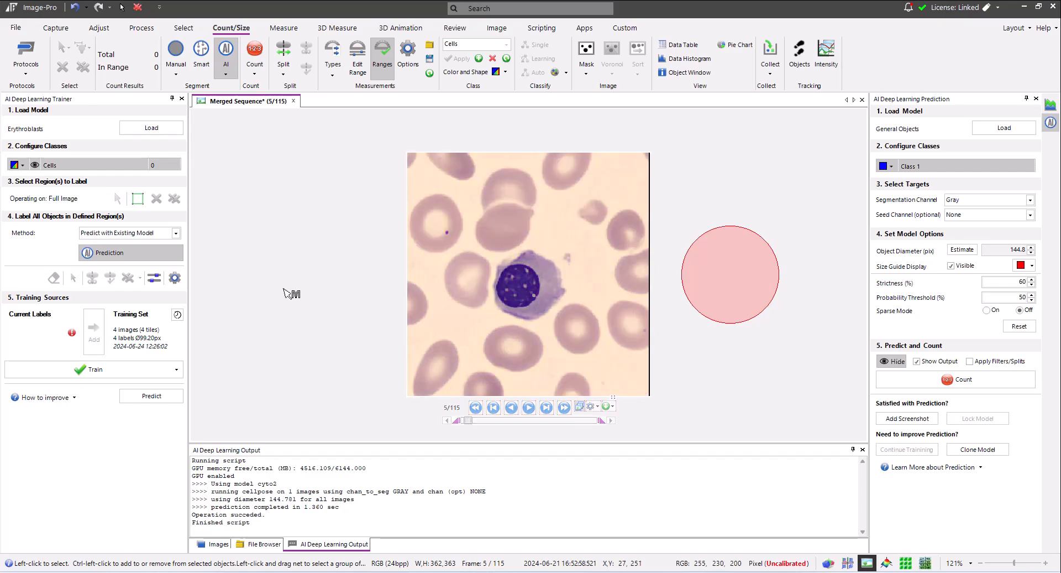
click(176, 233)
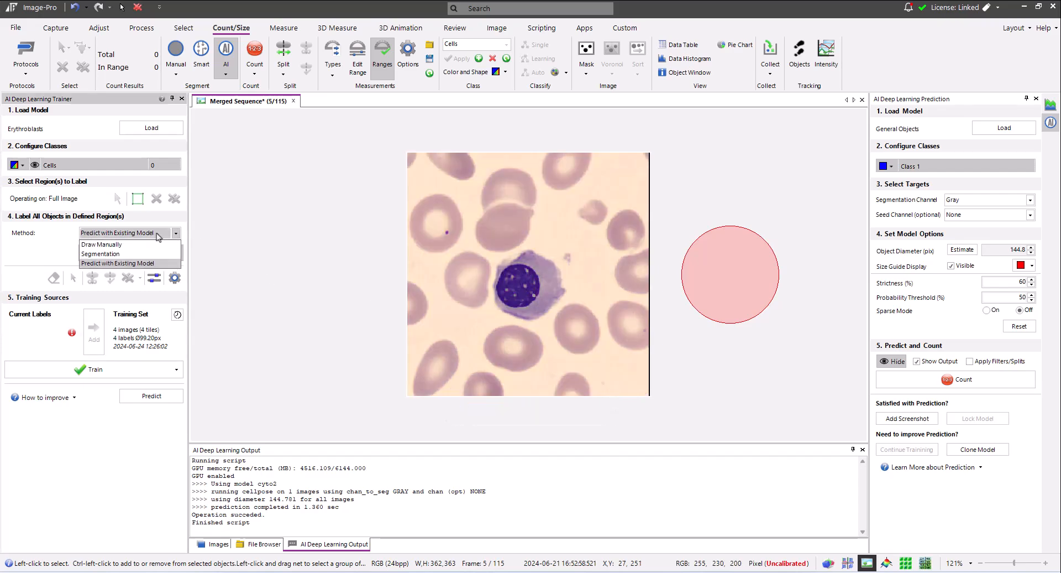
click(101, 253)
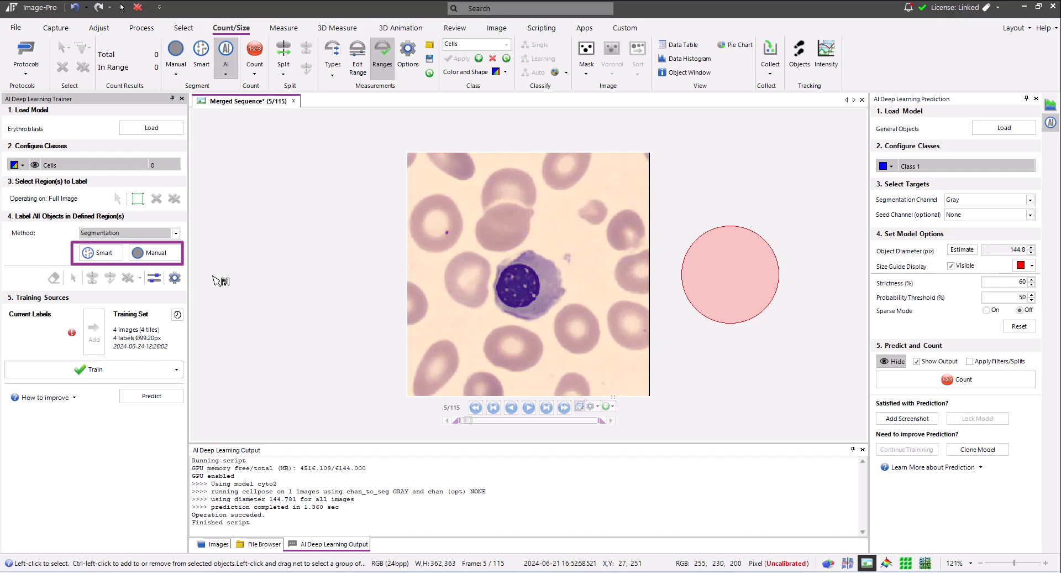
click(89, 252)
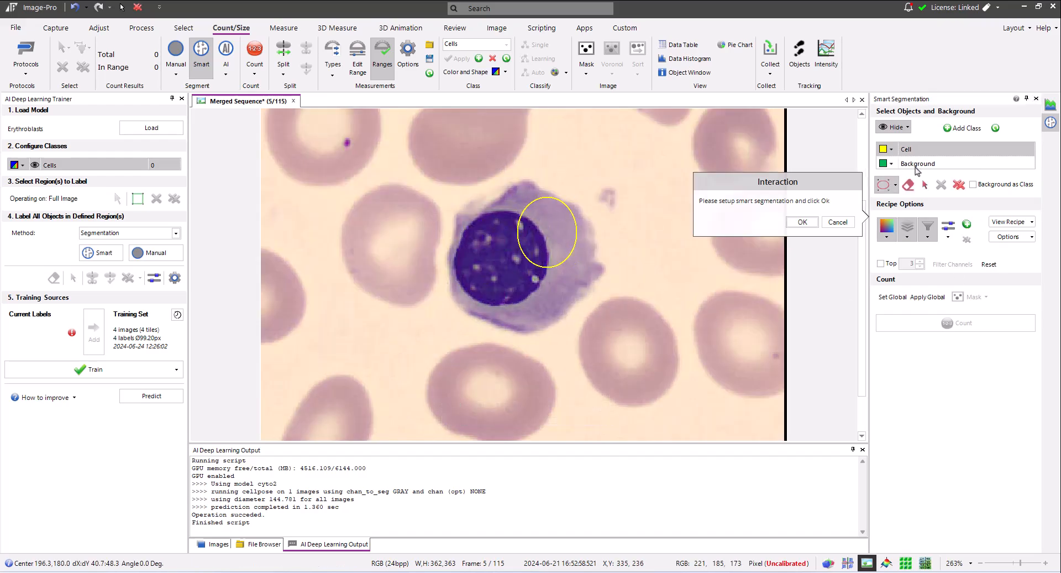
Draw an ellipse background sample beside the white cell, then bring up the area range filter.
drag(621, 278, 748, 363)
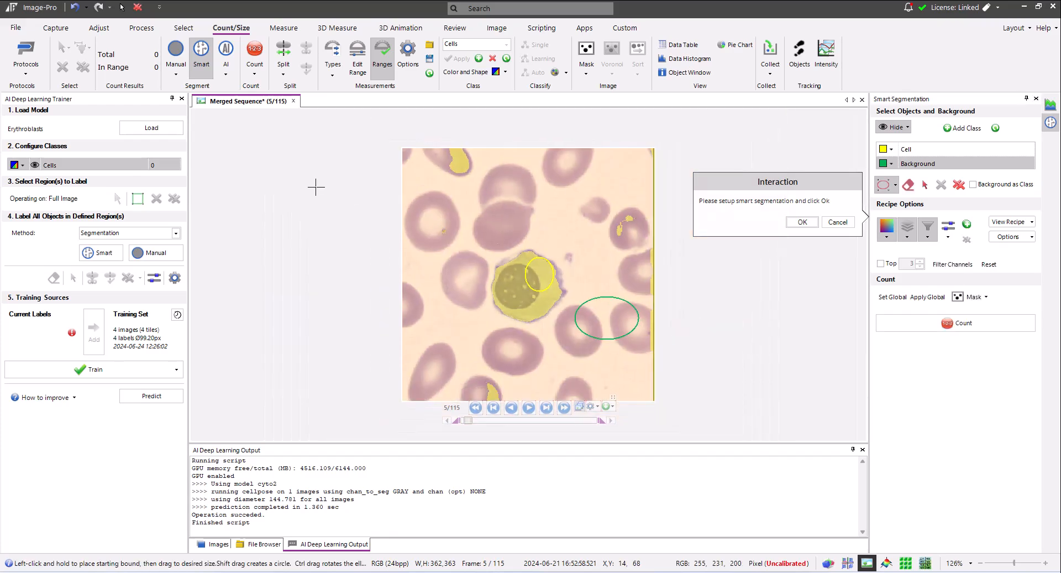
mouse_move(153, 278)
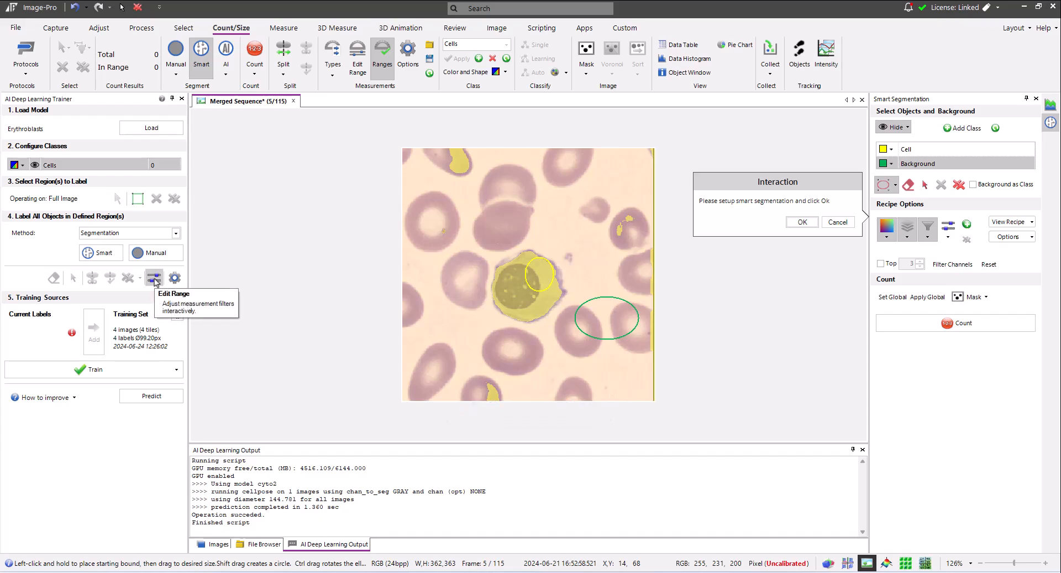
click(153, 278)
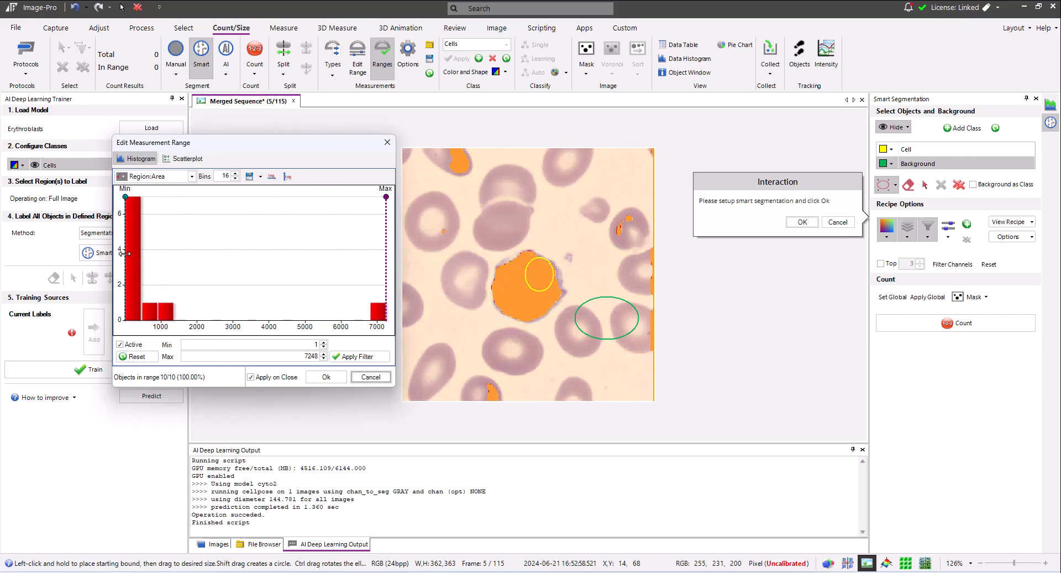
Raise the minimum and lower the maximum area so only the large nucleated cell stays, and confirm.
drag(125, 196, 135, 197)
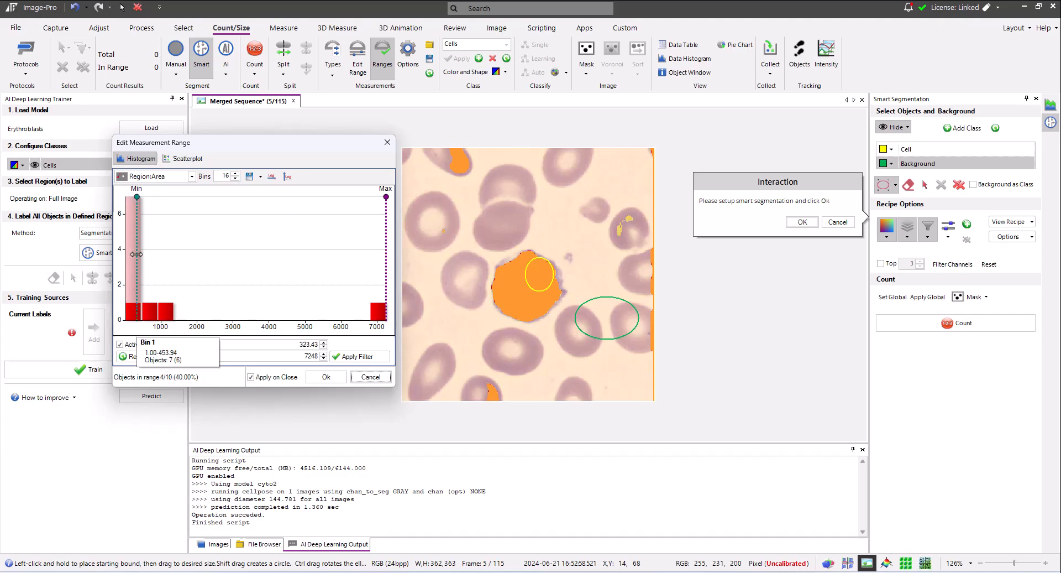
drag(135, 253, 151, 253)
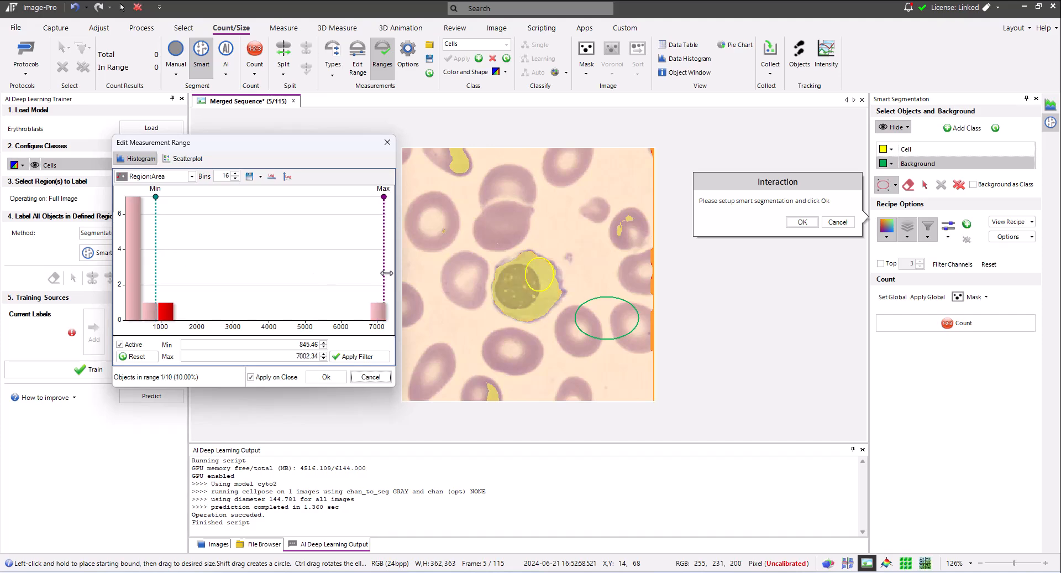
drag(384, 196, 385, 311)
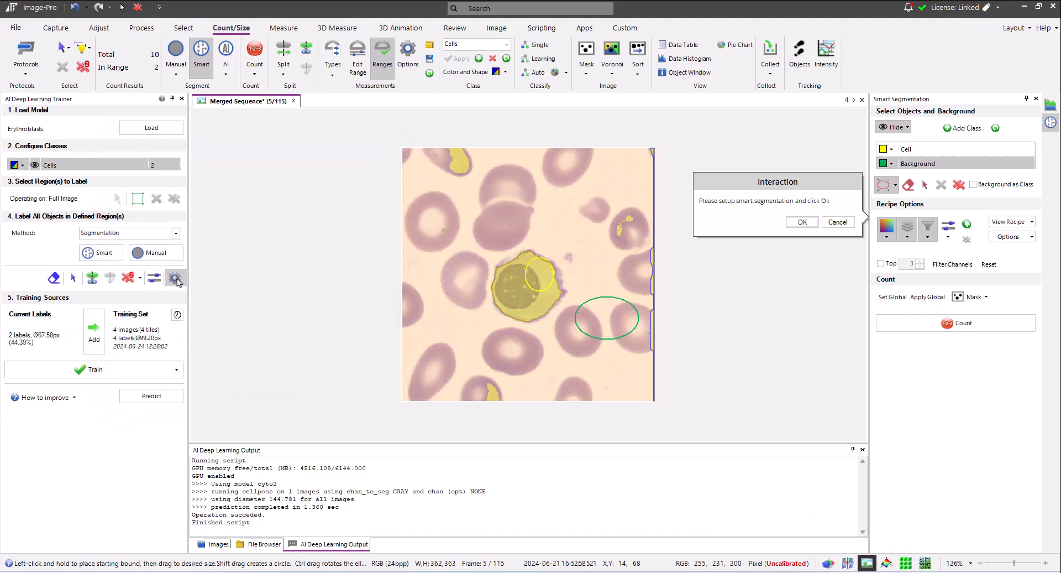
click(176, 277)
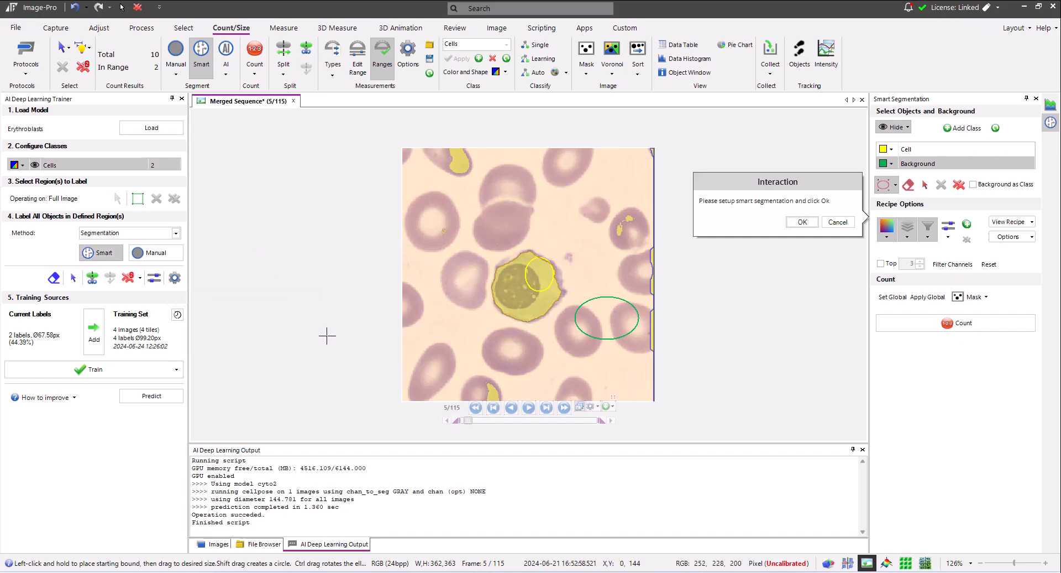
click(529, 284)
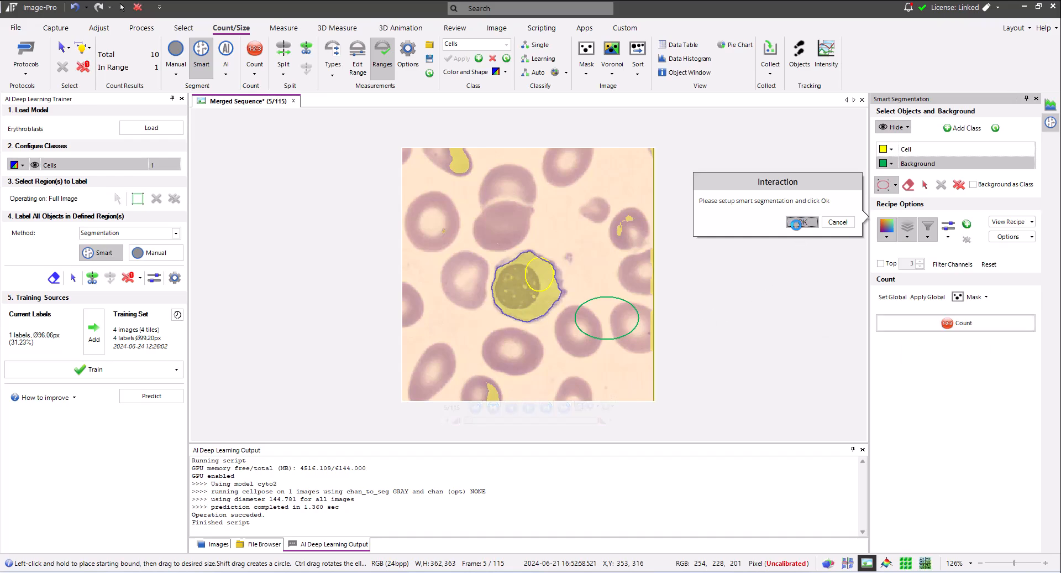
Confirm the segmentation and add frame 5 with its erythroblast label to the training set.
click(802, 222)
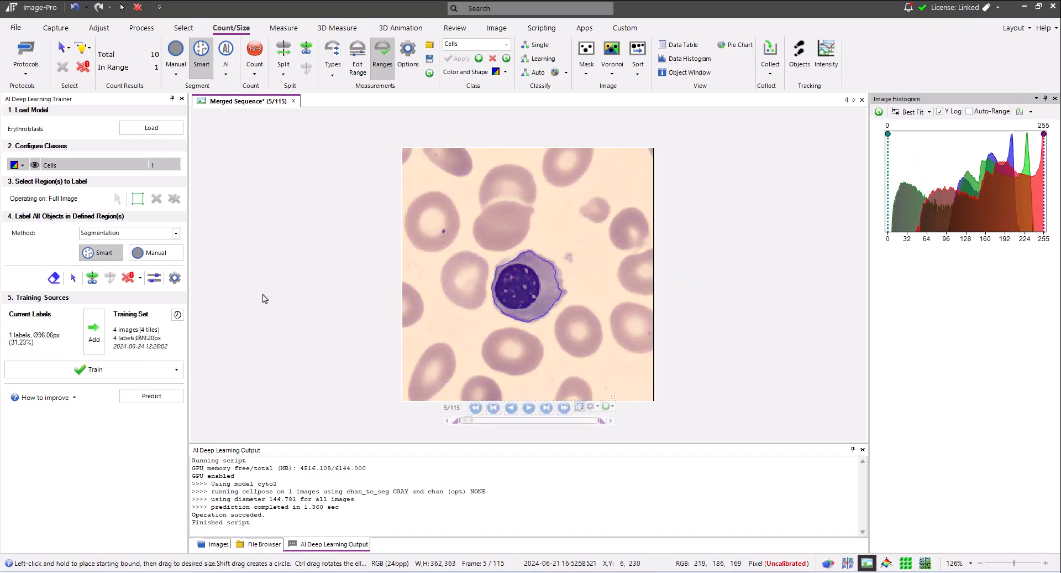
mouse_move(93, 332)
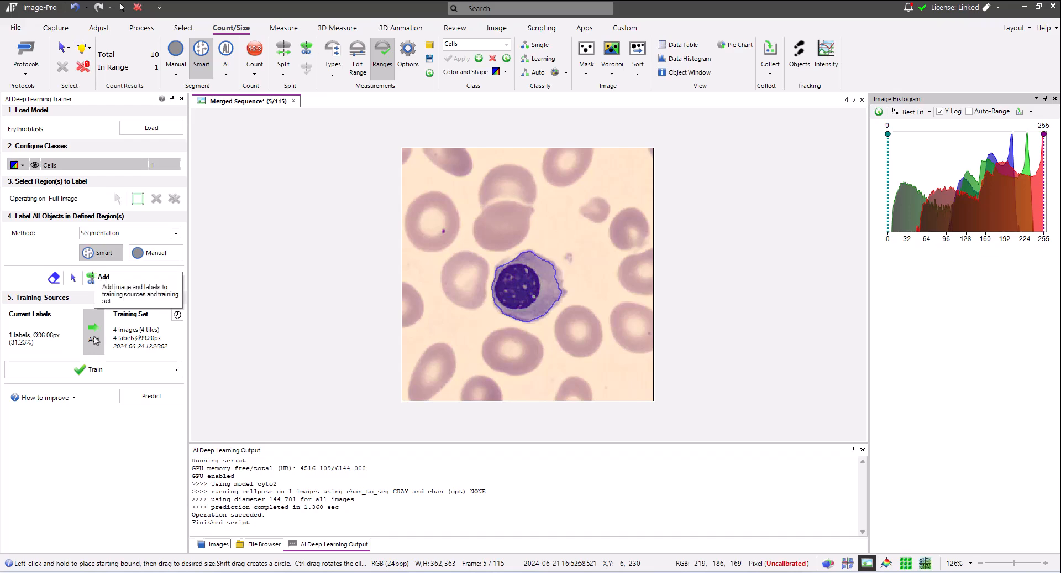
click(93, 327)
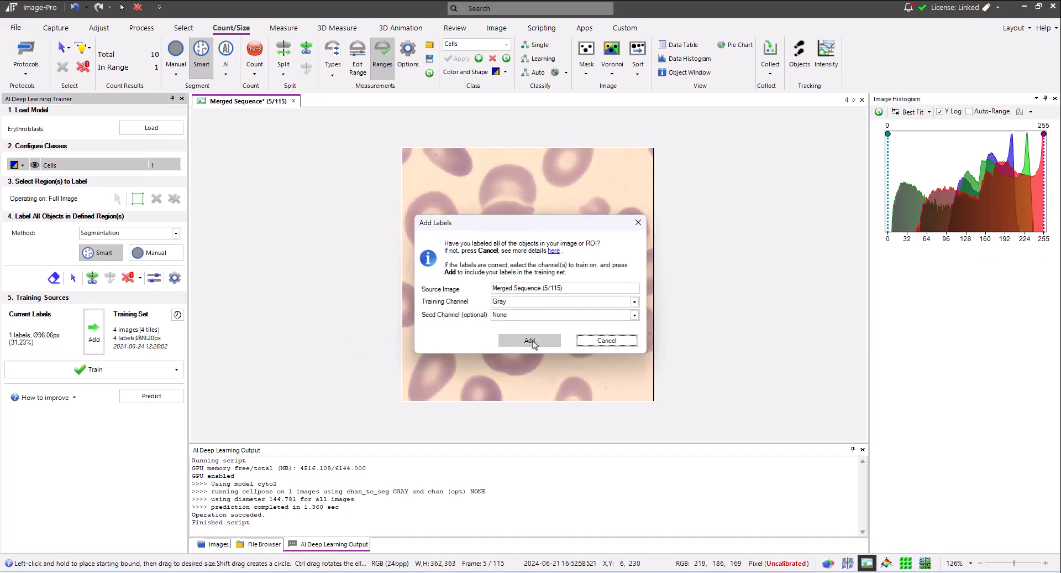
click(530, 340)
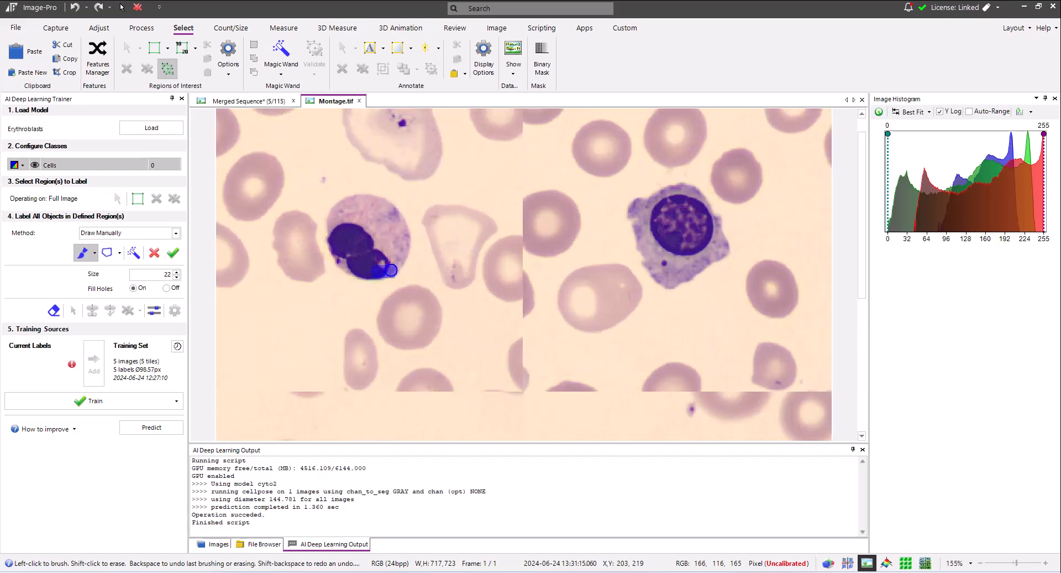
Brush-paint a Cells label over the dark nucleated cell and its cytoplasm in the top-left tile.
drag(391, 270, 398, 223)
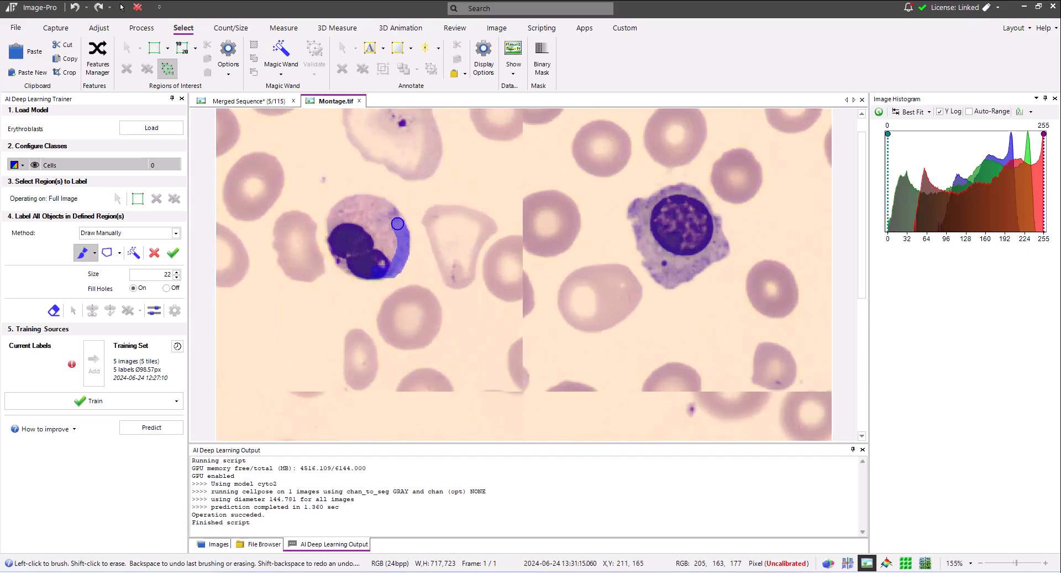
drag(398, 223, 364, 199)
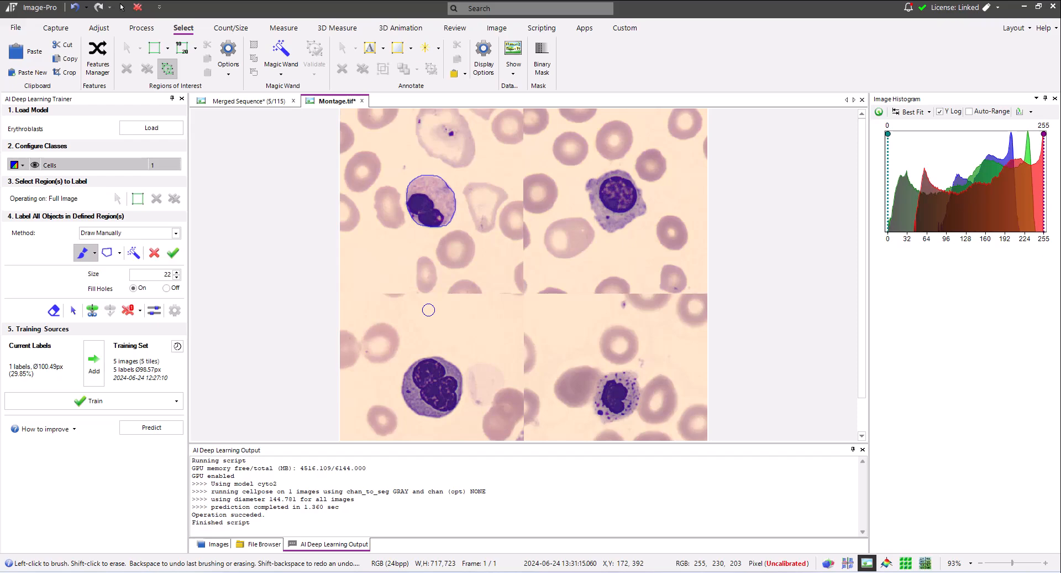
mouse_move(420, 301)
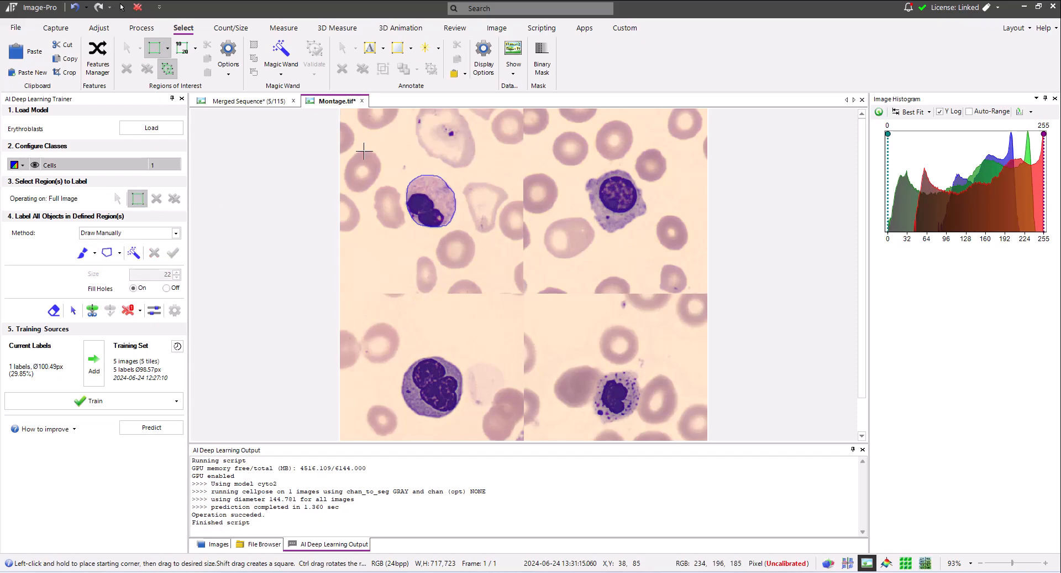
Draw a rectangle ROI around the labelled cell, add it to training, and return to manual painting.
drag(363, 146, 495, 268)
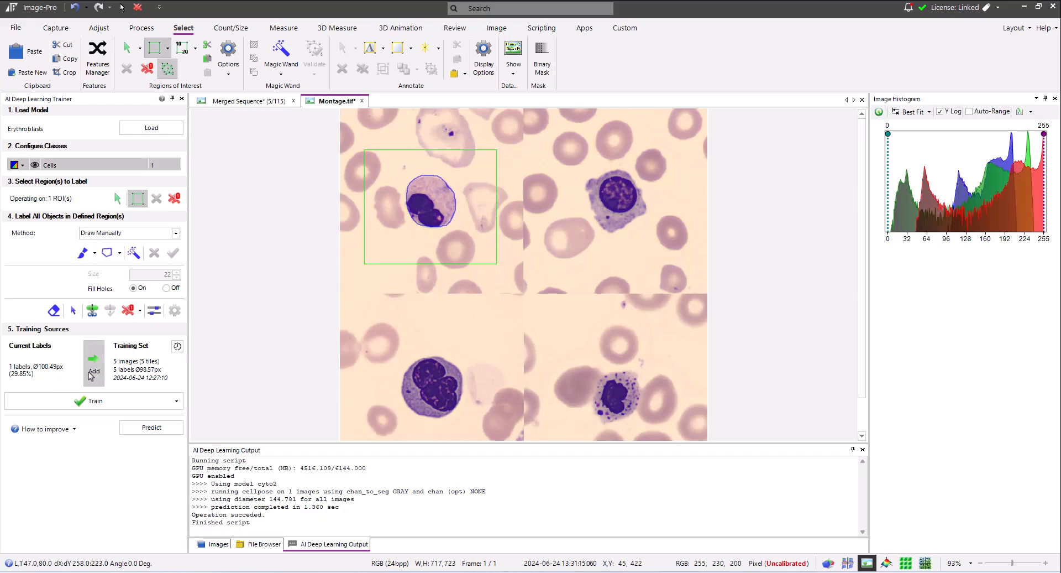
click(93, 364)
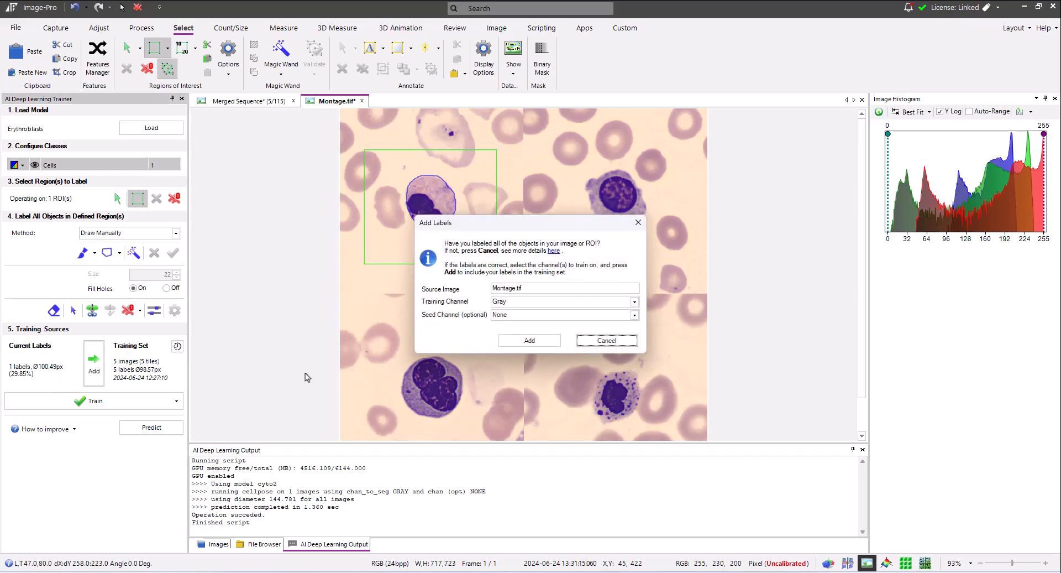
mouse_move(404, 357)
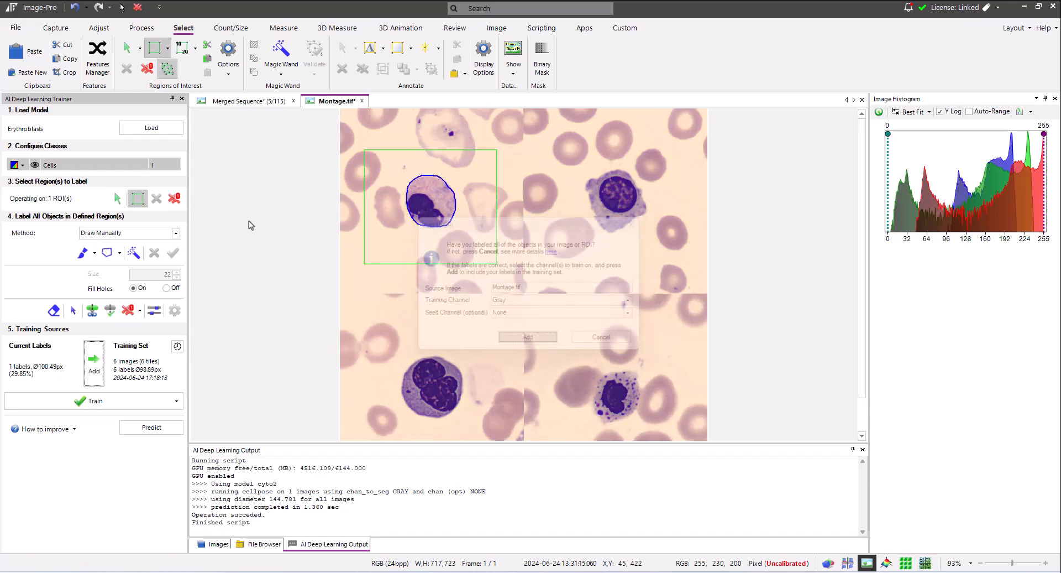
click(600, 336)
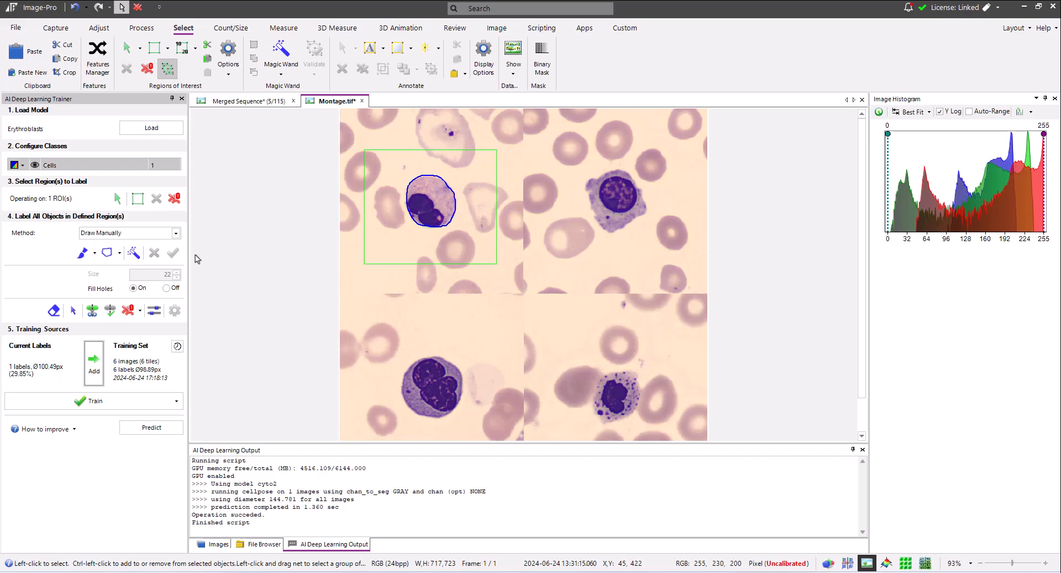
click(137, 198)
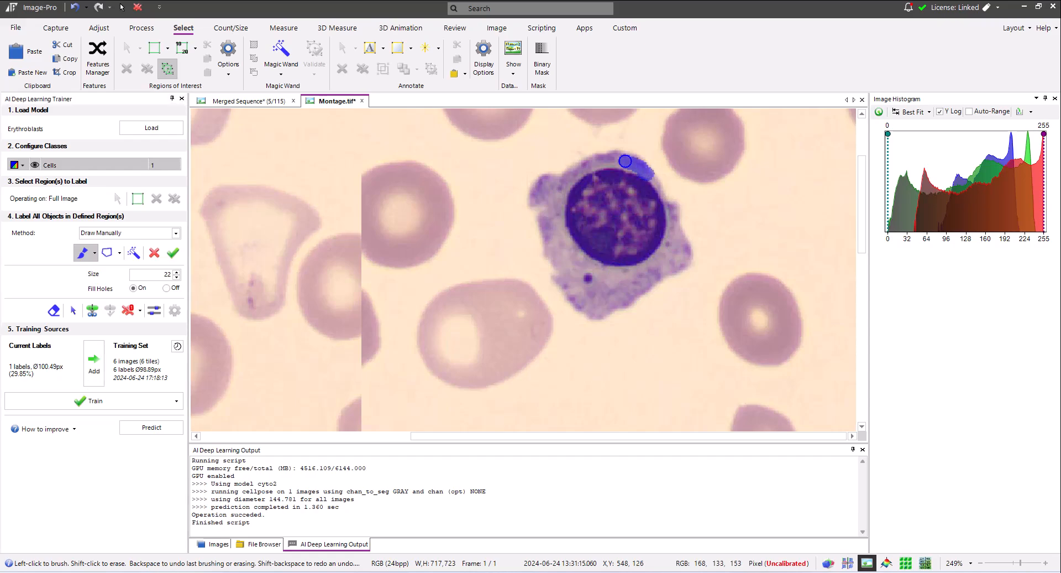
Paint labels over the remaining montage cells and Replace All earlier labels when adding.
drag(626, 161, 617, 303)
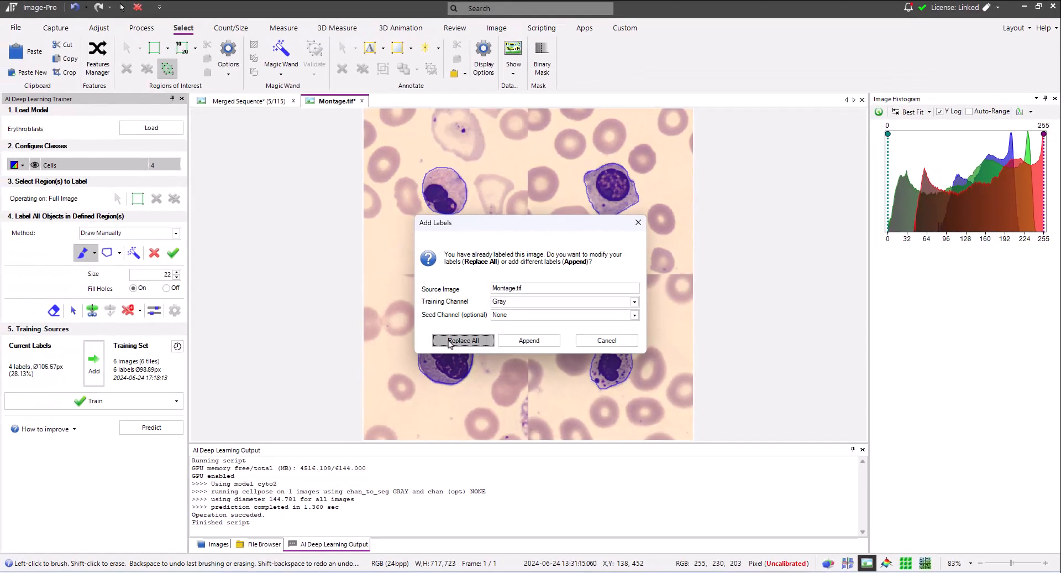
click(463, 339)
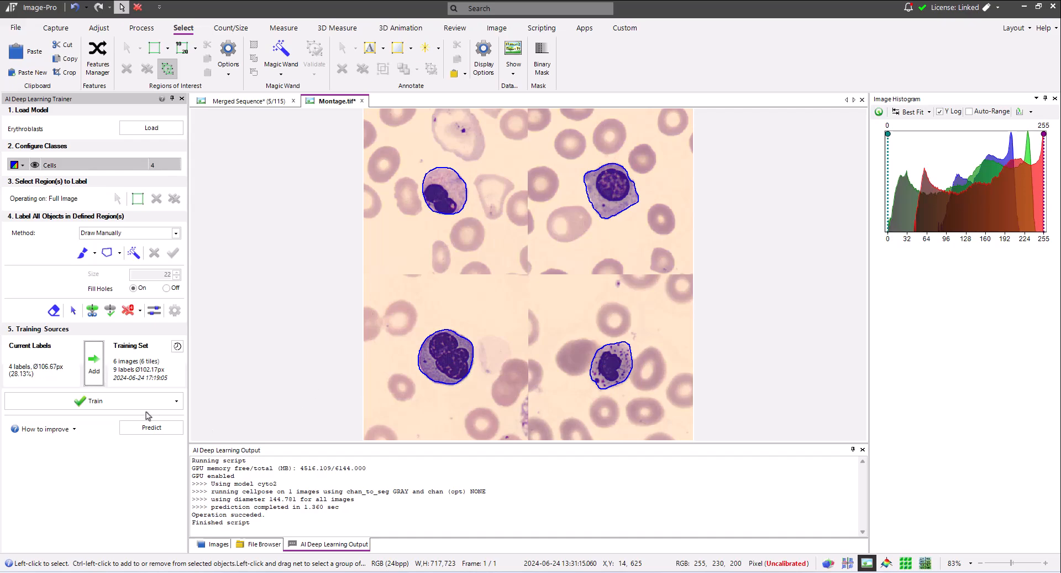
Bring up the Train dialog showing six images, nine labels and 300 epochs.
click(92, 400)
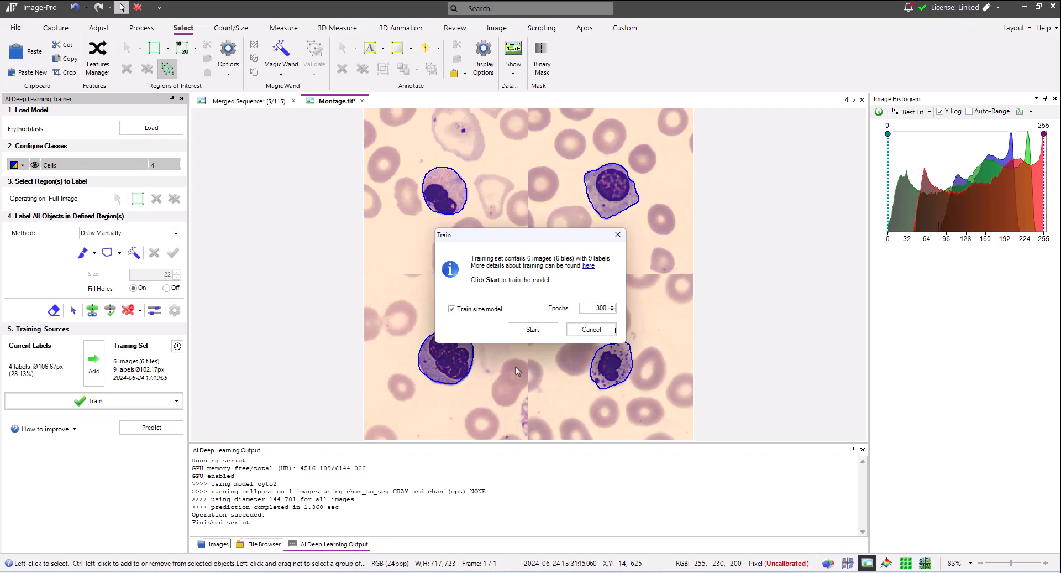
Start training with Train size model and 300 epochs and let it run to completion.
click(532, 329)
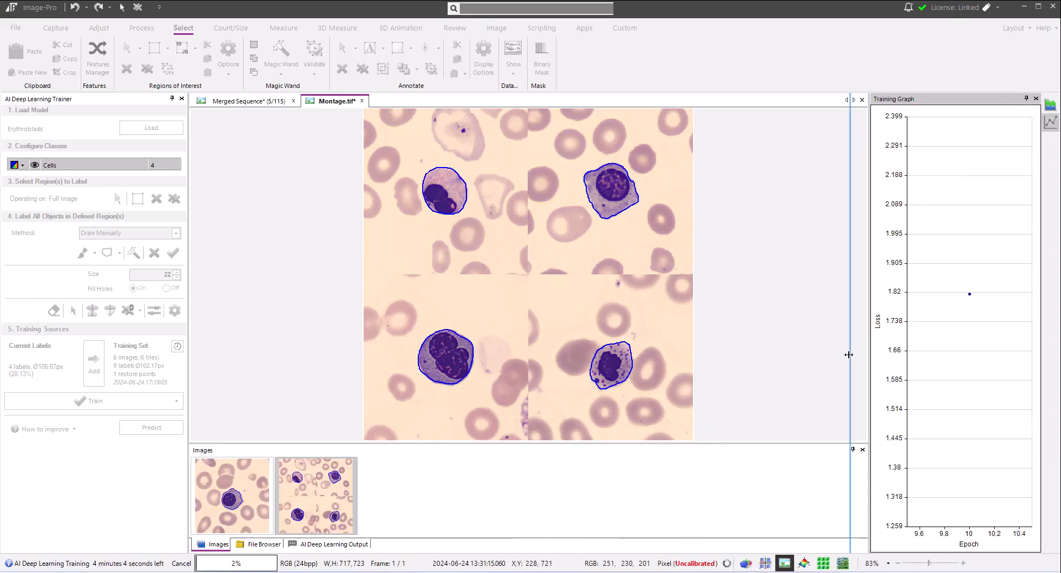
click(334, 544)
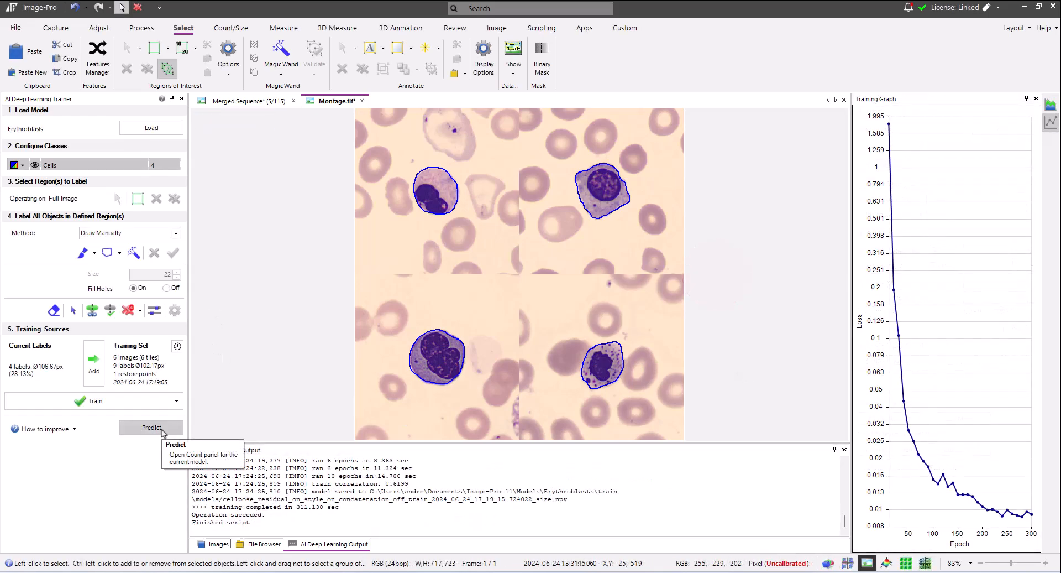
Bring up AI Deep Learning Prediction for the retrained Erythroblasts model.
click(151, 427)
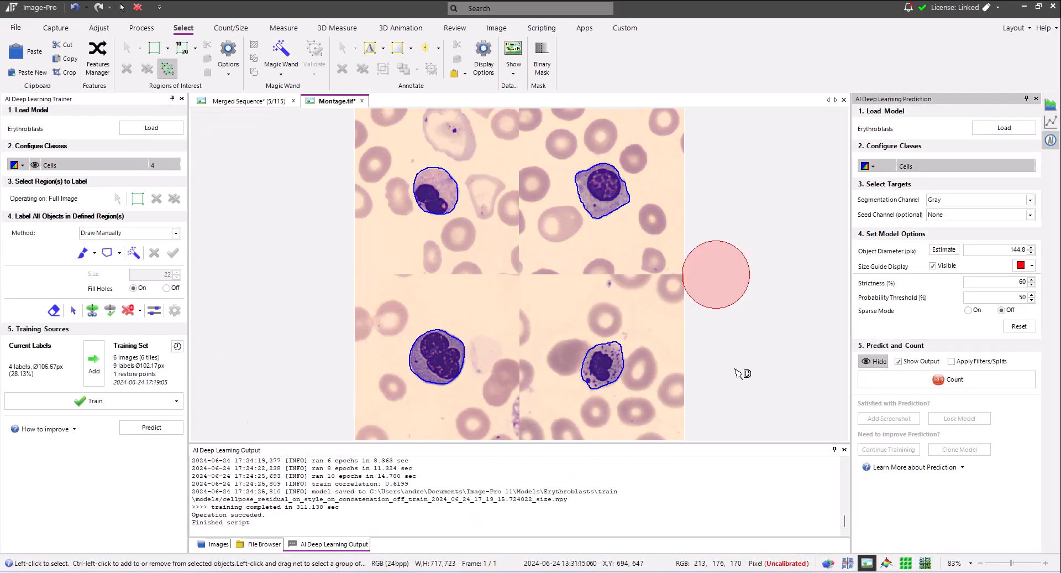
mouse_move(743, 376)
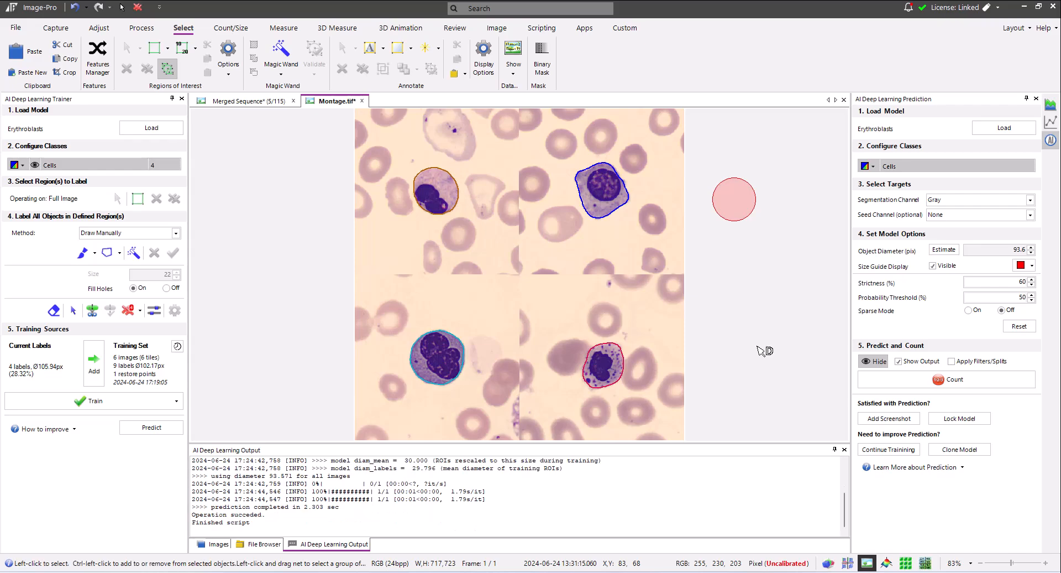
mouse_move(771, 316)
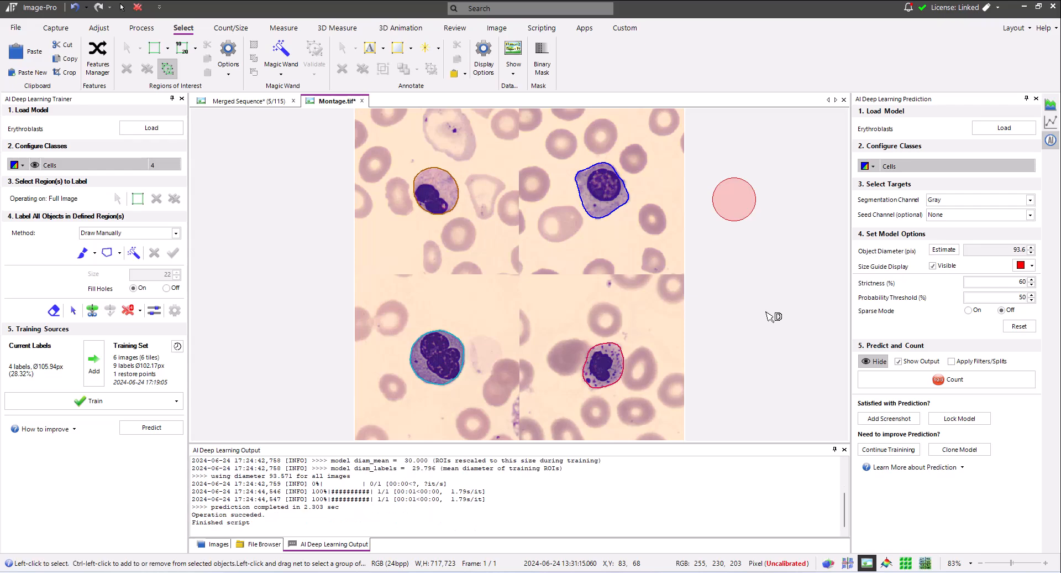
mouse_move(367, 178)
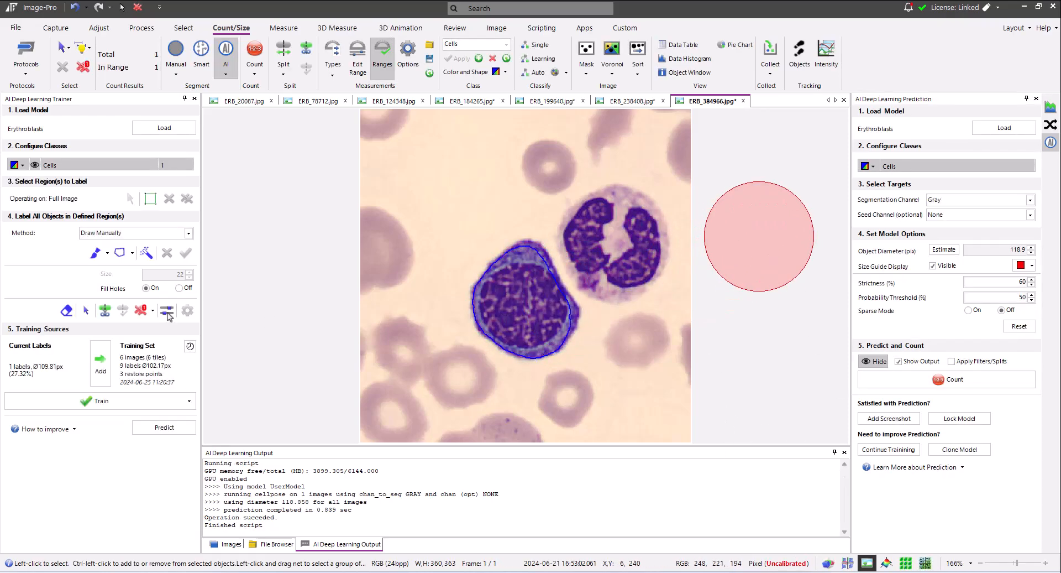
Add the labelled ERB_384966 and ERB_238408 images' labels to the training set.
click(95, 252)
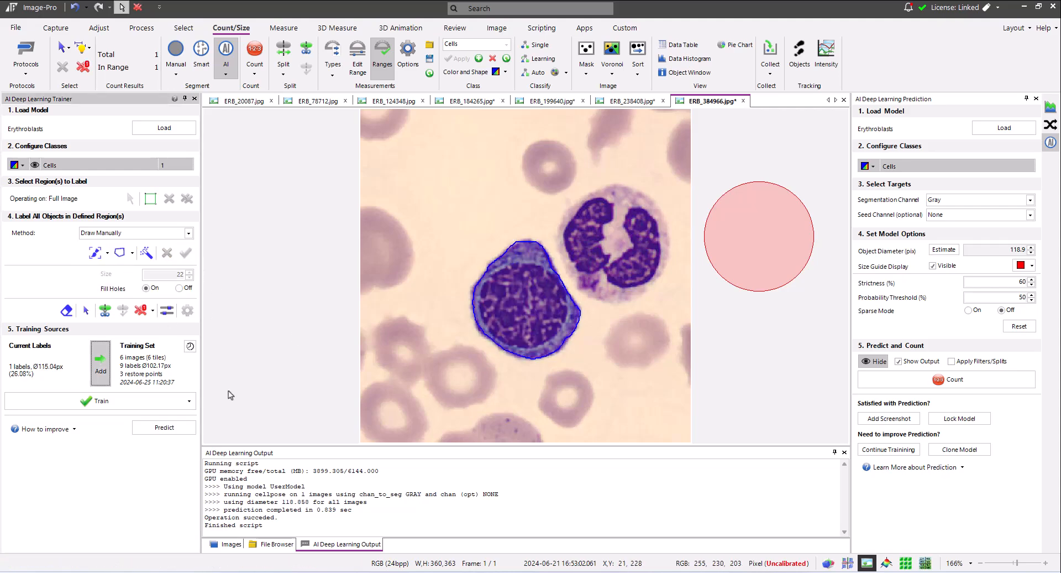
click(101, 357)
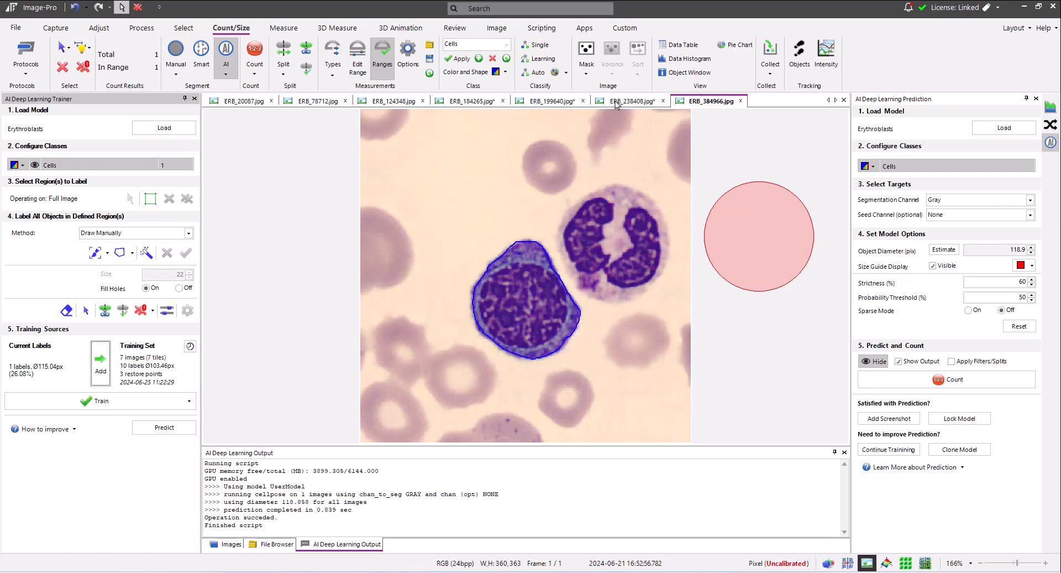
click(629, 100)
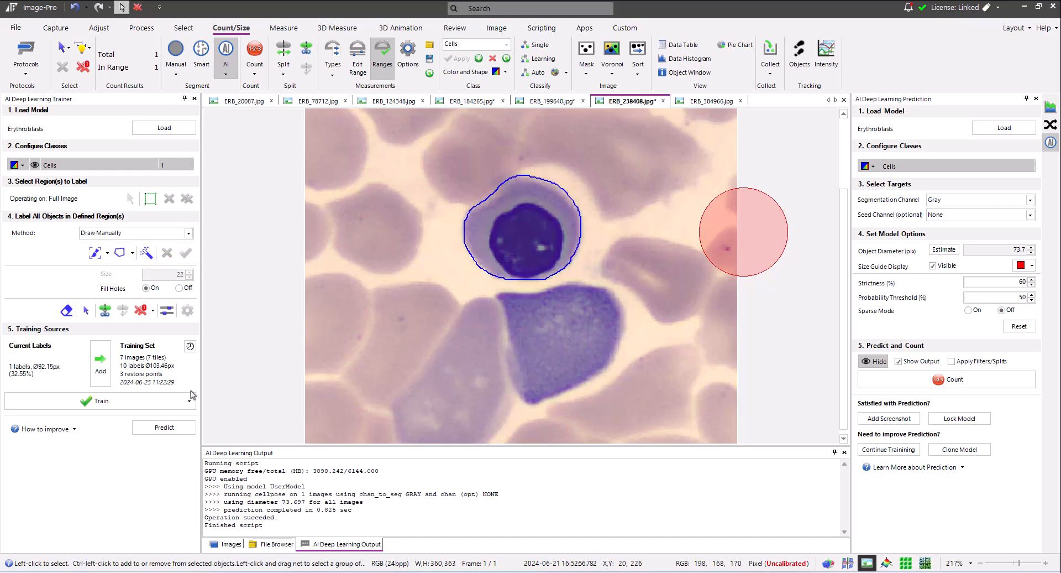
click(101, 359)
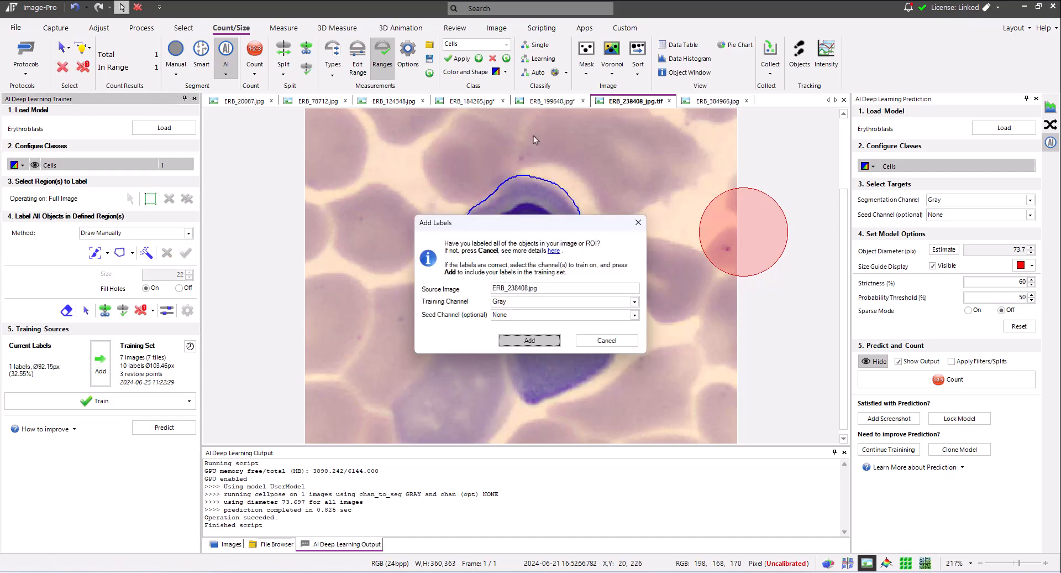
click(530, 339)
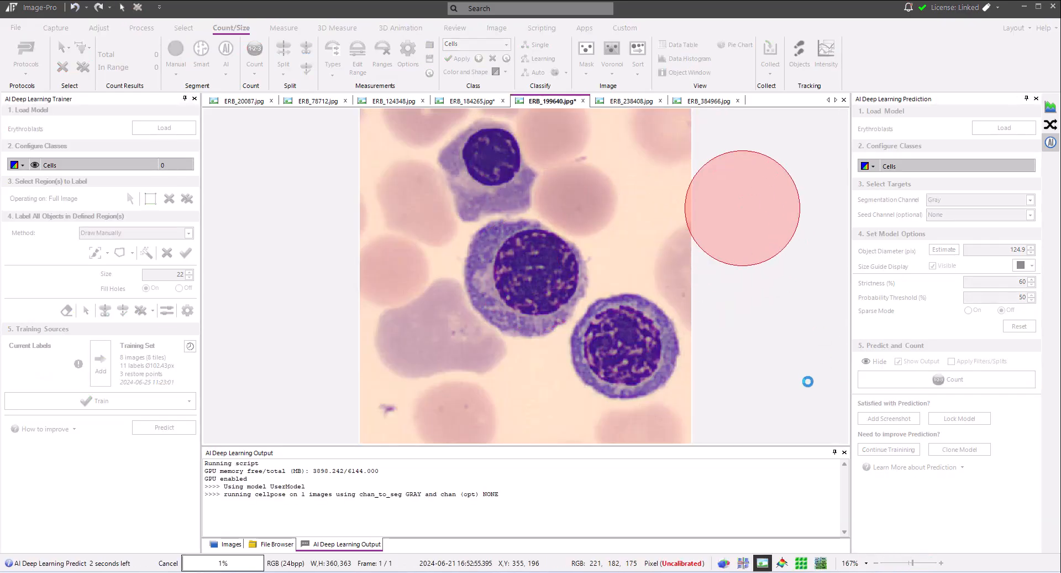
Predict and correct ERB_199640, add its labels, and move on to ERB_184265.
click(954, 379)
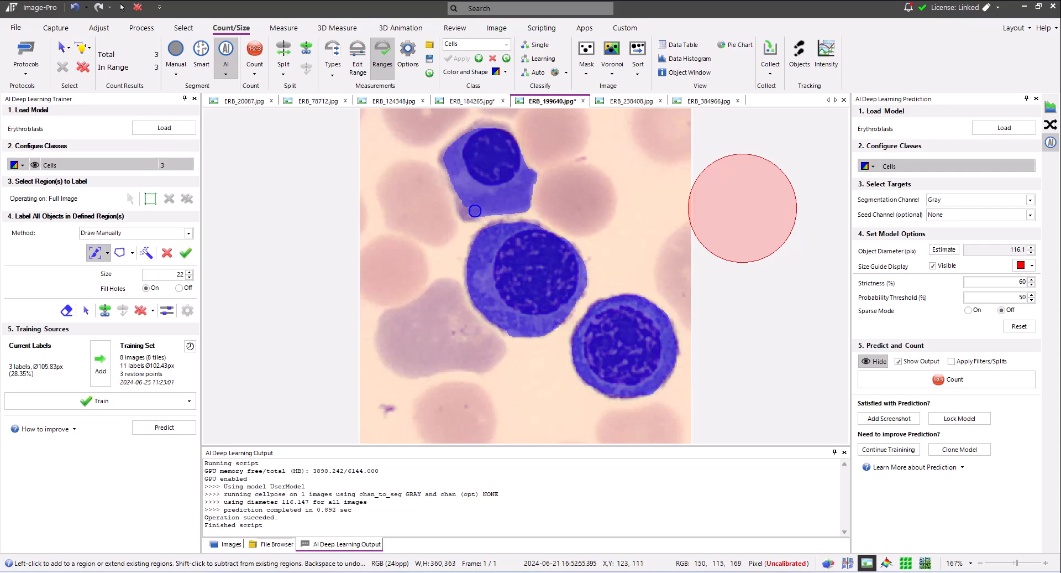
click(185, 252)
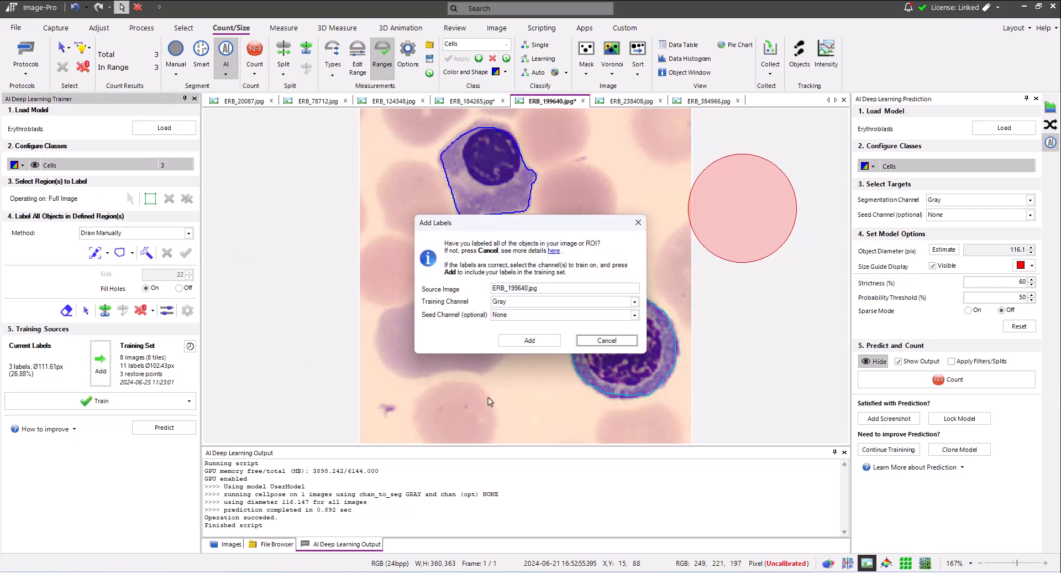
click(529, 339)
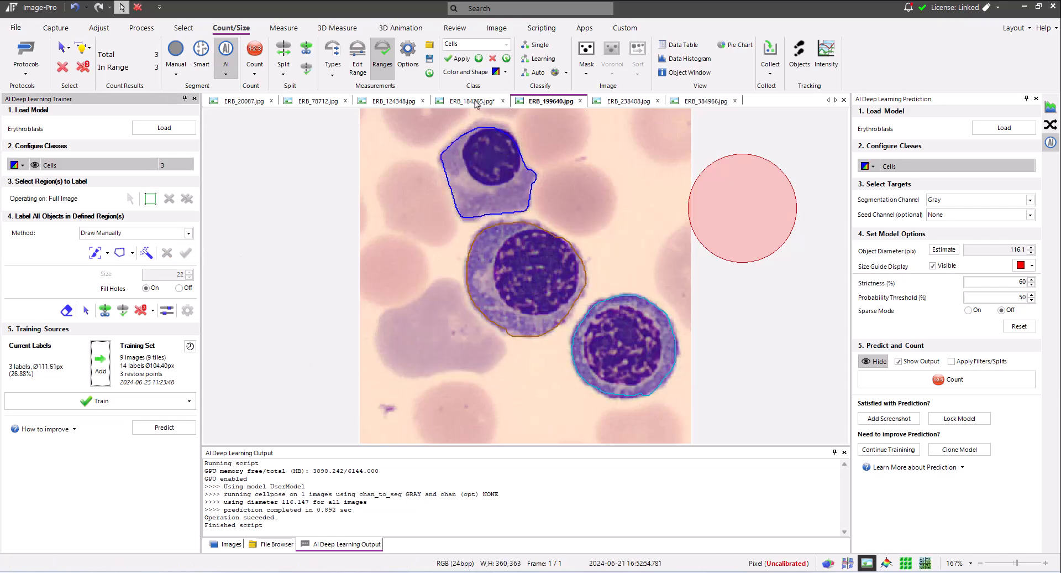
click(470, 101)
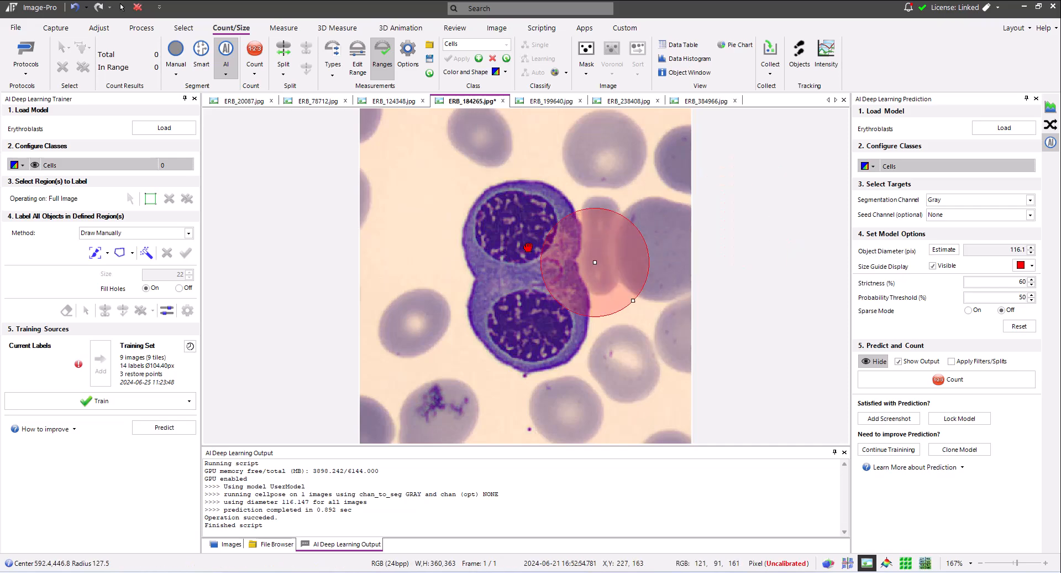
Run Count on the ERB_184265 doublet with a smaller expected cell diameter, then switch to the Brush.
drag(595, 263, 529, 237)
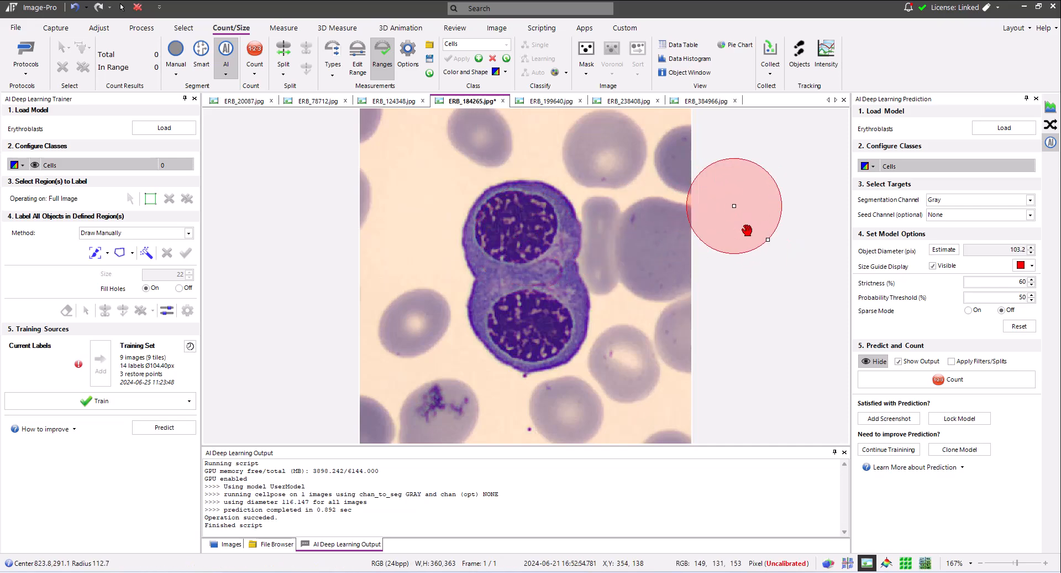
click(954, 379)
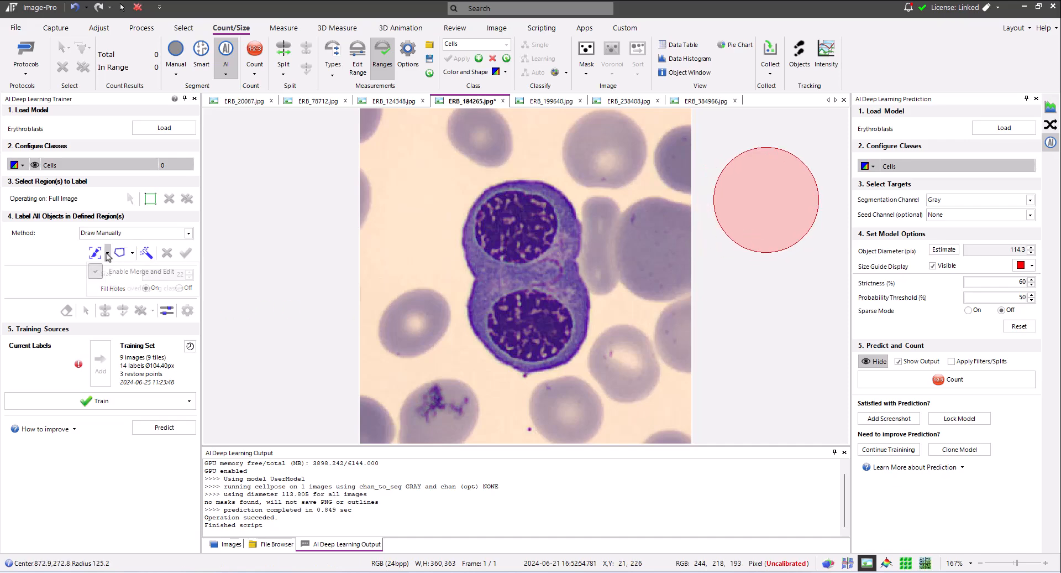
click(93, 252)
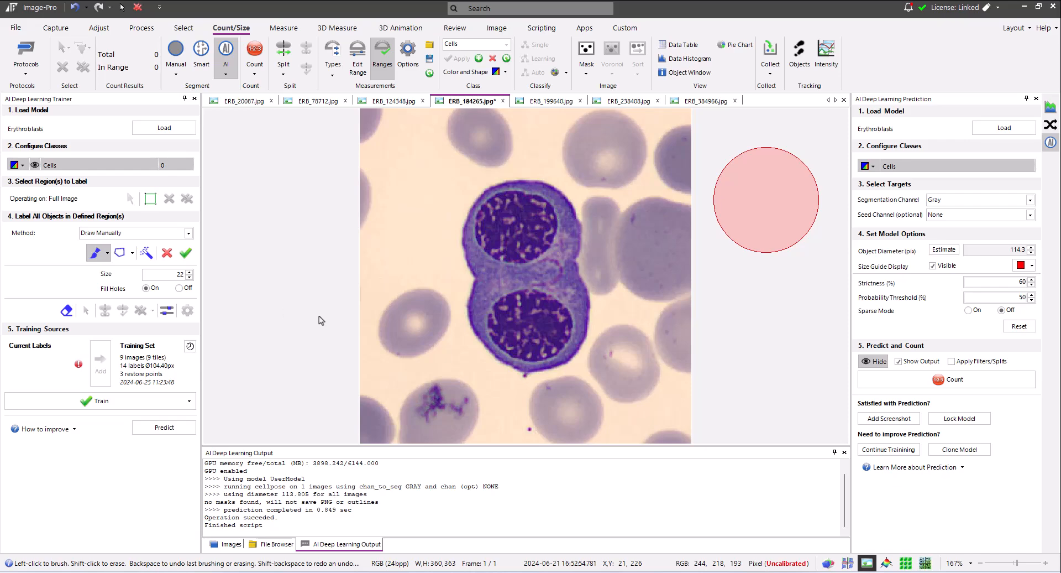
mouse_move(477, 273)
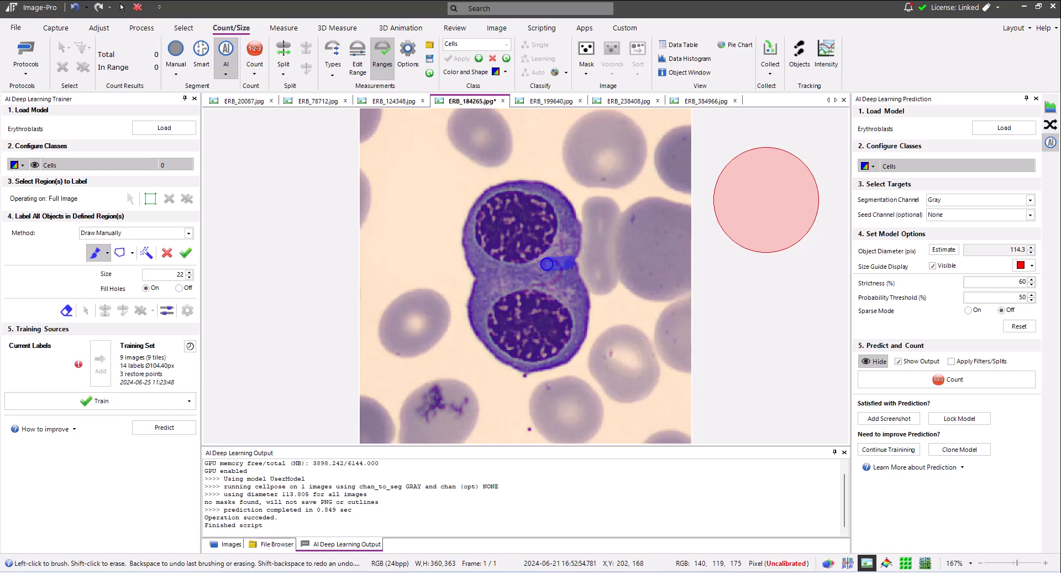
Hand-paint both doublet cells as labels and add them, reaching 10 images and 16 labels.
drag(548, 263, 471, 258)
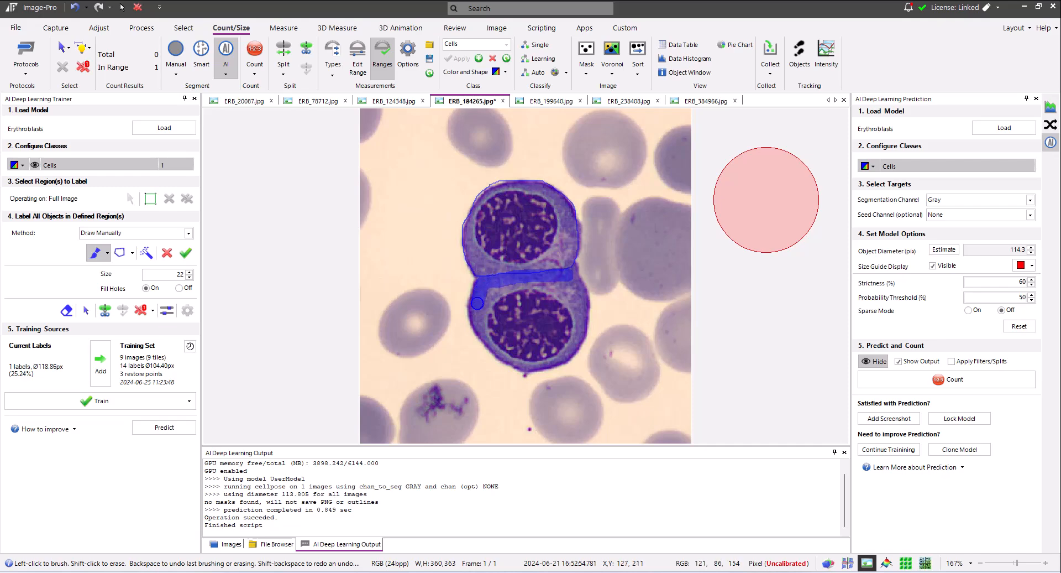
drag(475, 303, 499, 348)
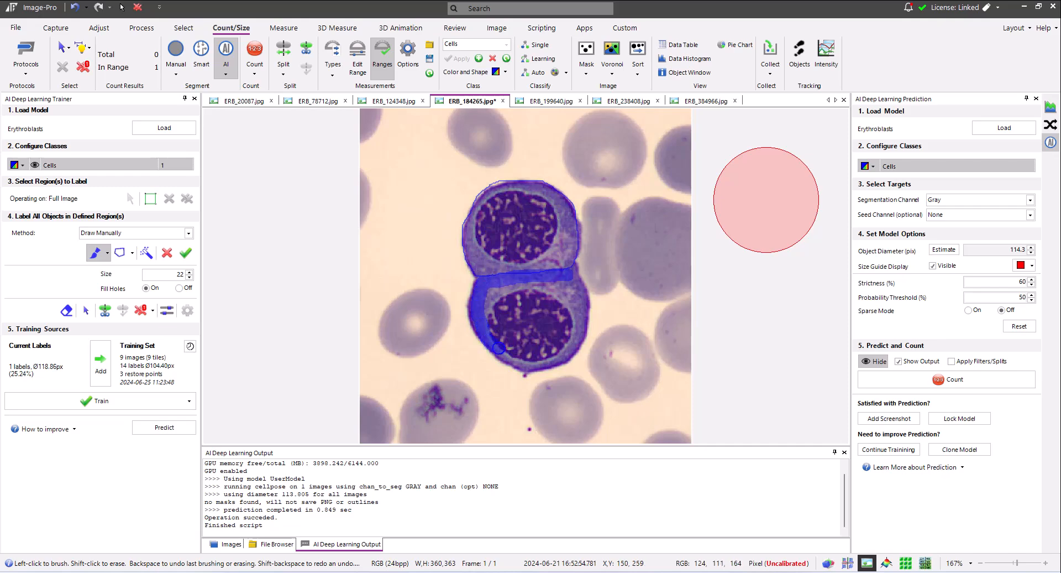
drag(497, 348, 559, 355)
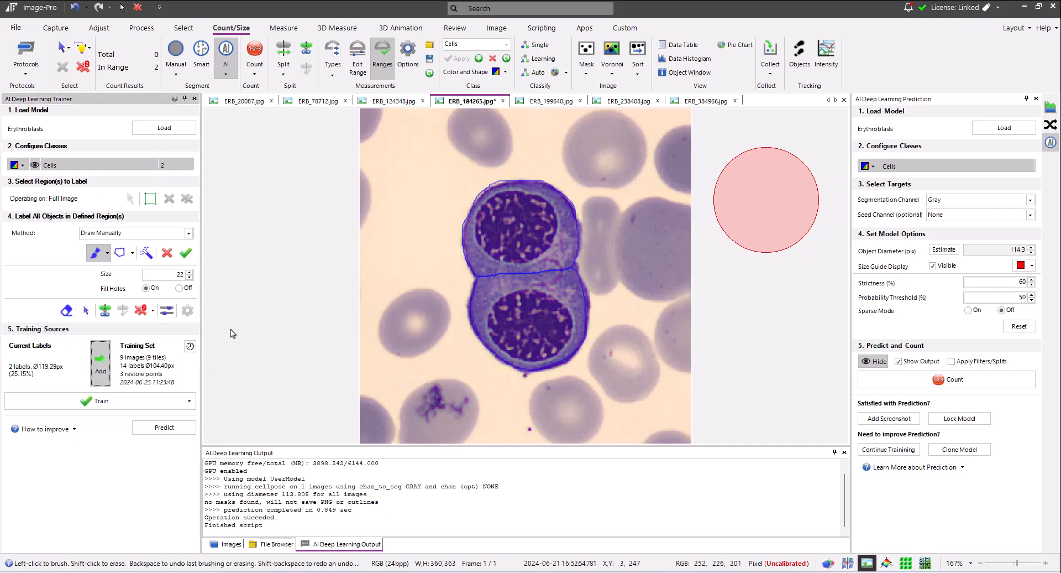
click(101, 361)
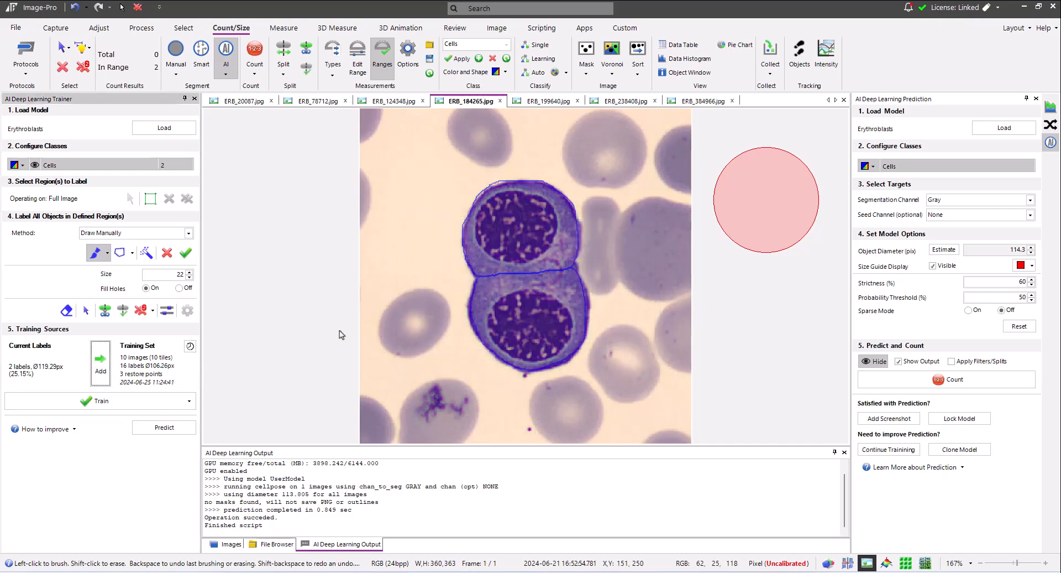
click(100, 400)
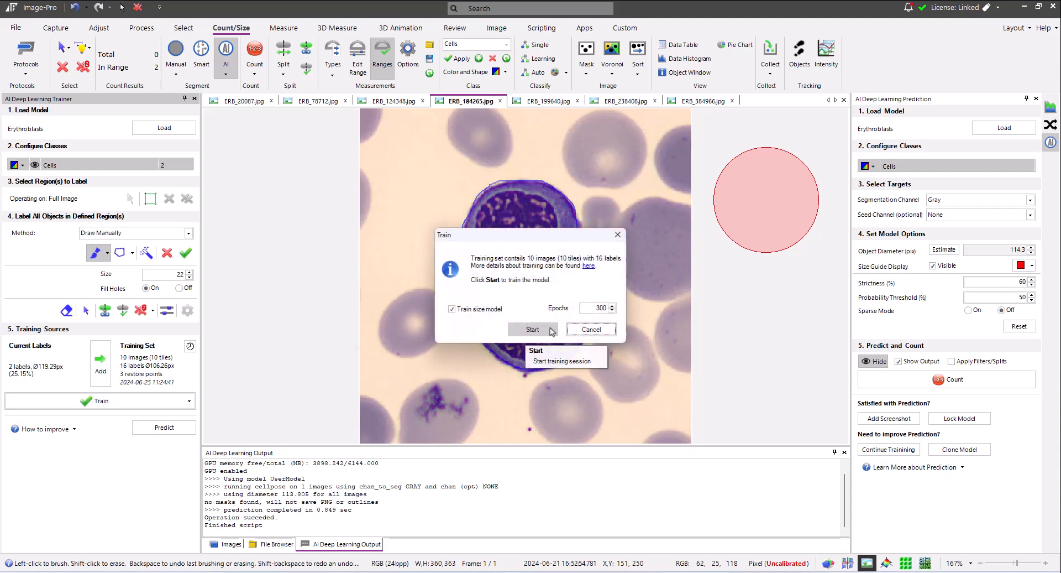
Start training the Erythroblasts model on the 10-image, 16-label set and let it finish.
click(532, 330)
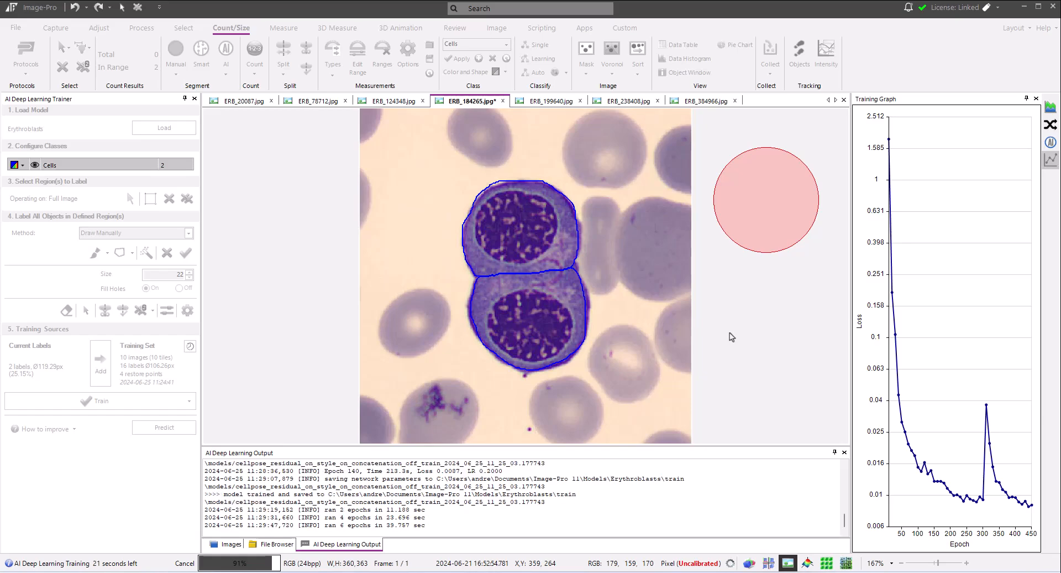
click(163, 426)
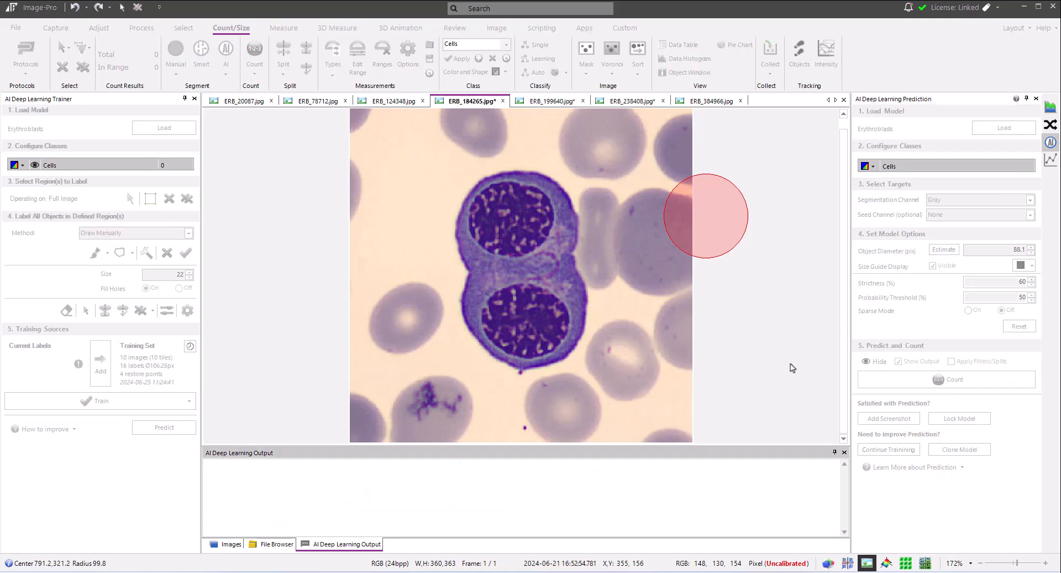
Count both doublet cells with the retrained model, then open Help's Deep Learning Segmentation Training page.
click(956, 379)
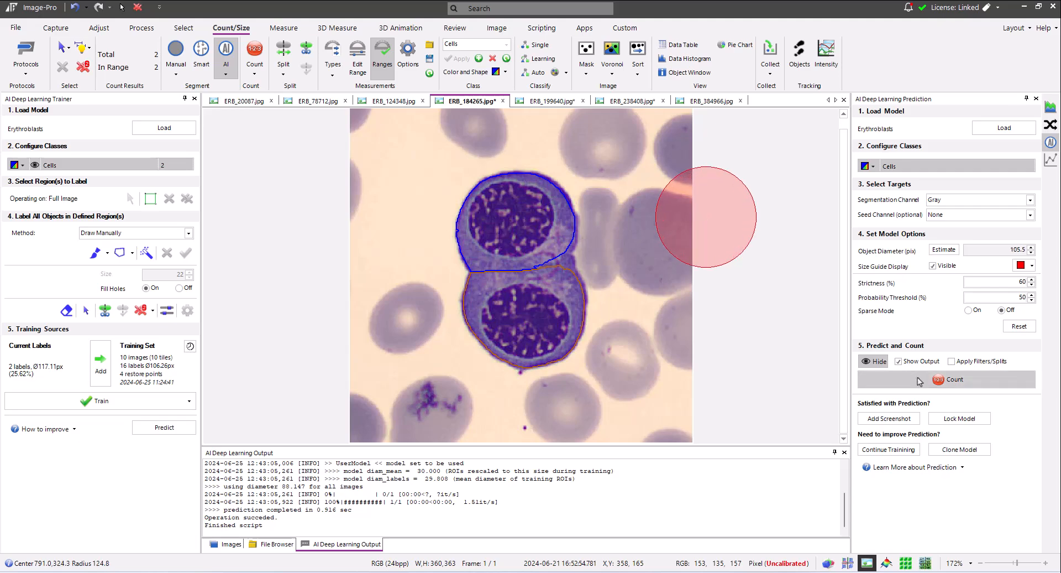
click(954, 379)
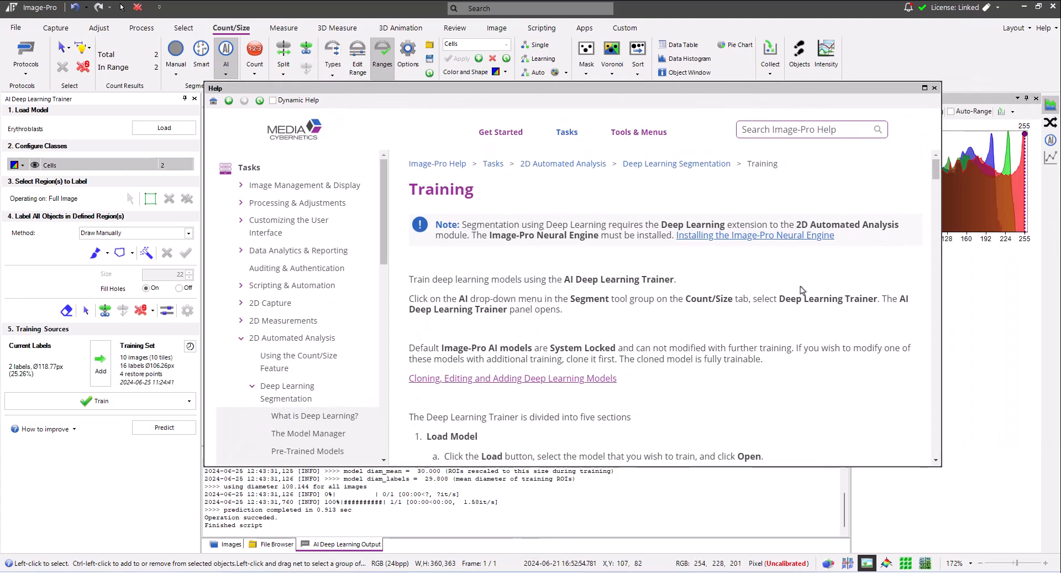
scroll(down, 3)
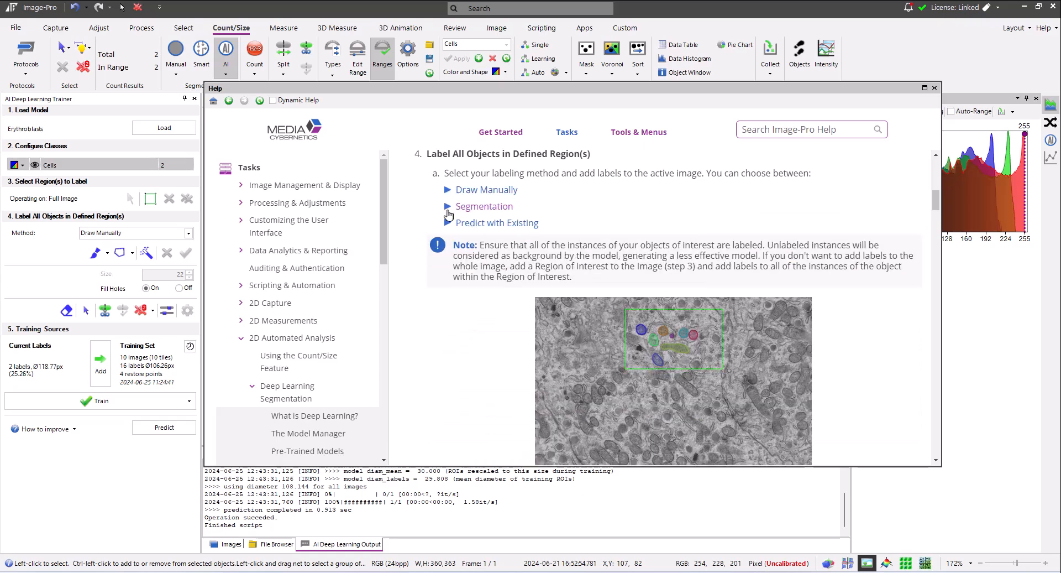
scroll(down, 3)
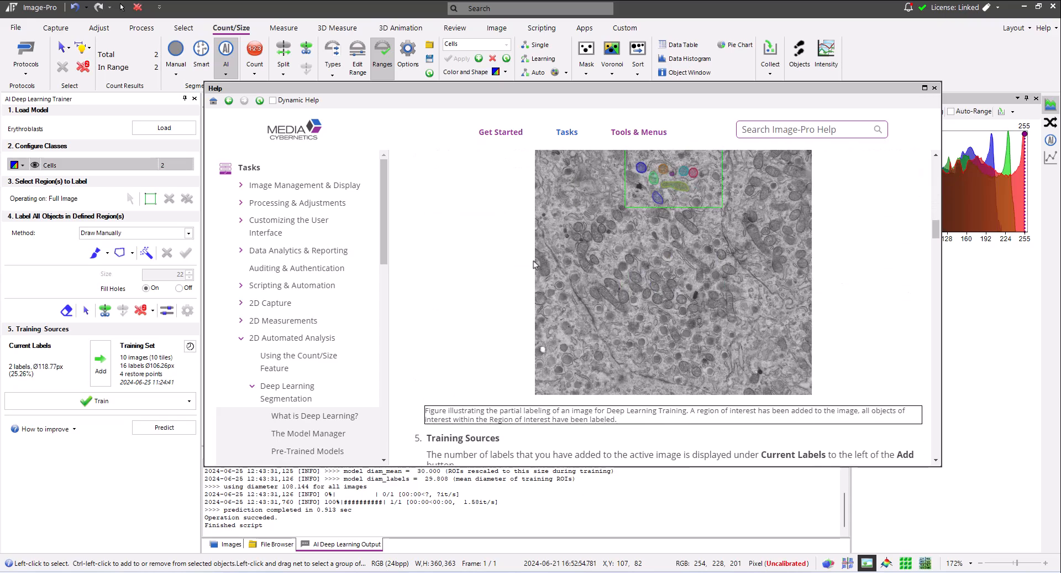
scroll(down, 3)
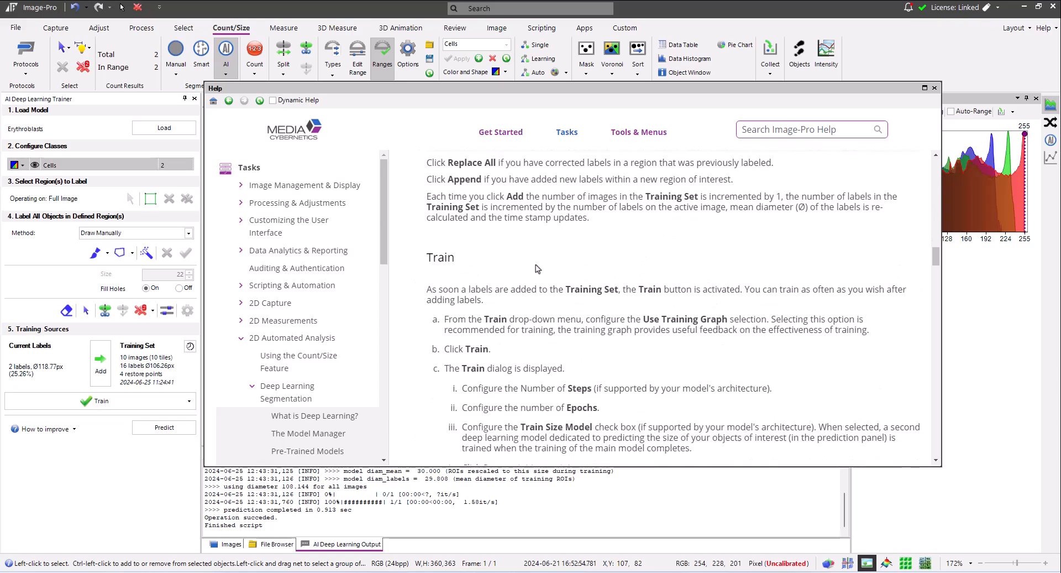
scroll(down, 3)
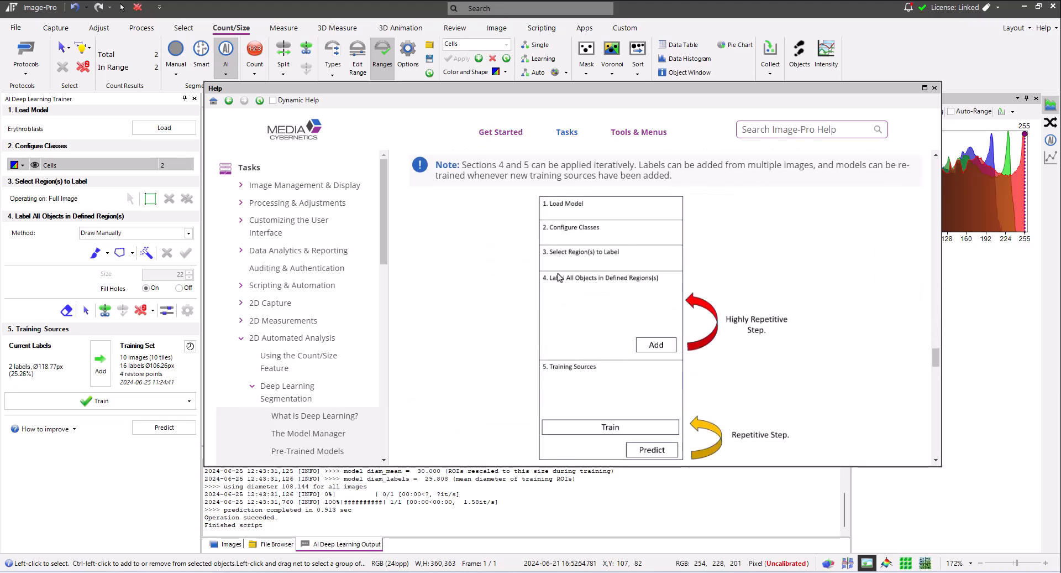
scroll(down, 3)
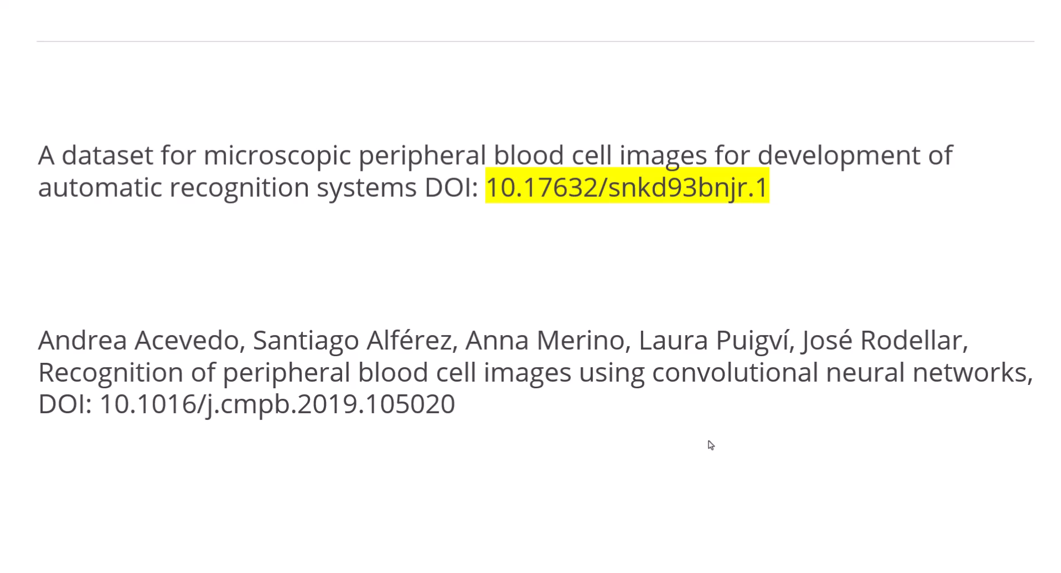
mouse_move(641, 296)
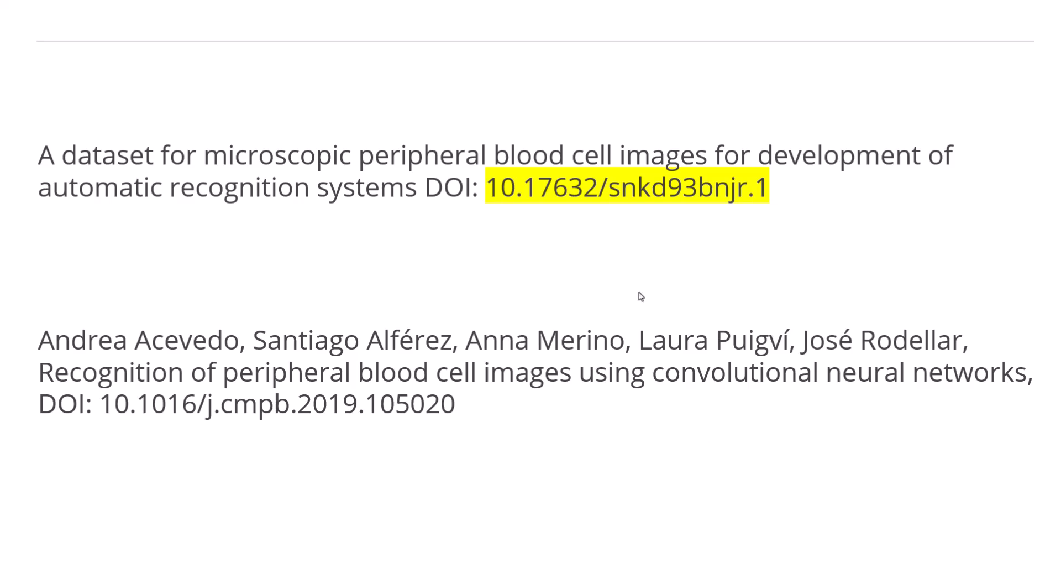